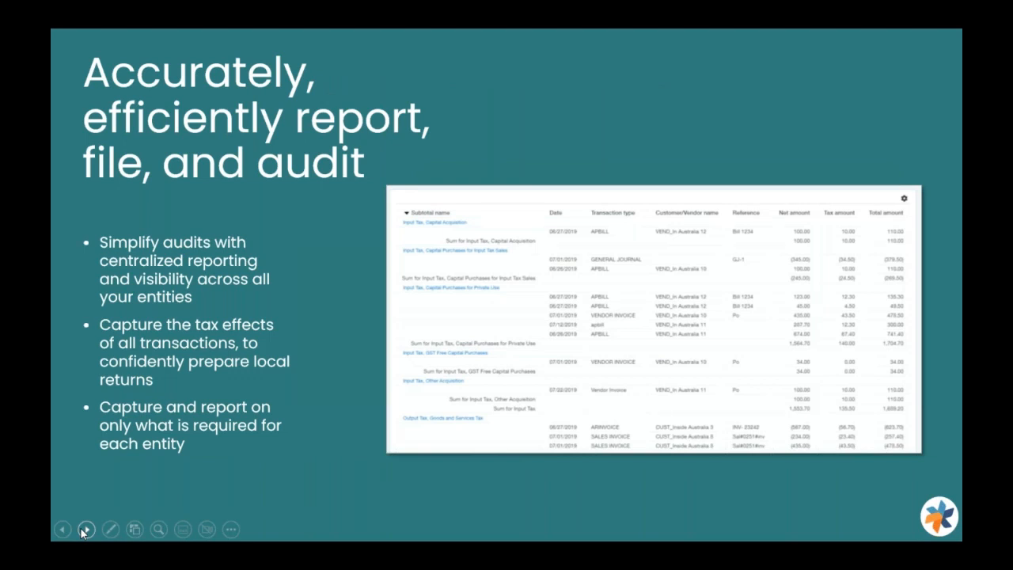
Advance the slideshow to the 'Comply with confidence' slide (Monitor, Maintain, Prove)
{"action": "left_click", "coordinate": [85, 529]}
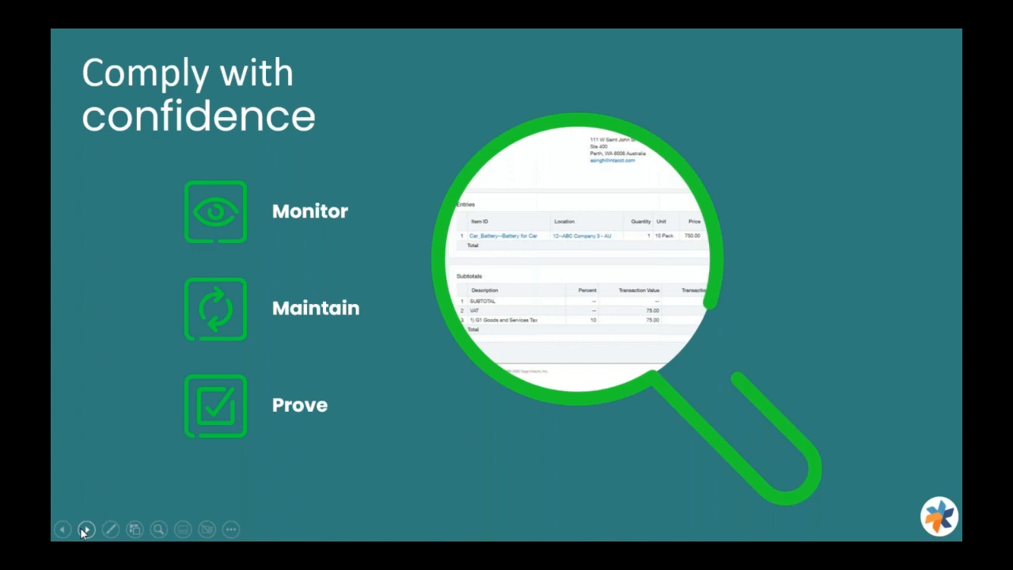
Advance the slideshow to the 'Scale globally with tax automation' slide
{"action": "left_click", "coordinate": [85, 529]}
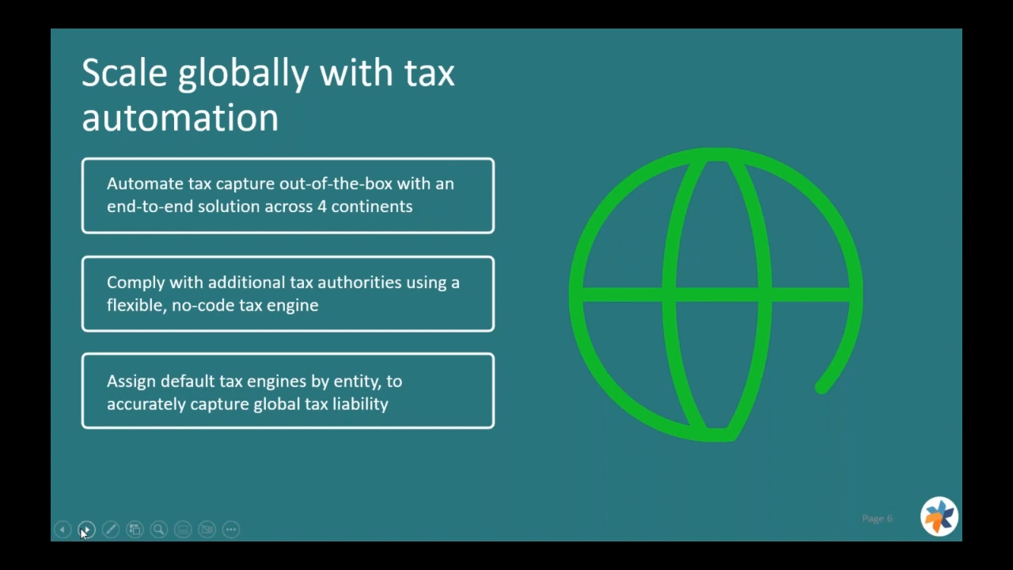
{"action": "left_click", "coordinate": [86, 528]}
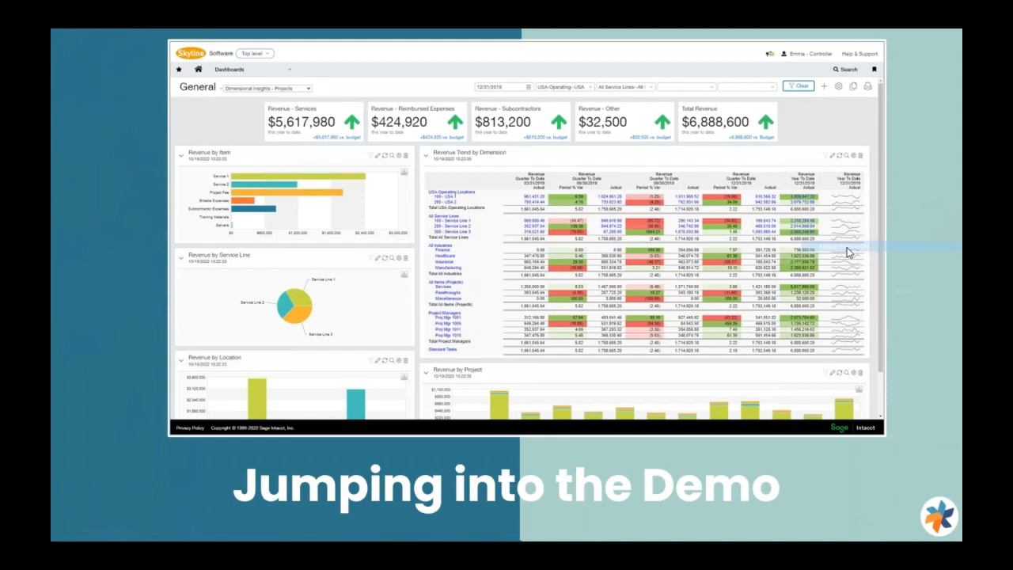
{"action": "mouse_move", "coordinate": [560, 317]}
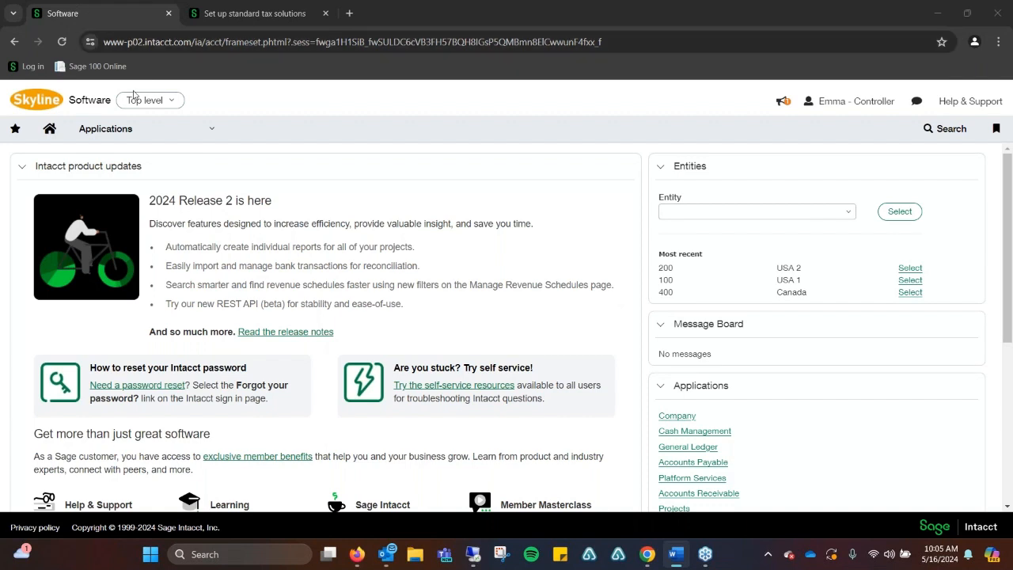
{"action": "mouse_move", "coordinate": [334, 221]}
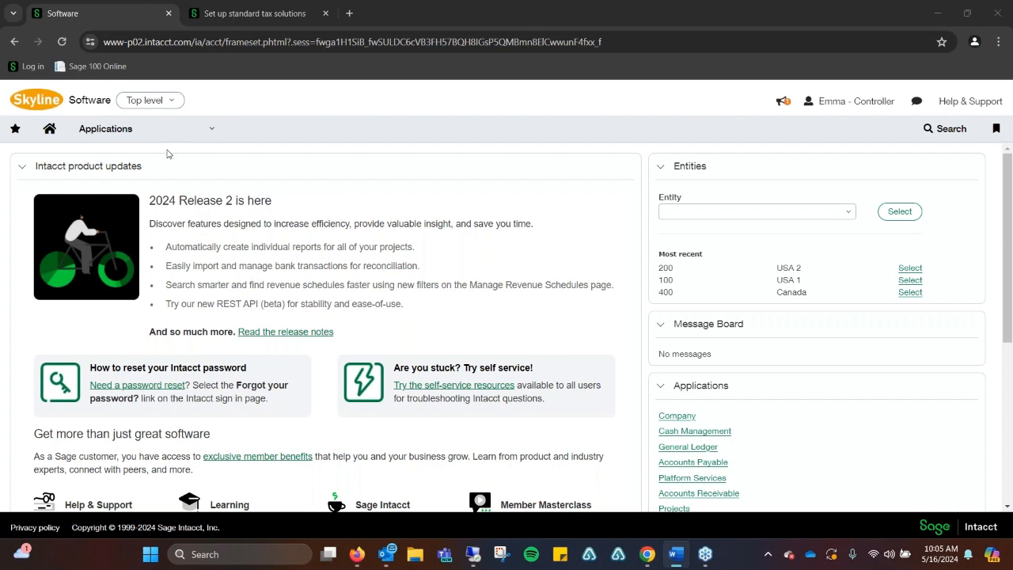
{"action": "mouse_move", "coordinate": [366, 202]}
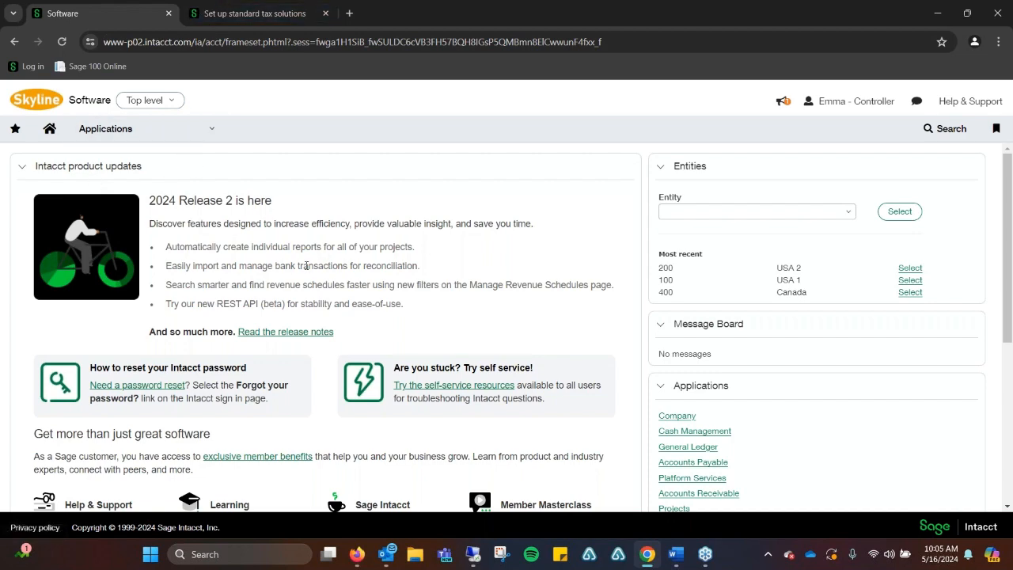
{"action": "scroll", "scroll_direction": "down", "scroll_amount": 3}
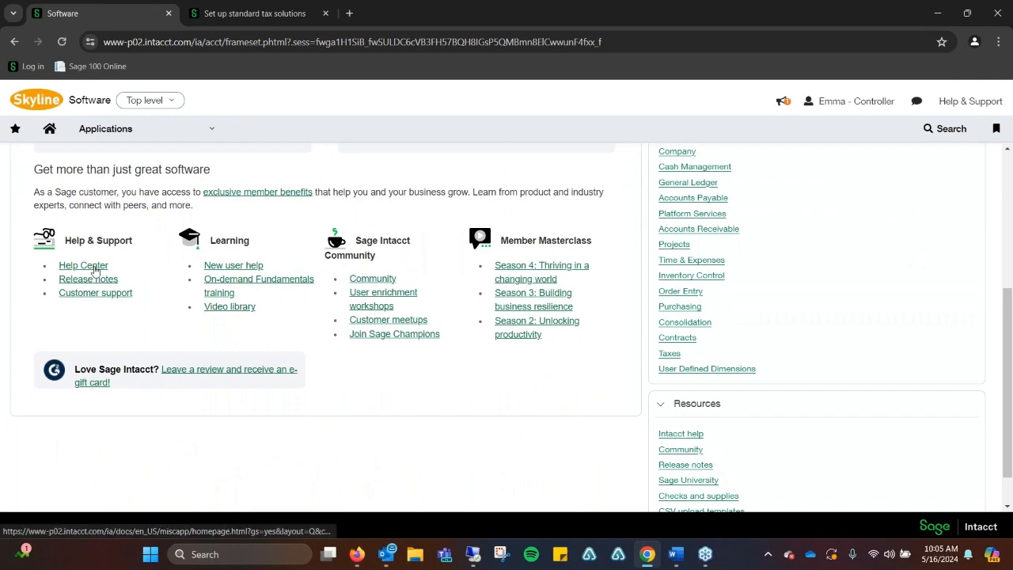
{"action": "mouse_move", "coordinate": [99, 339]}
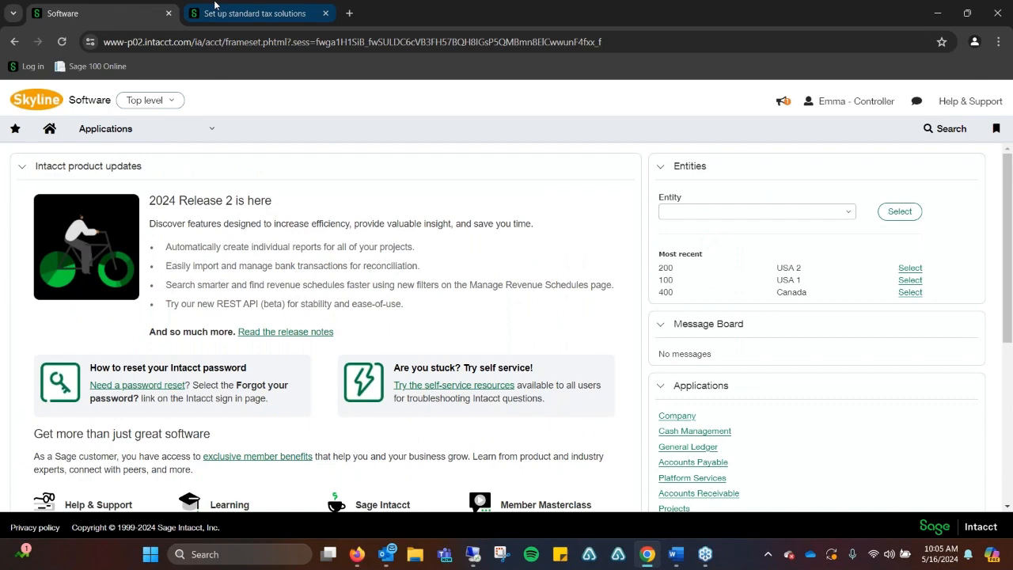
In the online help, read the Set up taxes overview and the tax solutions topic list
{"action": "left_click", "coordinate": [253, 13]}
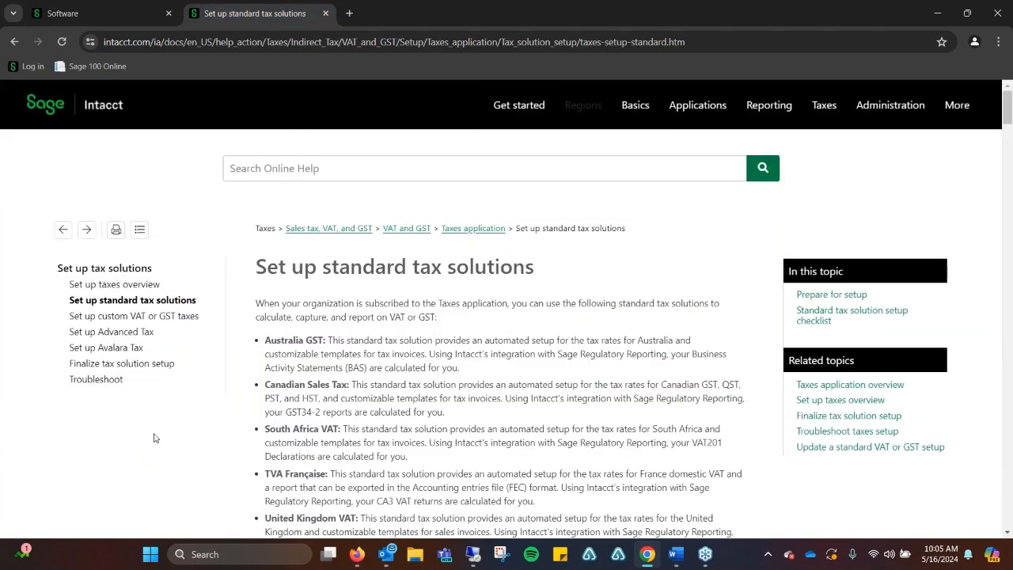
{"action": "left_click", "coordinate": [114, 285]}
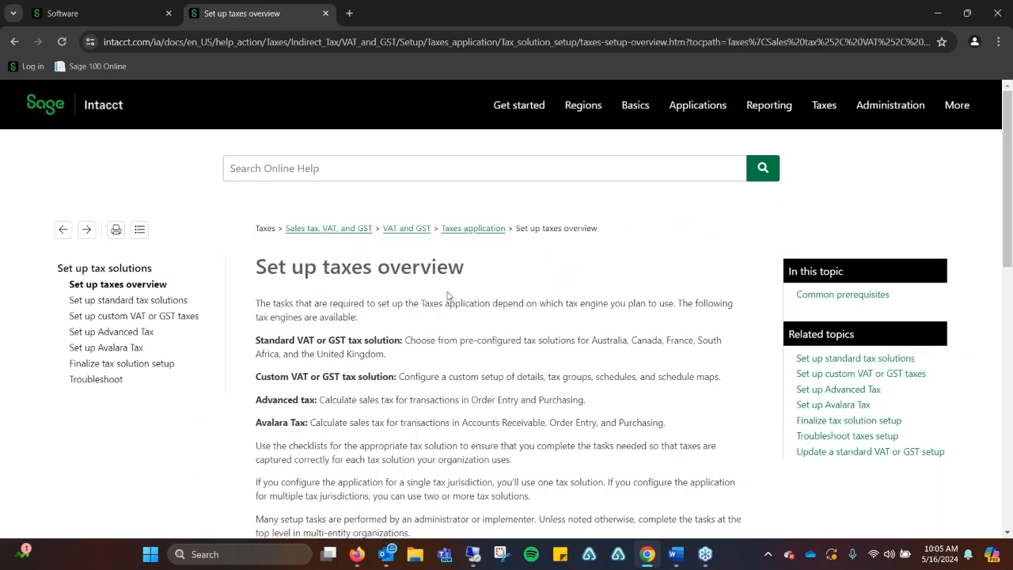
{"action": "left_click", "coordinate": [104, 268]}
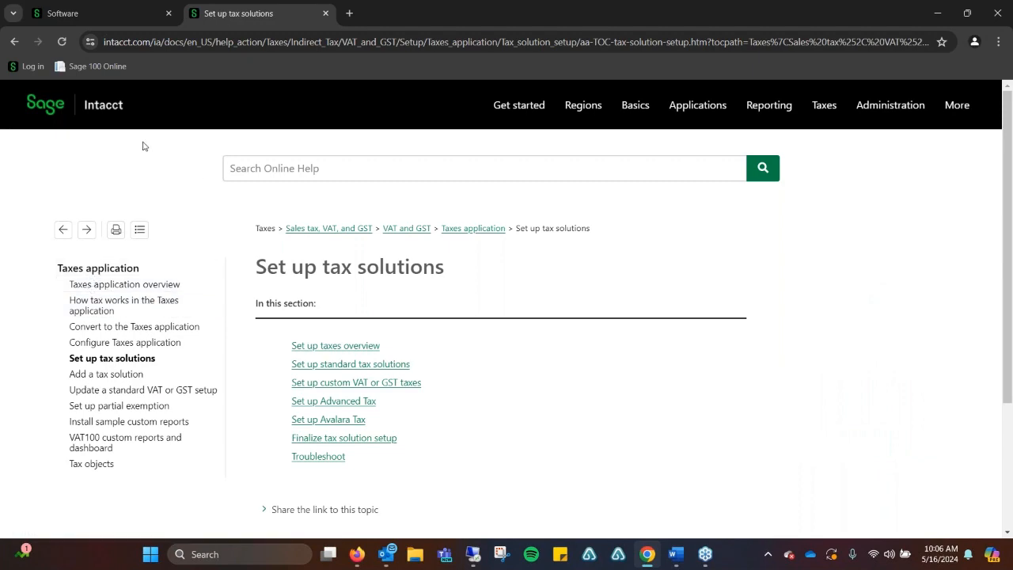
{"action": "mouse_move", "coordinate": [124, 304]}
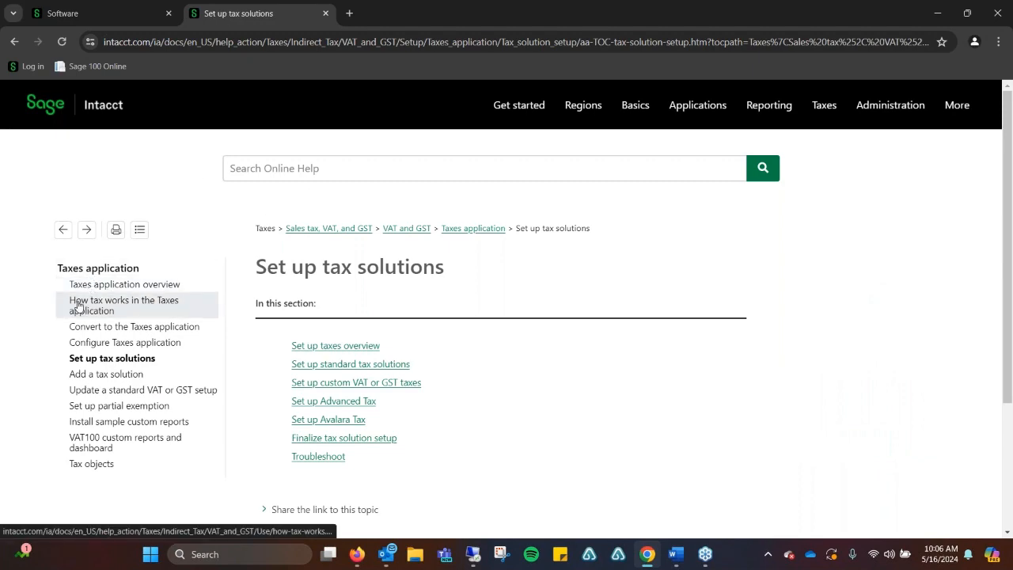
{"action": "left_click", "coordinate": [336, 345]}
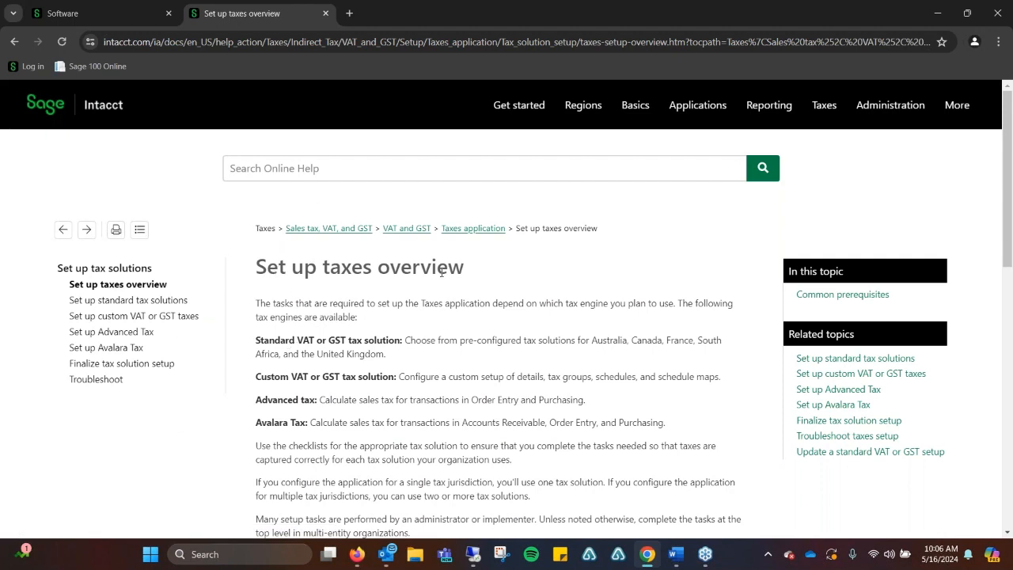
{"action": "mouse_move", "coordinate": [130, 308]}
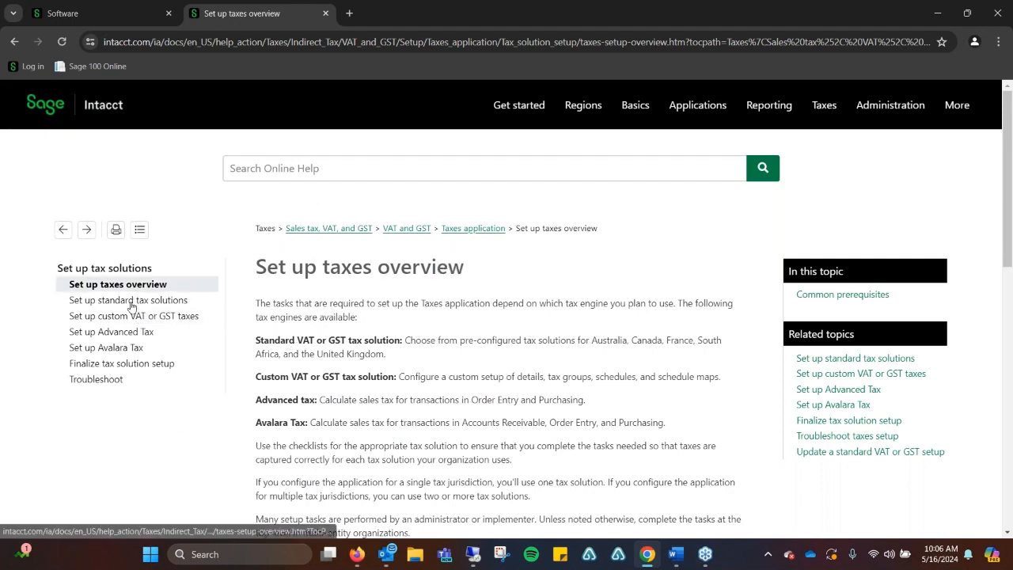
Read the Avalara Tax setup article, then return to the tax setup overview prerequisites
{"action": "left_click", "coordinate": [104, 348]}
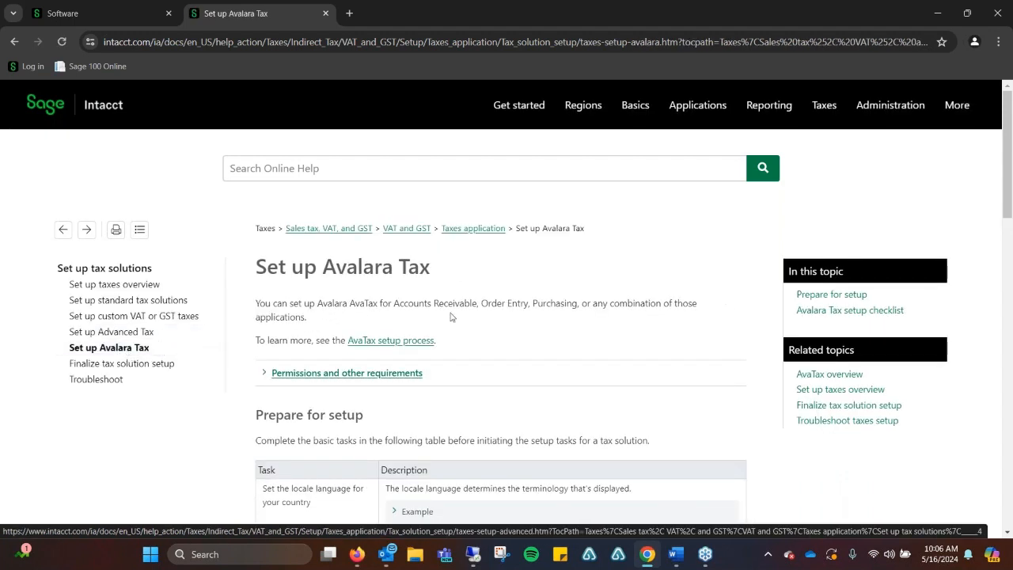
{"action": "mouse_move", "coordinate": [440, 279]}
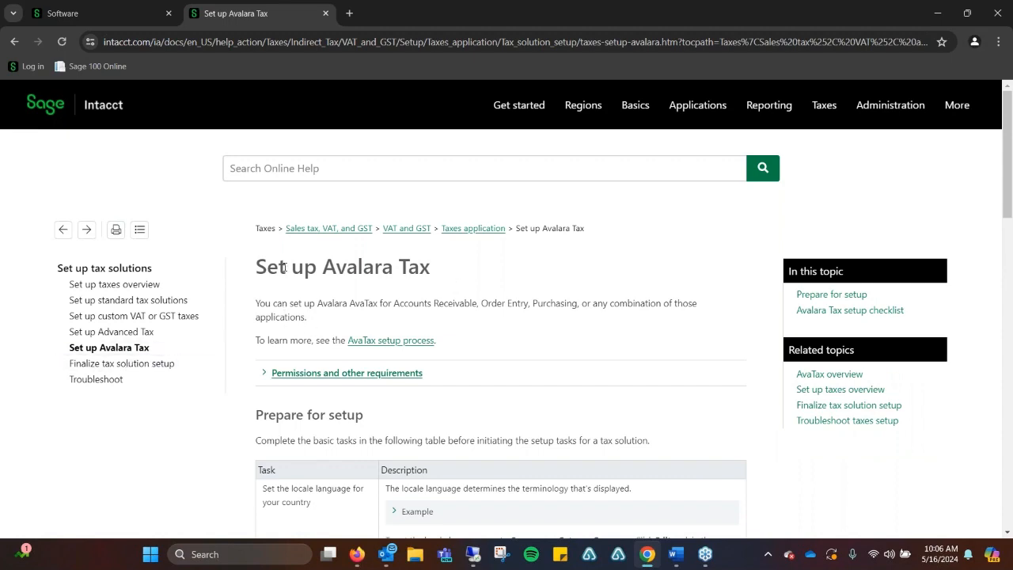
{"action": "mouse_move", "coordinate": [127, 301]}
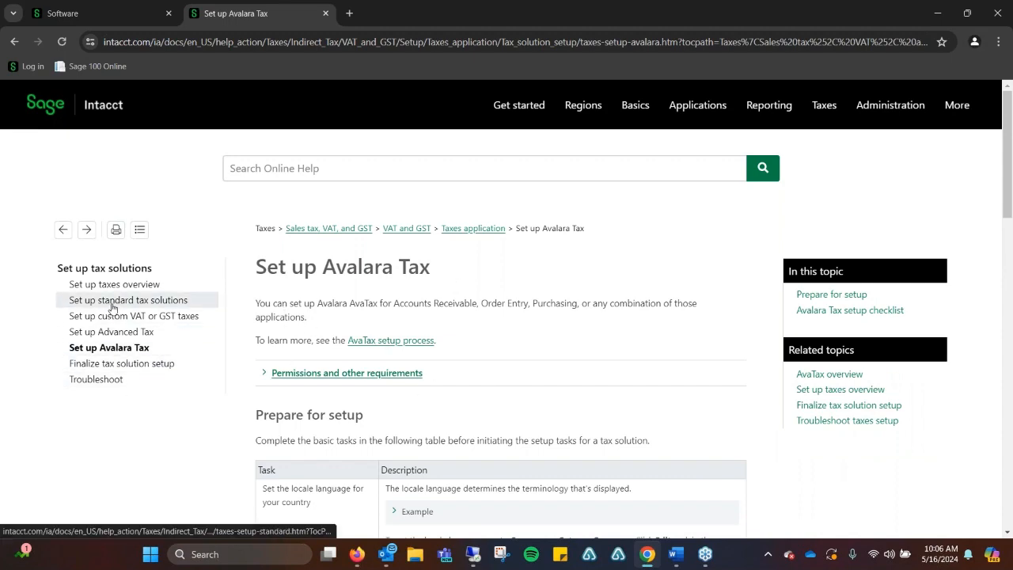
{"action": "left_click", "coordinate": [114, 285]}
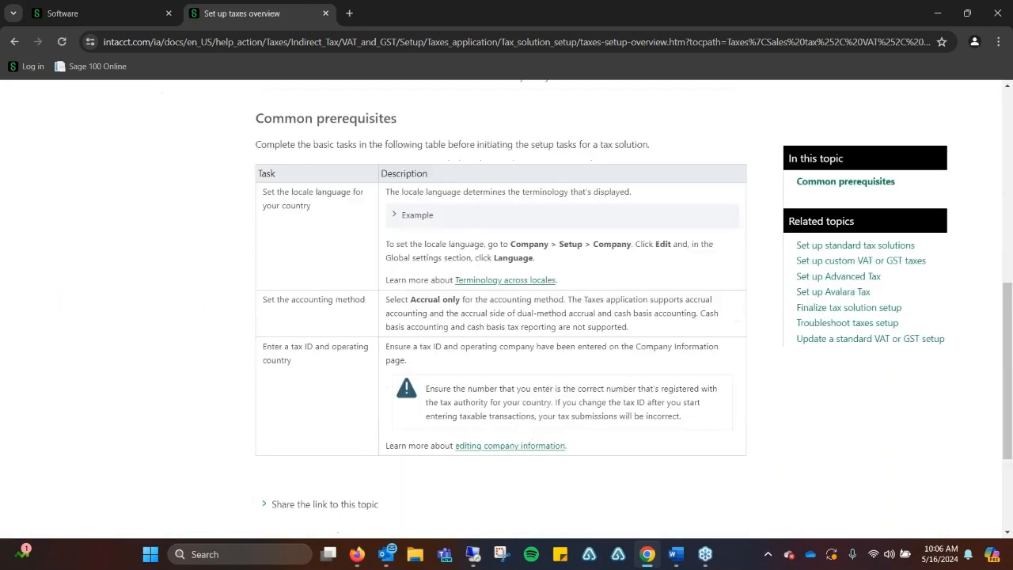
{"action": "scroll", "scroll_direction": "up", "scroll_amount": 3}
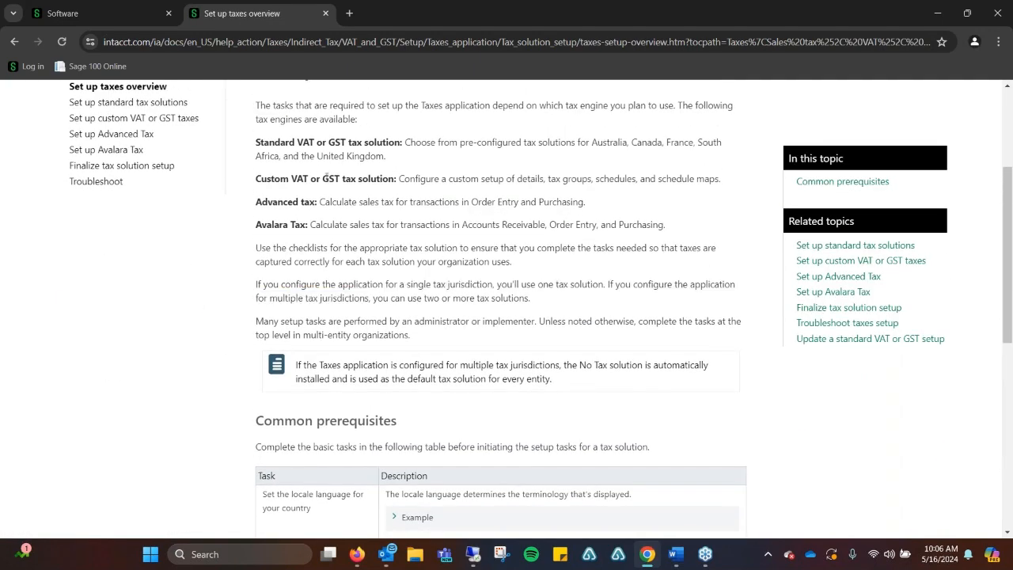
{"action": "scroll", "scroll_direction": "up", "scroll_amount": 3}
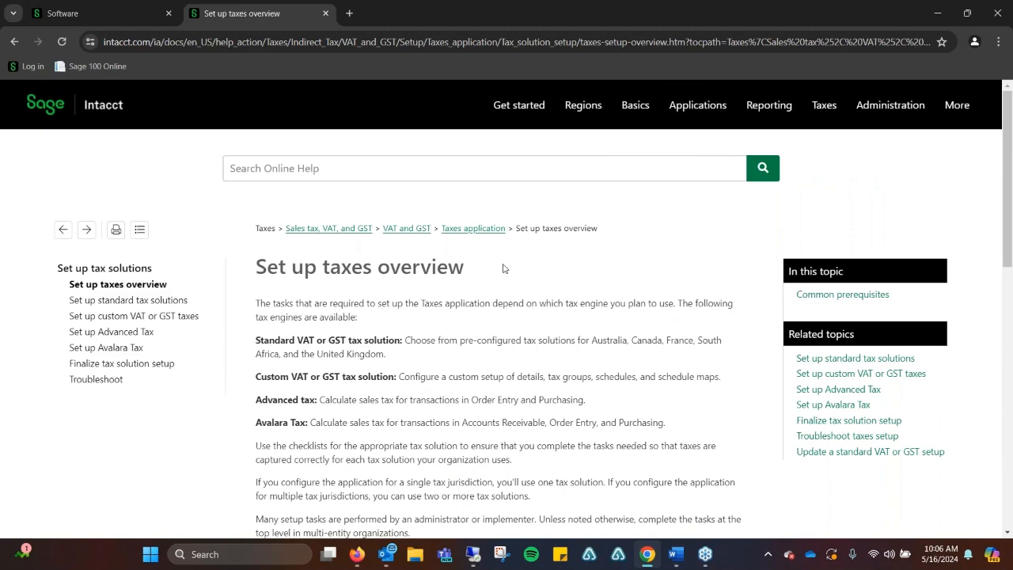
{"action": "mouse_move", "coordinate": [288, 365]}
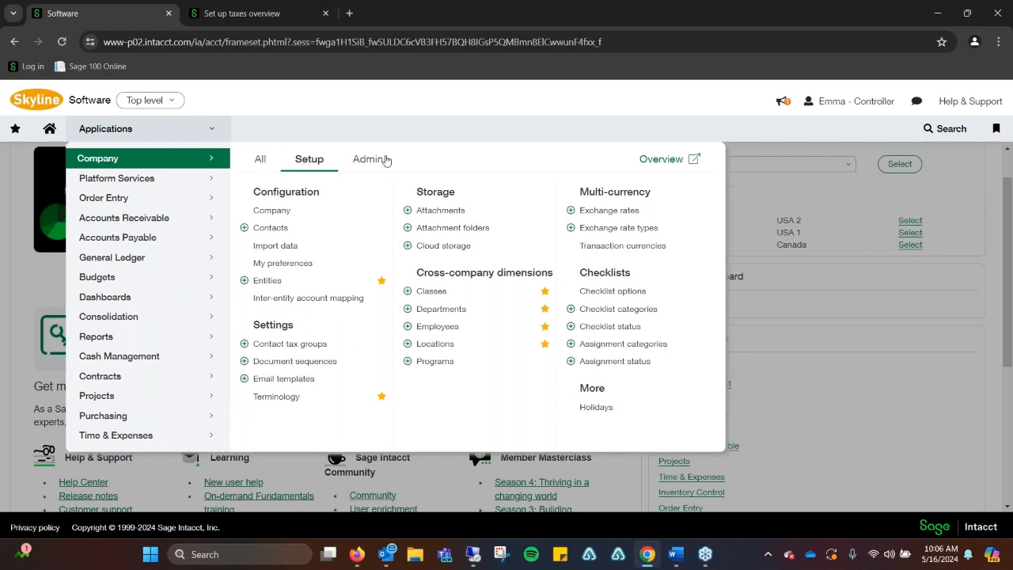
{"action": "mouse_move", "coordinate": [336, 172]}
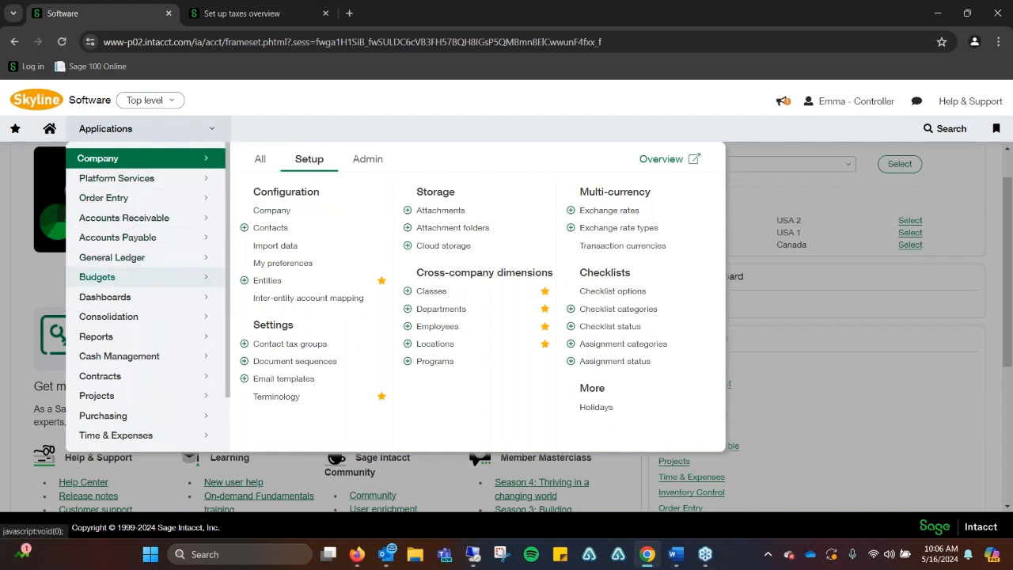
{"action": "mouse_move", "coordinate": [112, 256]}
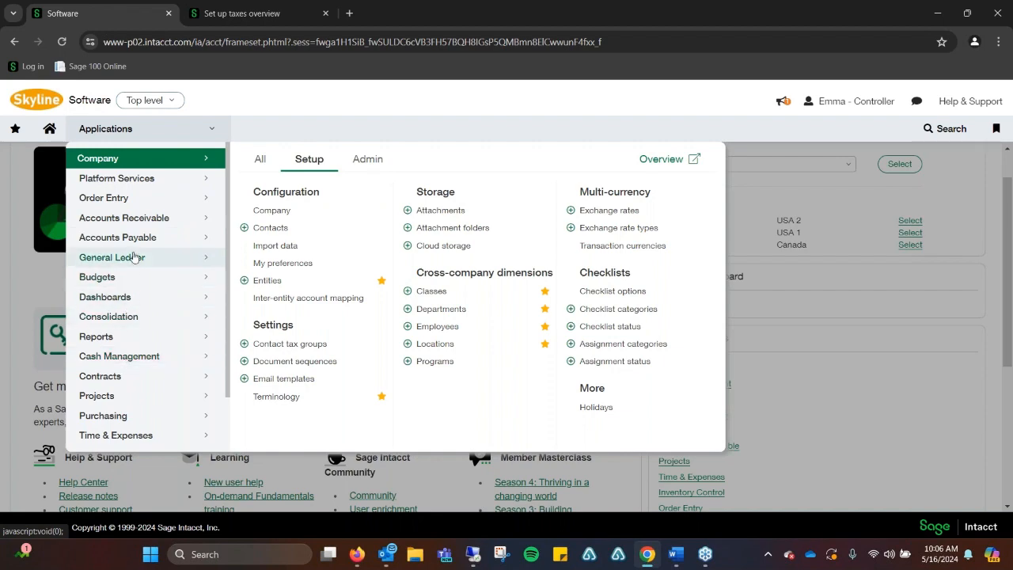
In Accounts Receivable > Customers, begin editing customer 10001 AB SQUARE
{"action": "left_click", "coordinate": [124, 218]}
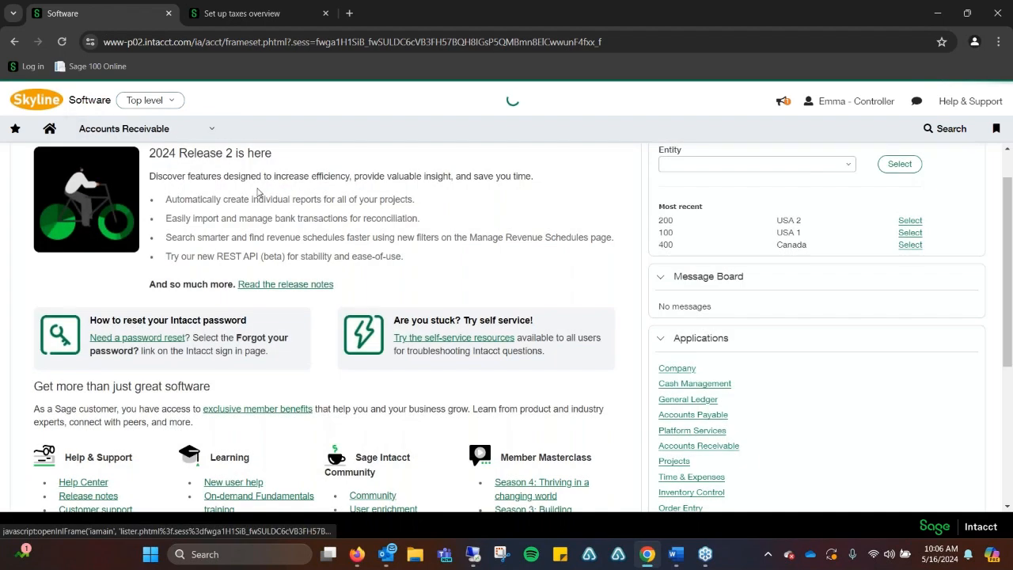
{"action": "left_click", "coordinate": [700, 444]}
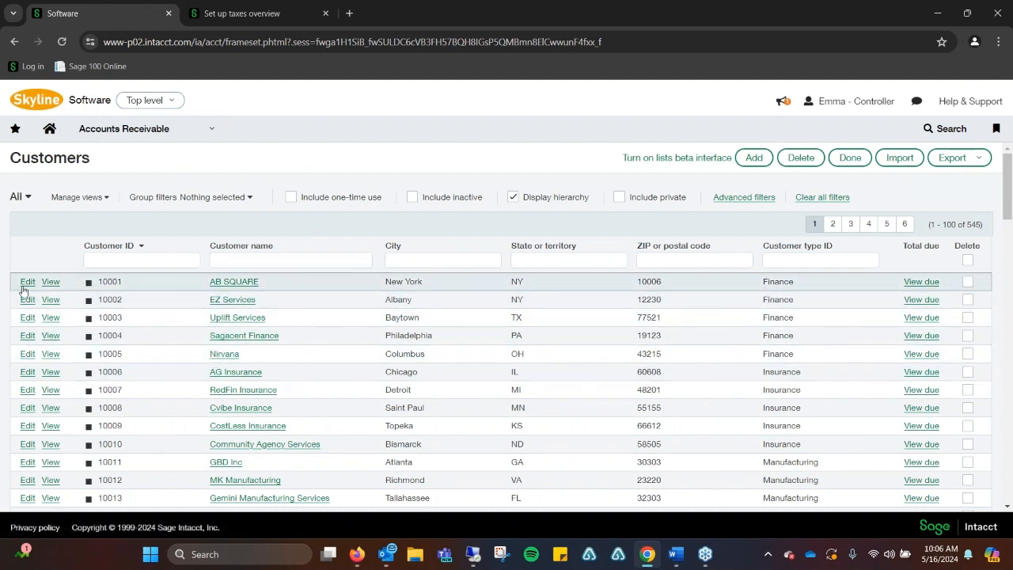
{"action": "left_click", "coordinate": [29, 282]}
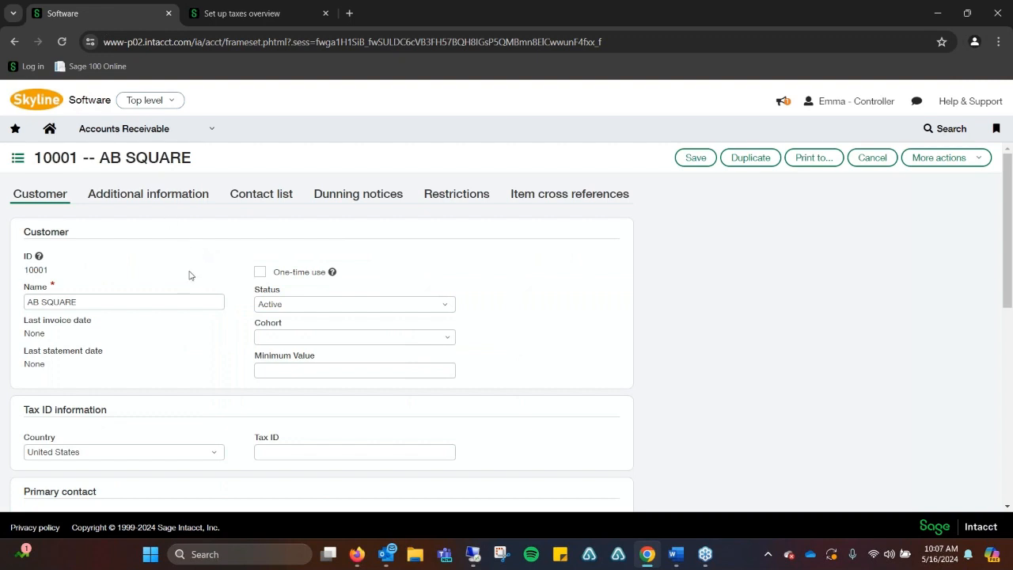
Show AB SQUARE's Additional information details
{"action": "scroll", "scroll_direction": "down", "scroll_amount": 3}
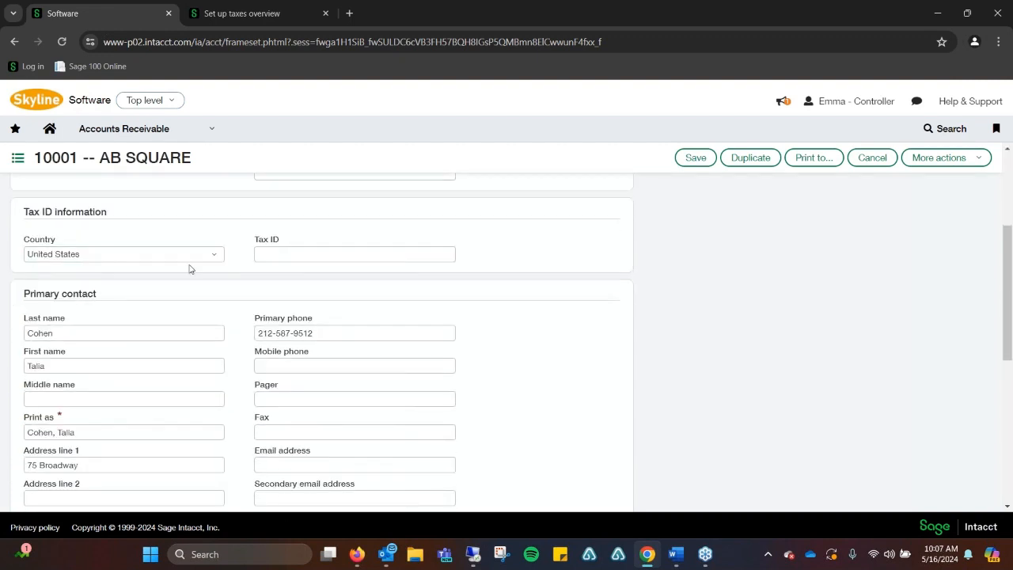
{"action": "scroll", "scroll_direction": "down", "scroll_amount": 3}
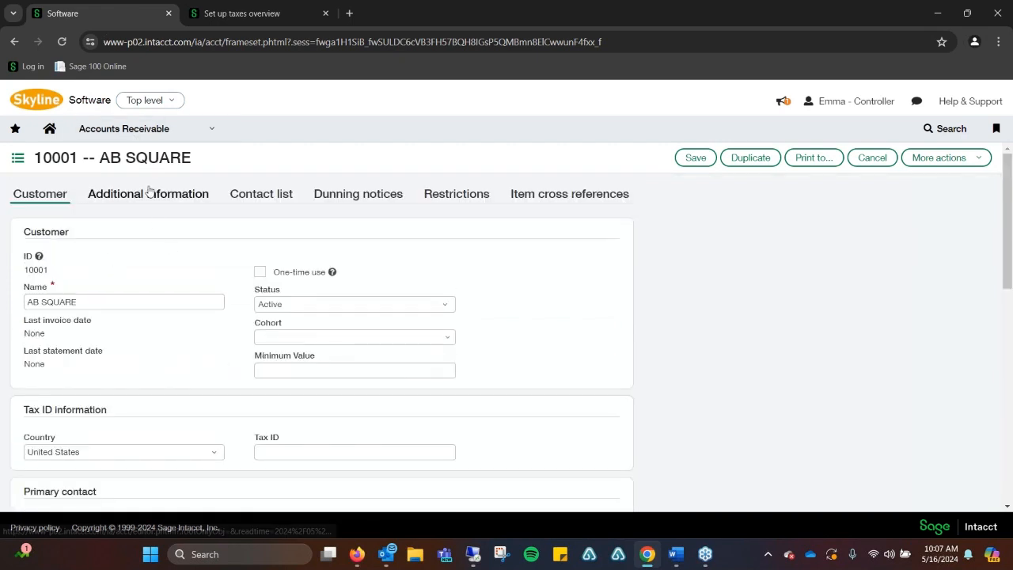
{"action": "left_click", "coordinate": [149, 193]}
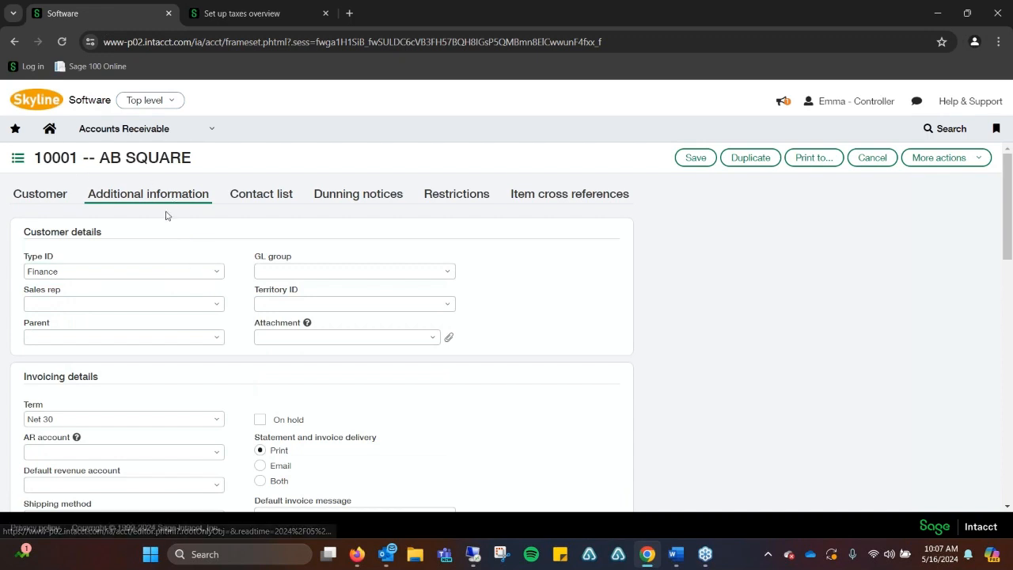
Mark customer AB SQUARE as Taxable
{"action": "scroll", "scroll_direction": "down", "scroll_amount": 3}
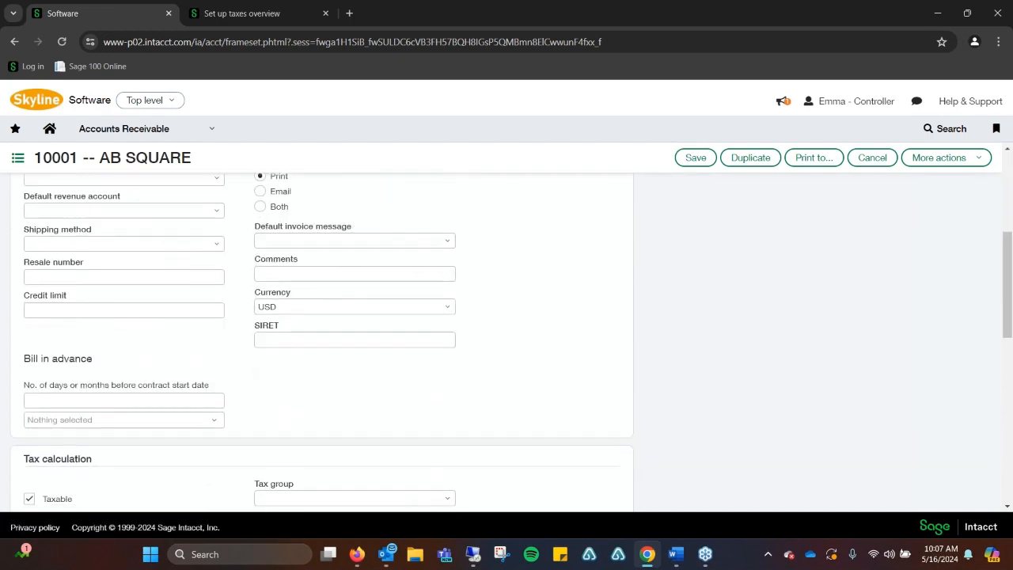
{"action": "scroll", "scroll_direction": "down", "scroll_amount": 3}
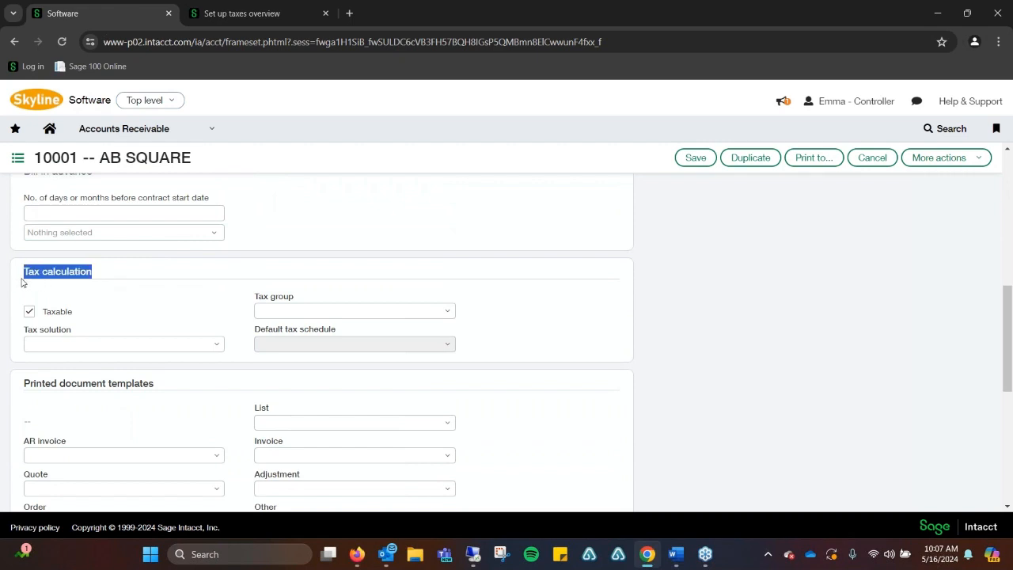
{"action": "left_click", "coordinate": [28, 311]}
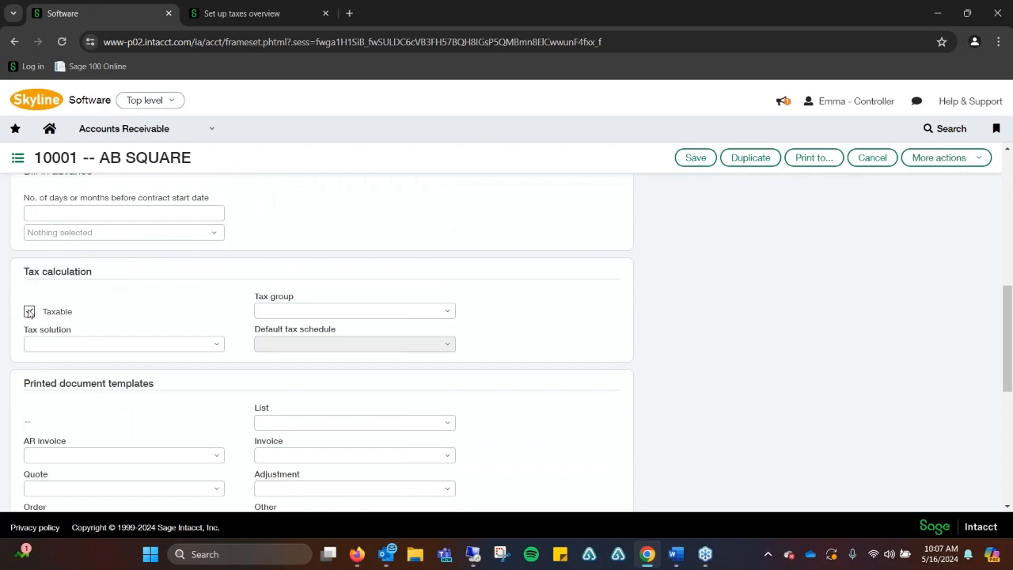
{"action": "left_click", "coordinate": [29, 310]}
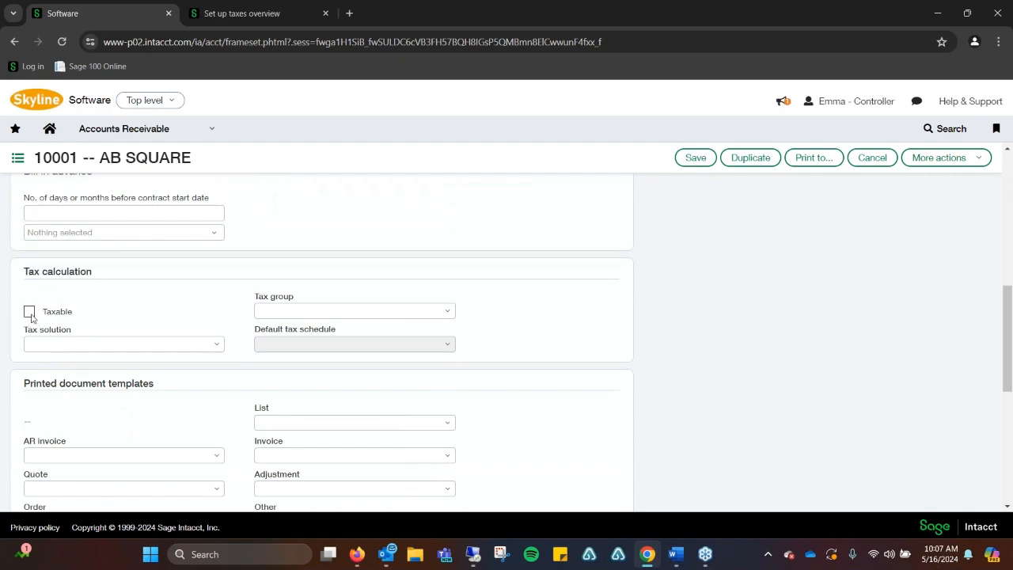
{"action": "left_click", "coordinate": [29, 311]}
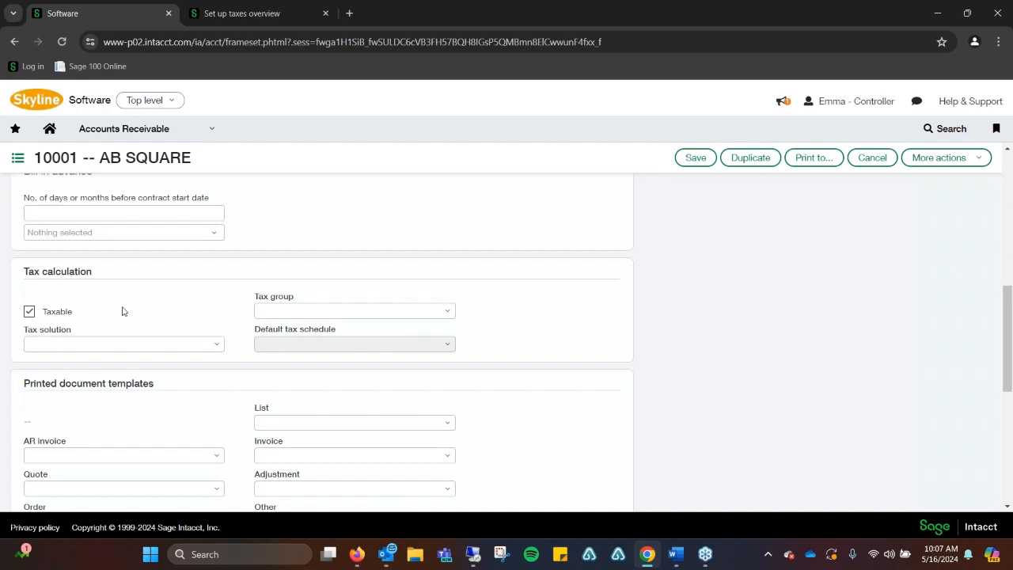
{"action": "mouse_move", "coordinate": [173, 326]}
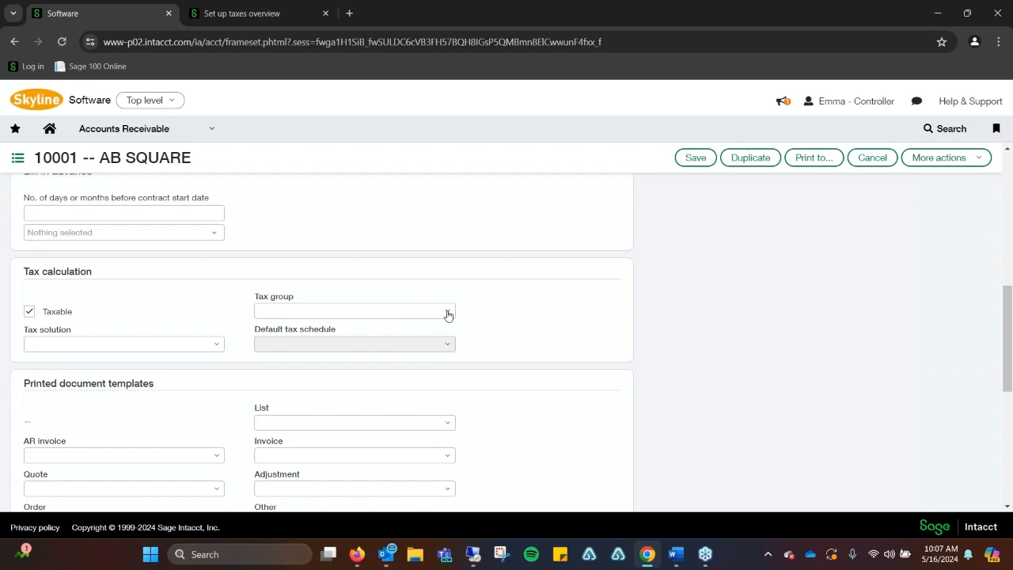
Assign the MA Sales Tax tax group and save the customer back to the Customers list
{"action": "left_click", "coordinate": [446, 311]}
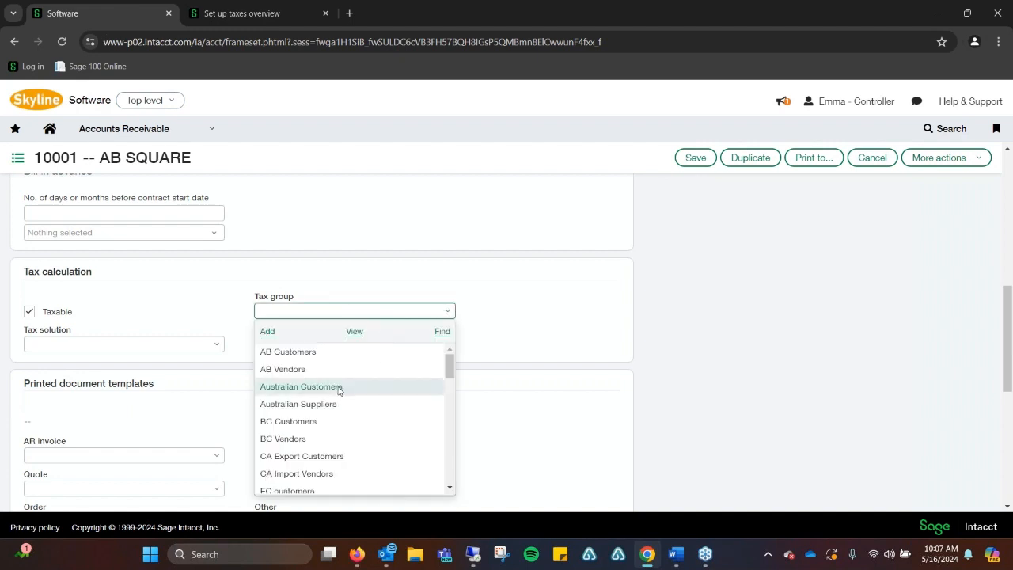
{"action": "scroll", "scroll_direction": "down", "scroll_amount": 3}
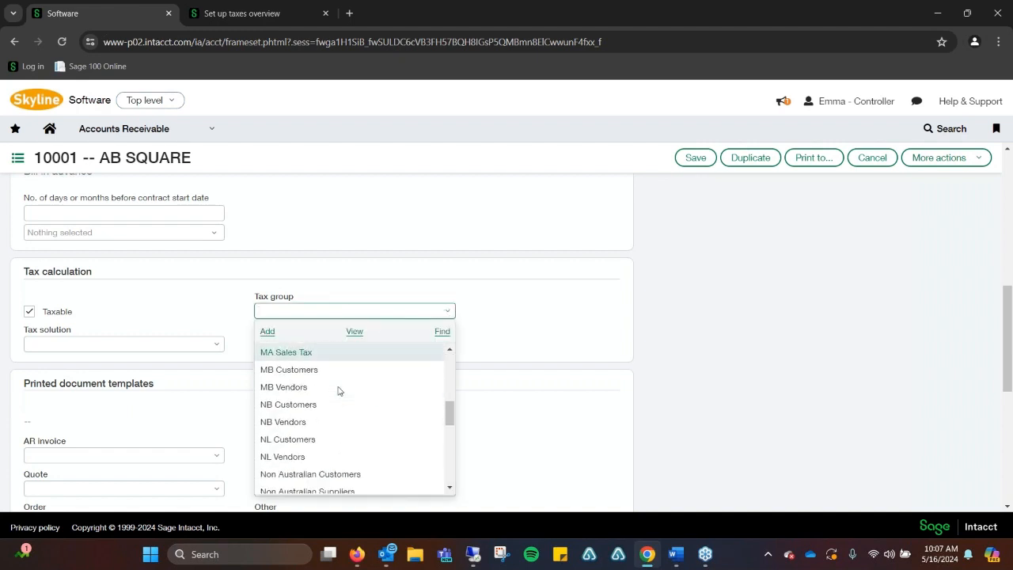
{"action": "left_click", "coordinate": [285, 351]}
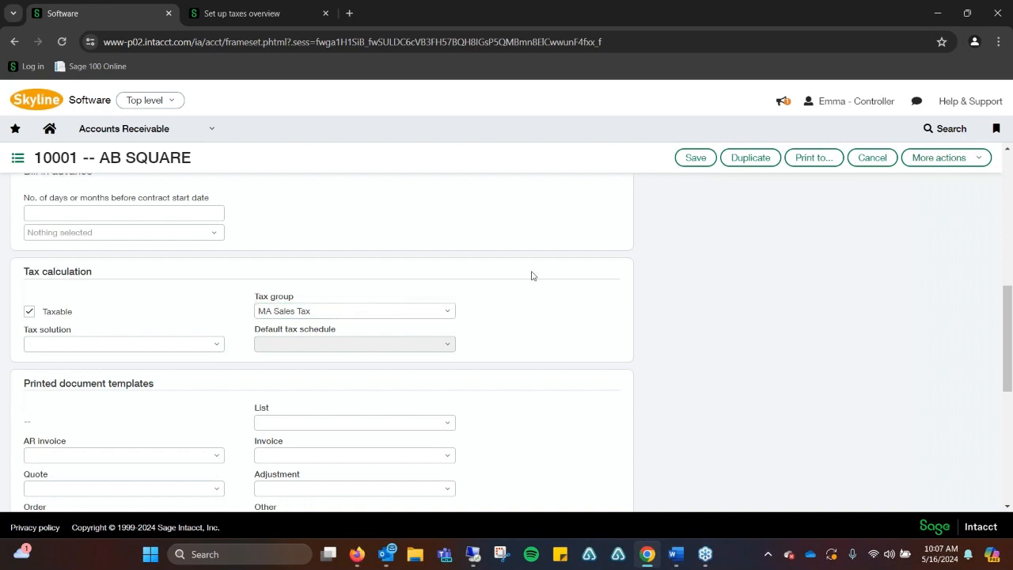
{"action": "left_click", "coordinate": [696, 157]}
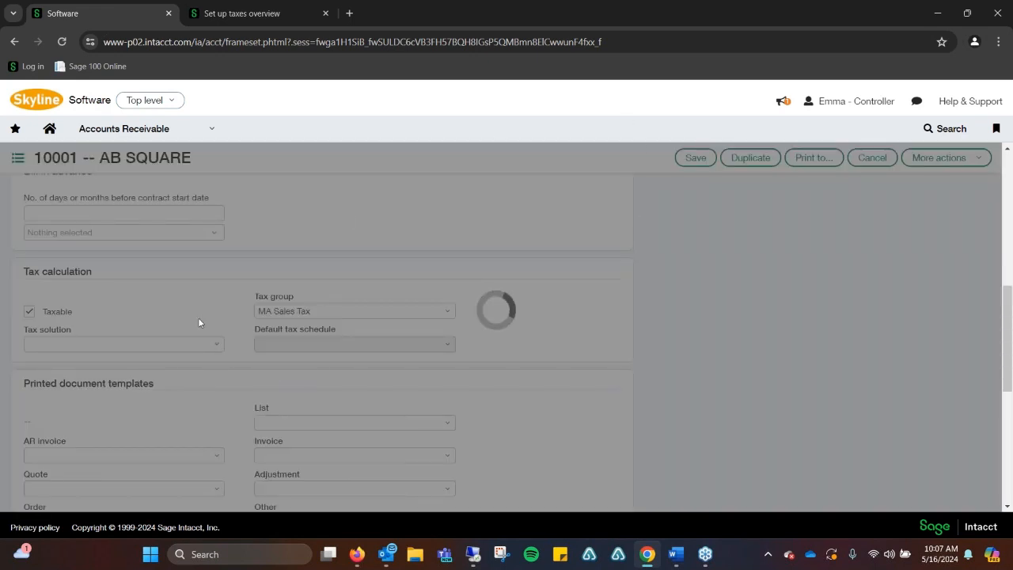
{"action": "left_click", "coordinate": [871, 158]}
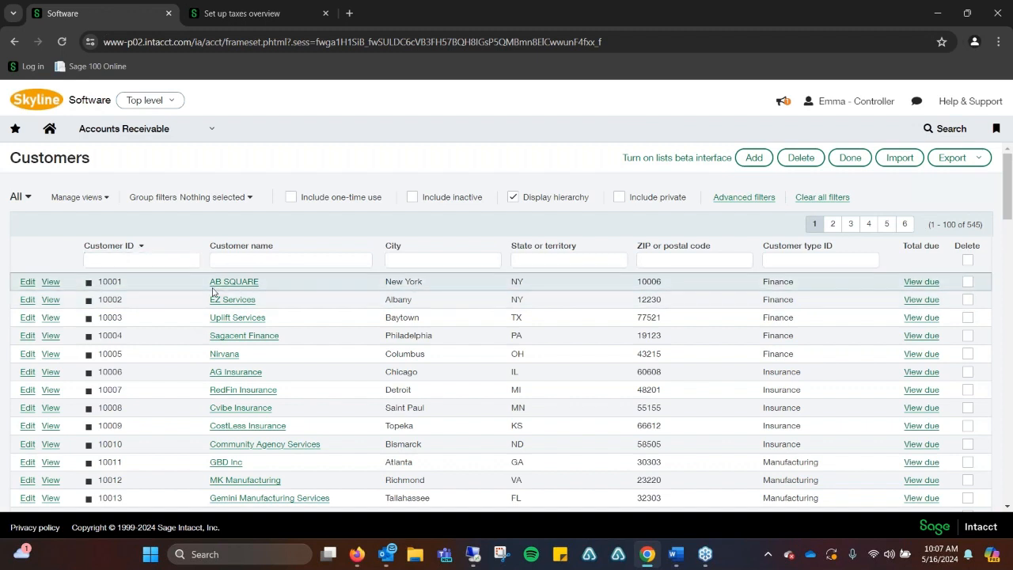
{"action": "left_click", "coordinate": [231, 300]}
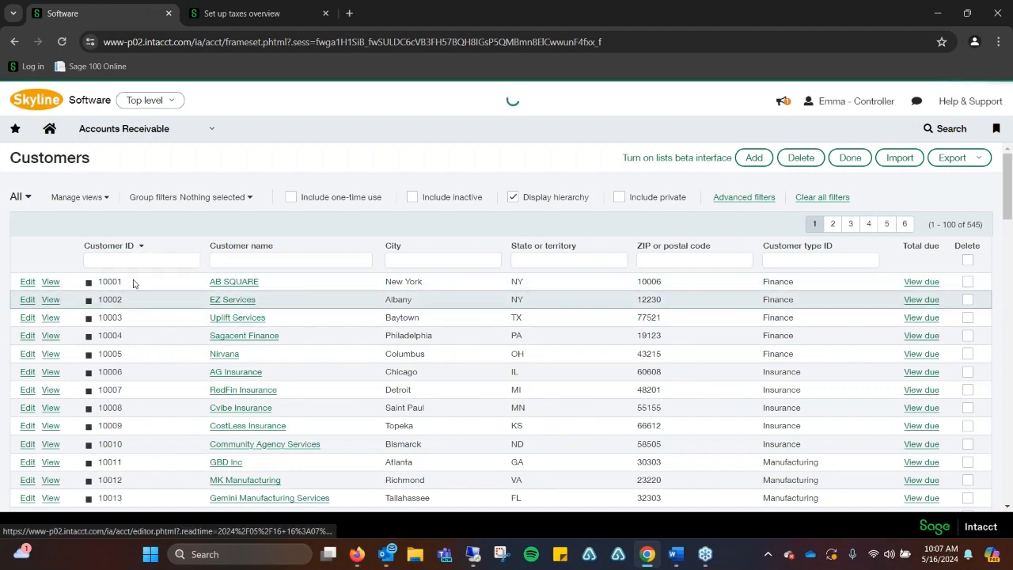
View AB SQUARE's Tax calculation section confirming the MA Sales Tax group
{"action": "left_click", "coordinate": [234, 282]}
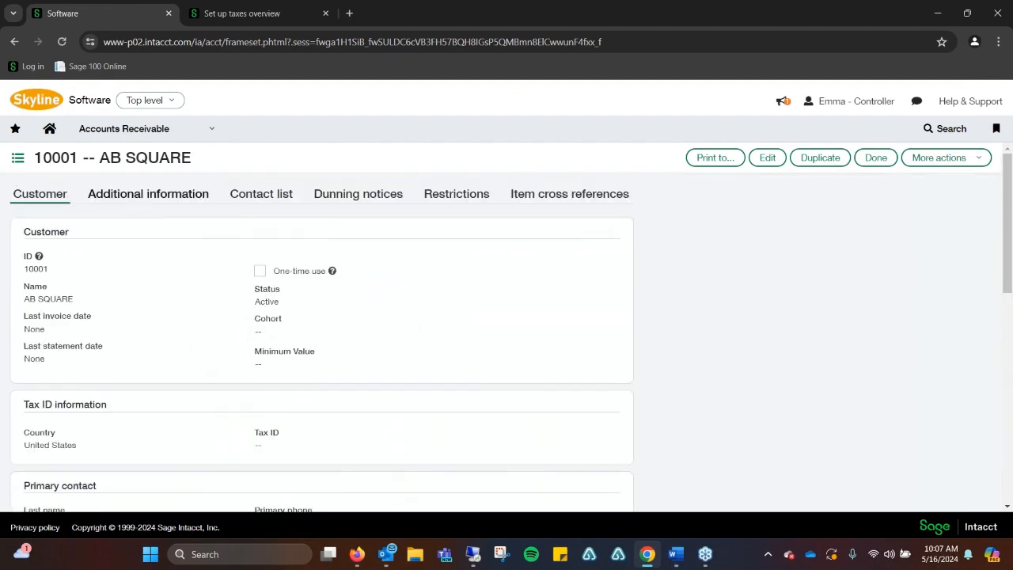
{"action": "scroll", "scroll_direction": "down", "scroll_amount": 3}
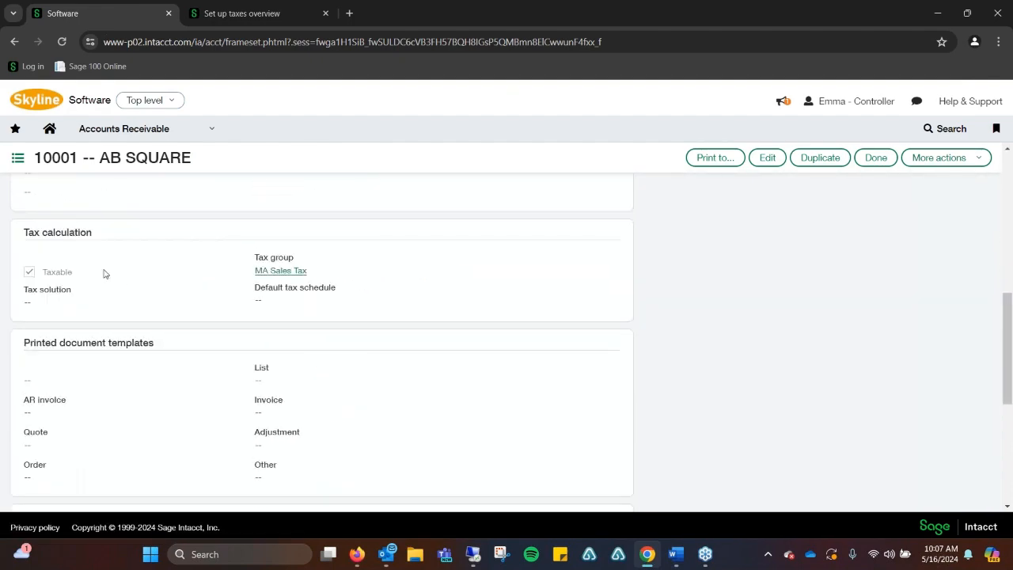
{"action": "mouse_move", "coordinate": [279, 283]}
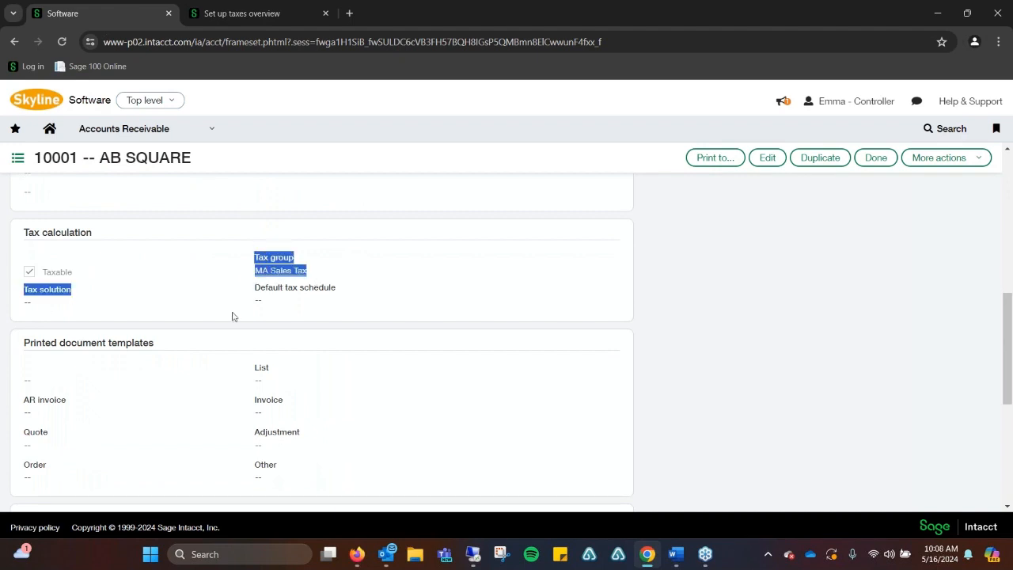
{"action": "left_click", "coordinate": [281, 269]}
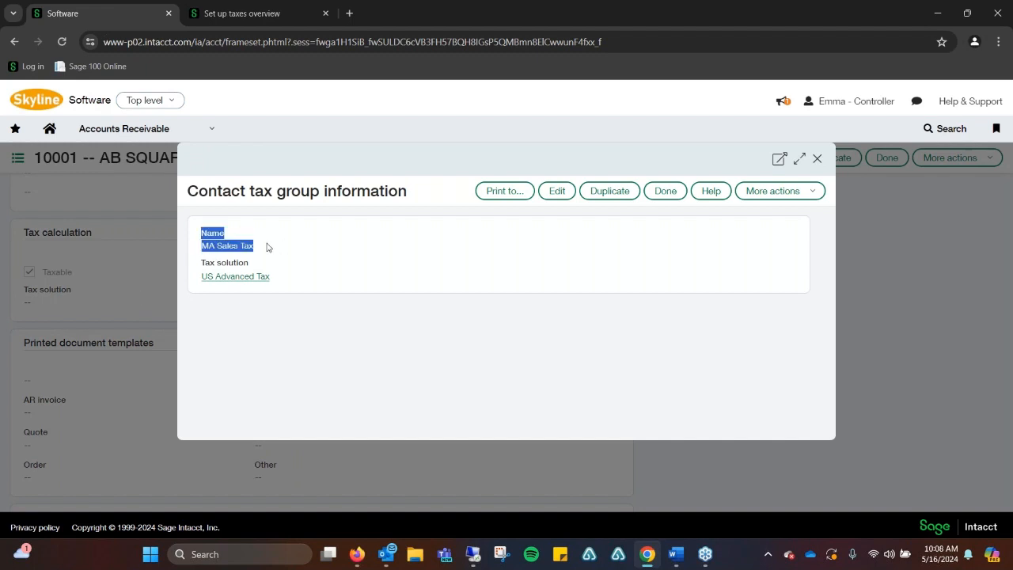
Review the US Advanced Tax solution's Entities, Tax schedule maps and Tax details
{"action": "left_click", "coordinate": [234, 276]}
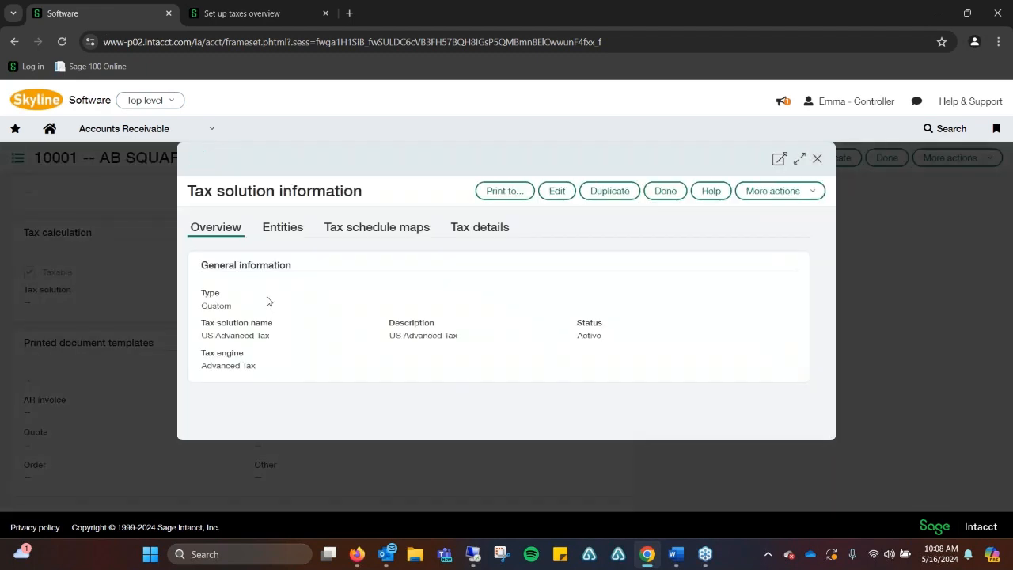
{"action": "left_click", "coordinate": [282, 228]}
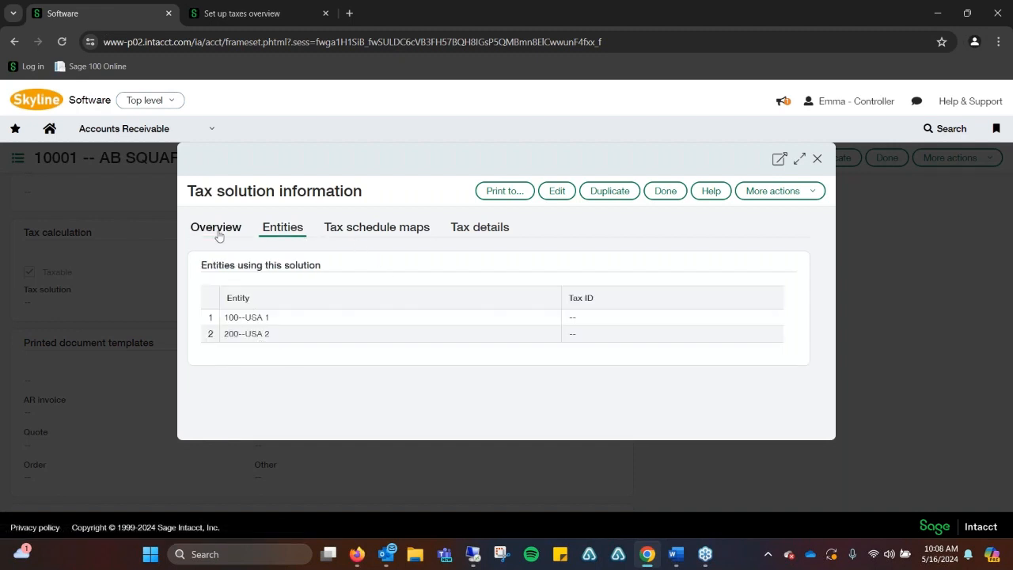
{"action": "left_click", "coordinate": [377, 228]}
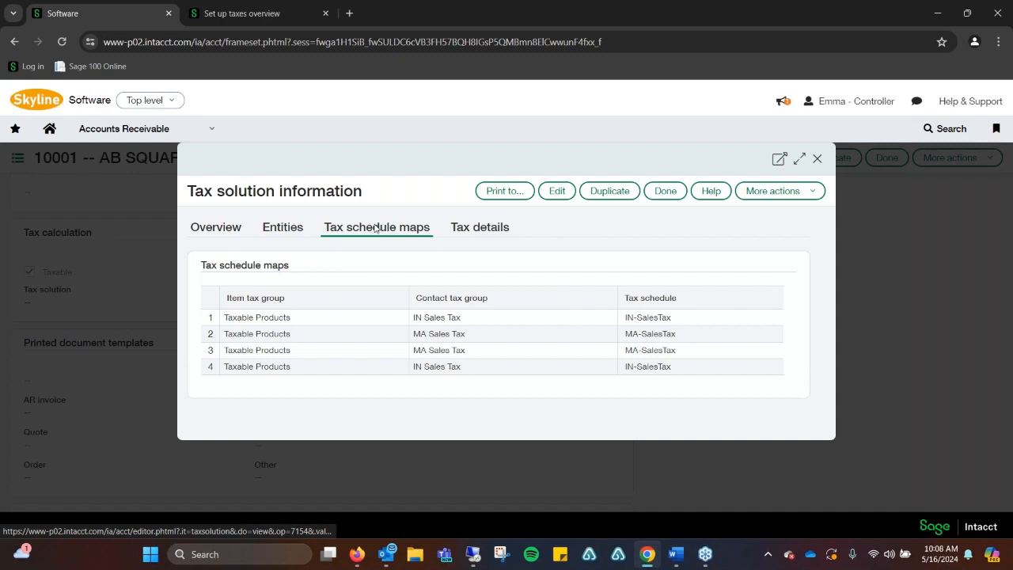
{"action": "mouse_move", "coordinate": [434, 380]}
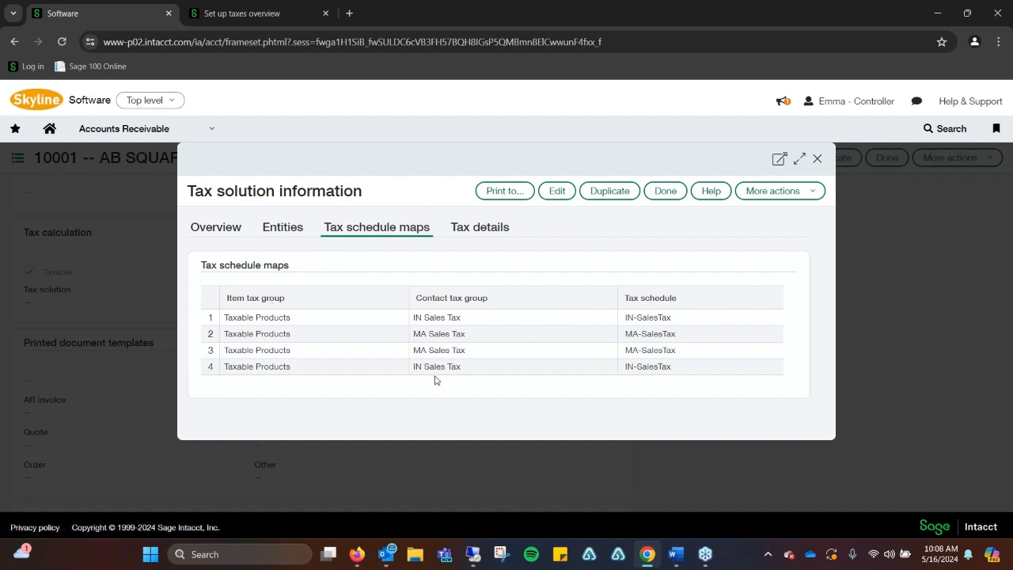
{"action": "mouse_move", "coordinate": [425, 241]}
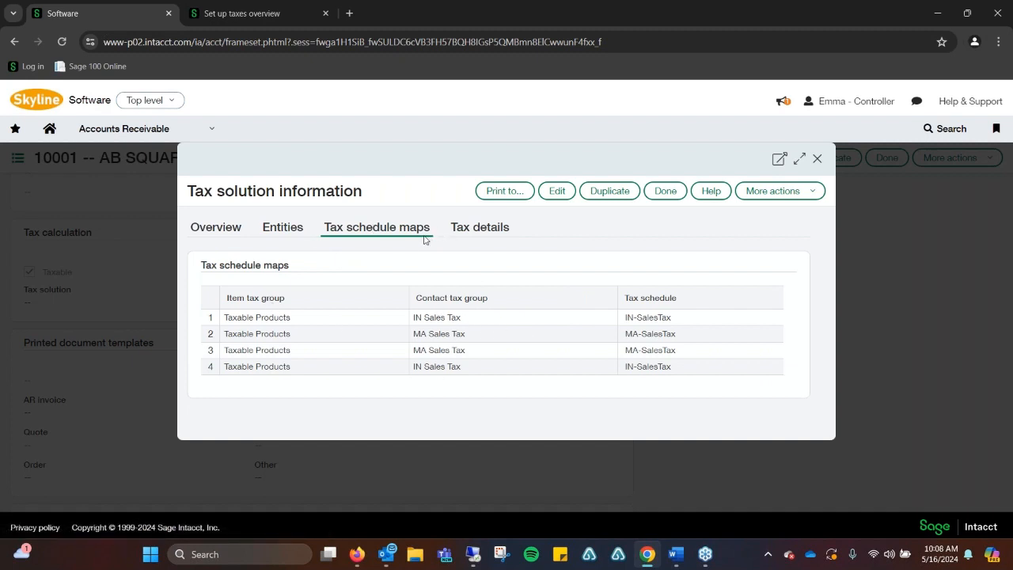
{"action": "left_click", "coordinate": [480, 228]}
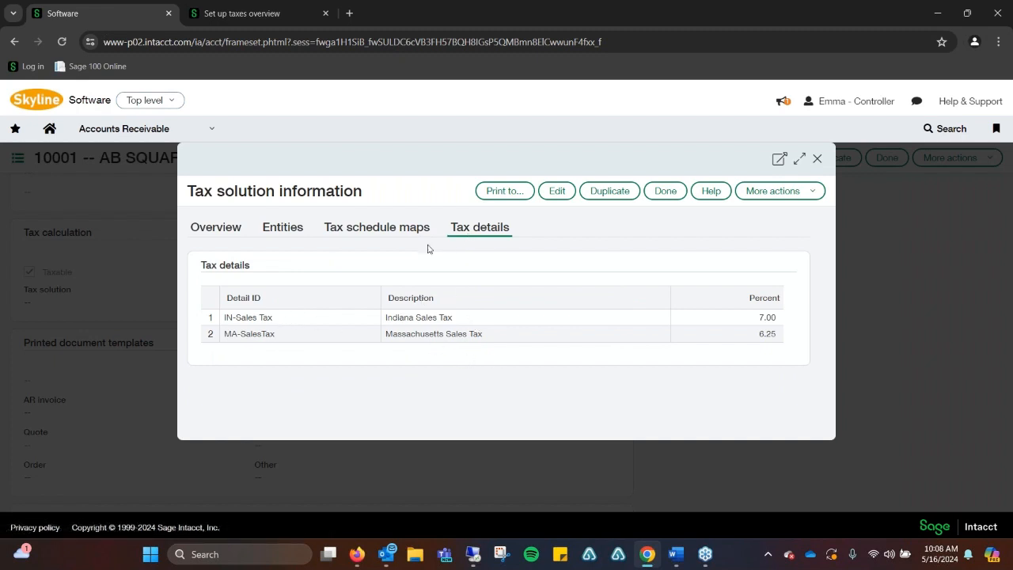
{"action": "mouse_move", "coordinate": [486, 339]}
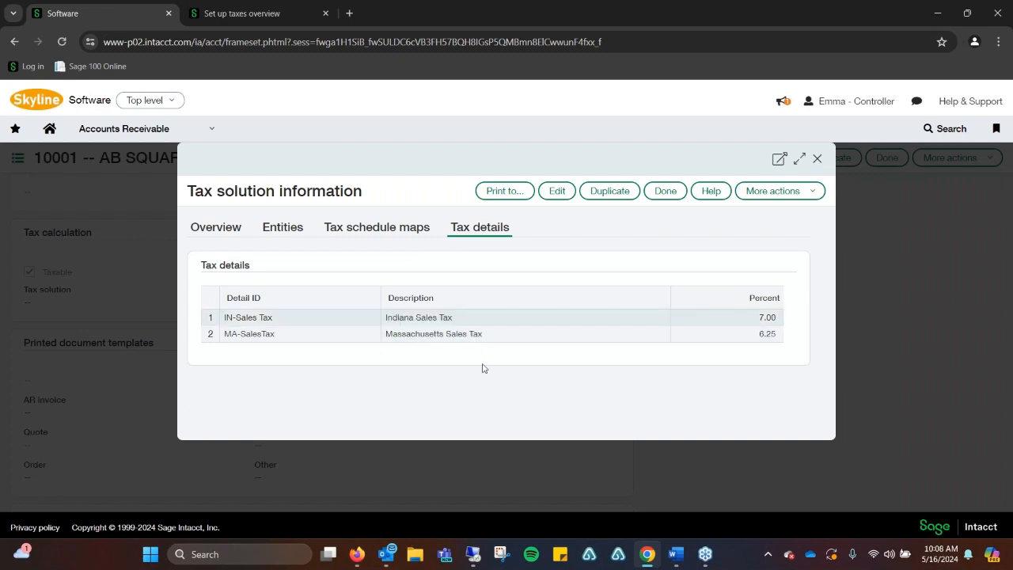
{"action": "mouse_move", "coordinate": [754, 330]}
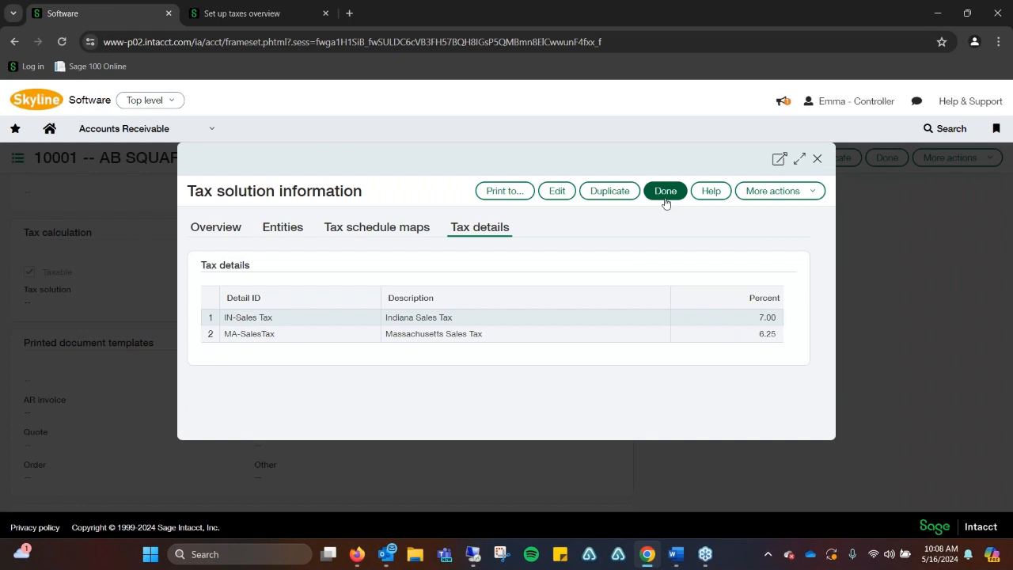
{"action": "mouse_move", "coordinate": [559, 307]}
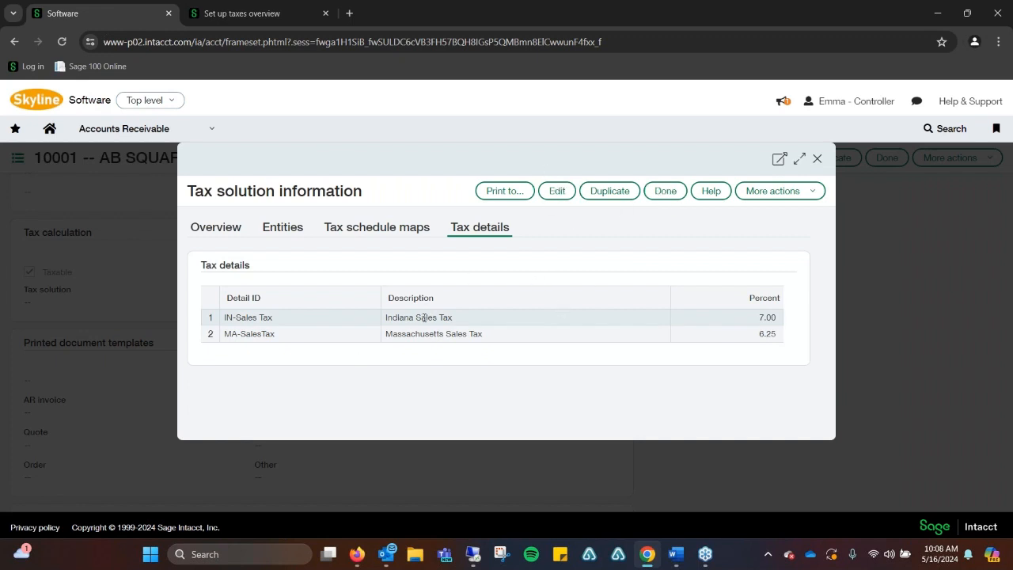
{"action": "mouse_move", "coordinate": [480, 364]}
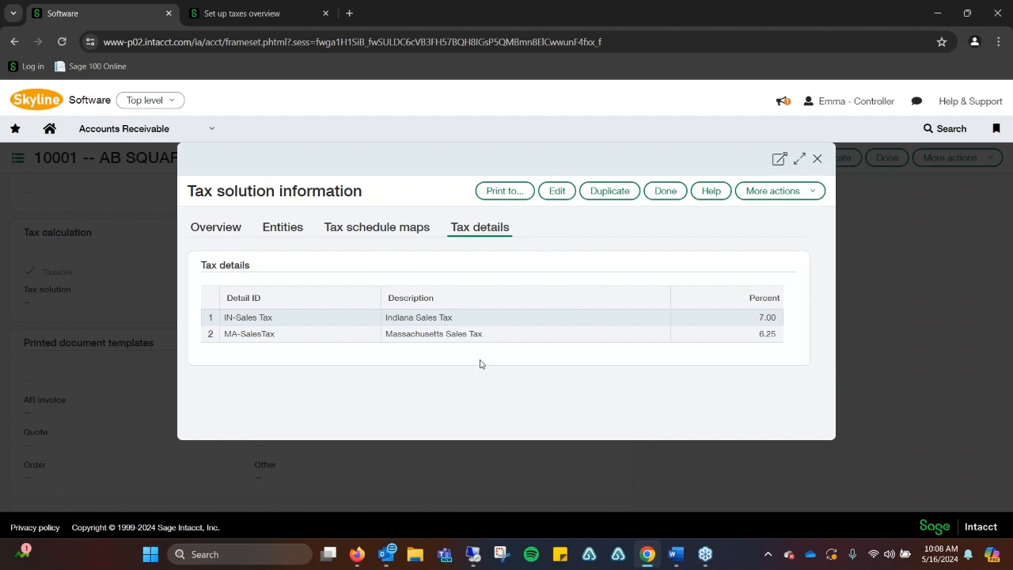
{"action": "left_click", "coordinate": [557, 190]}
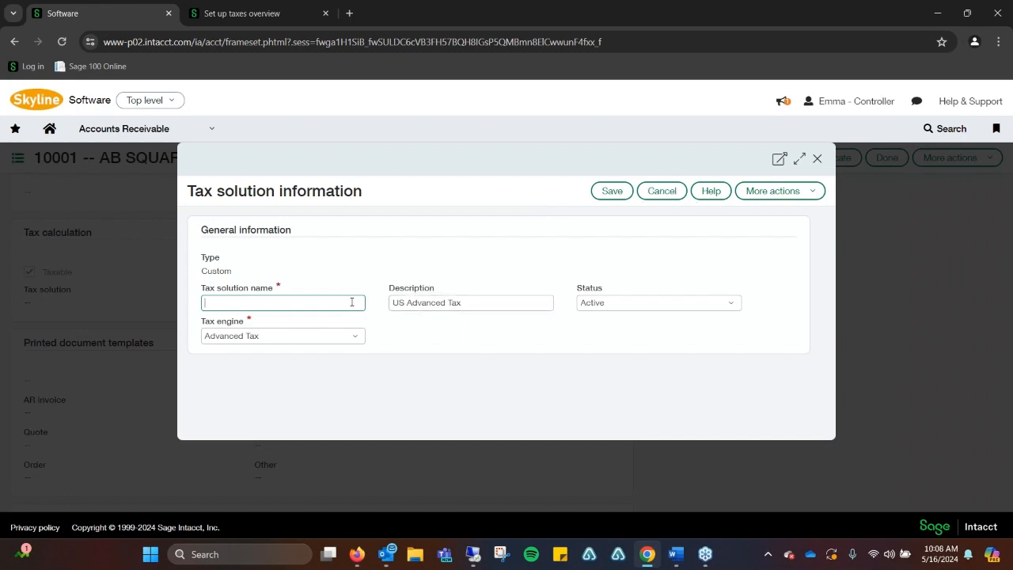
Inspect the Tax engine options, then cancel back to the MA Sales Tax group details
{"action": "left_click", "coordinate": [282, 335]}
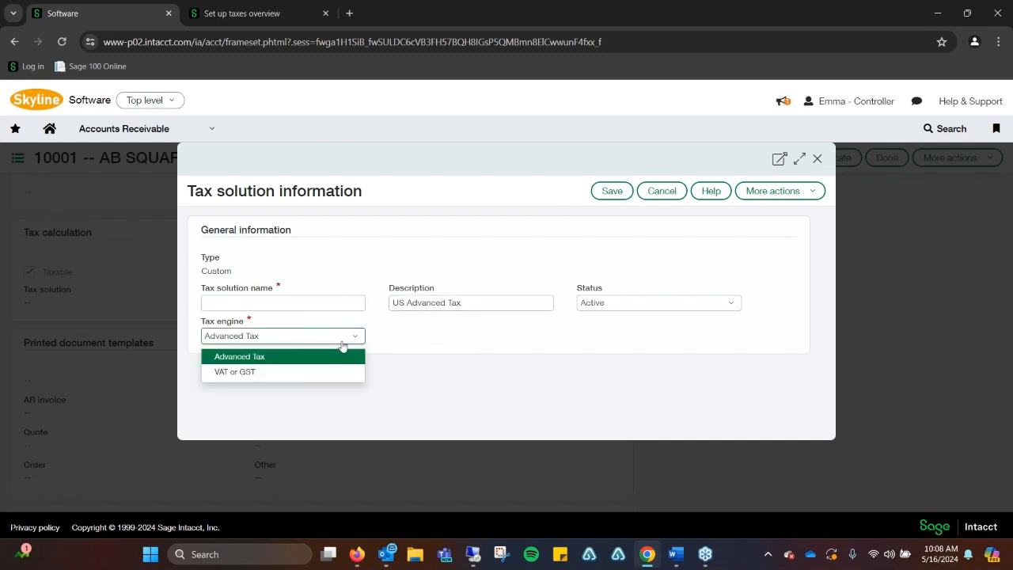
{"action": "left_click", "coordinate": [234, 370]}
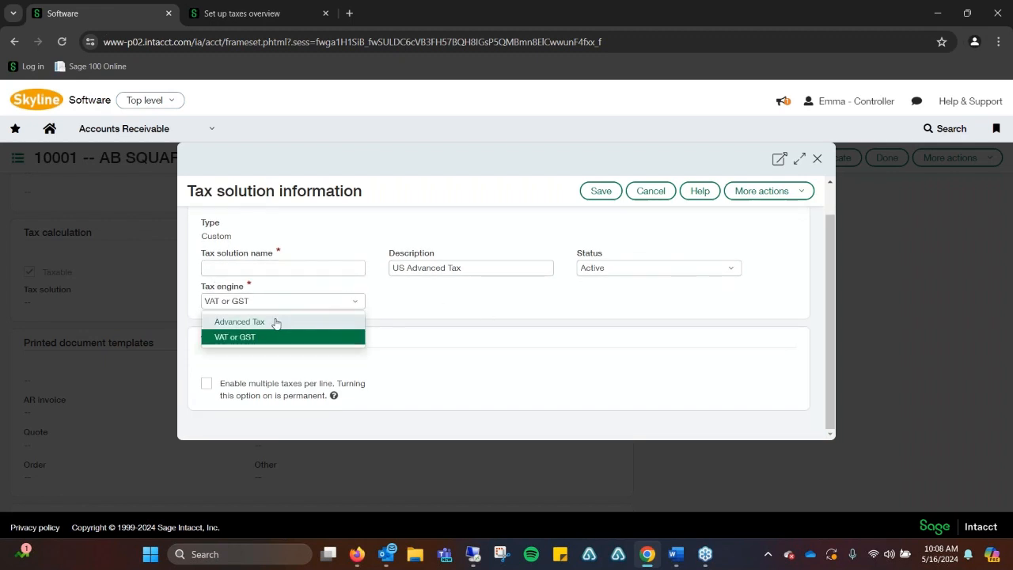
{"action": "left_click", "coordinate": [239, 322]}
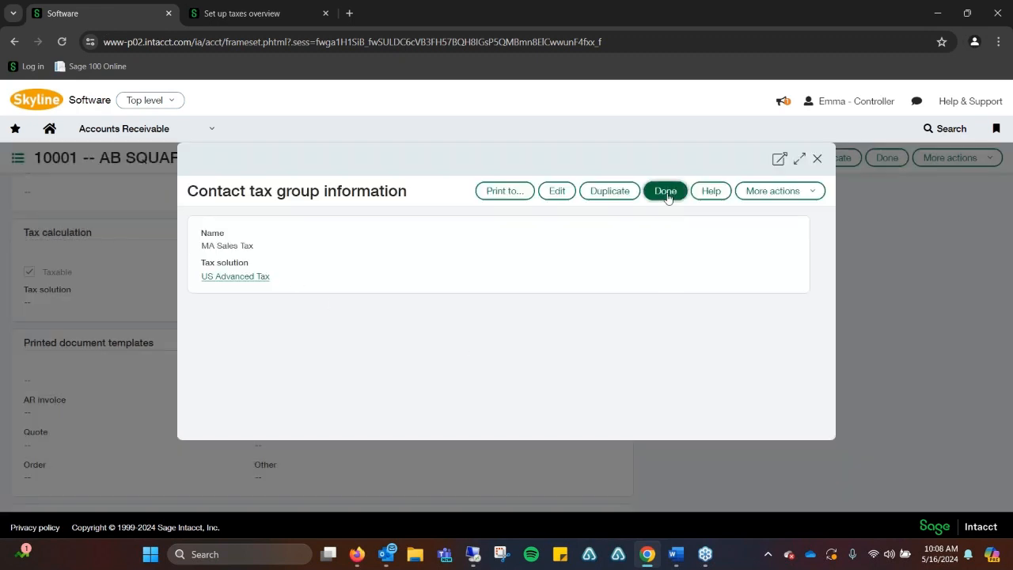
Open vendor 20007 Lenovo for editing and look over its details and primary contact
{"action": "left_click", "coordinate": [124, 128]}
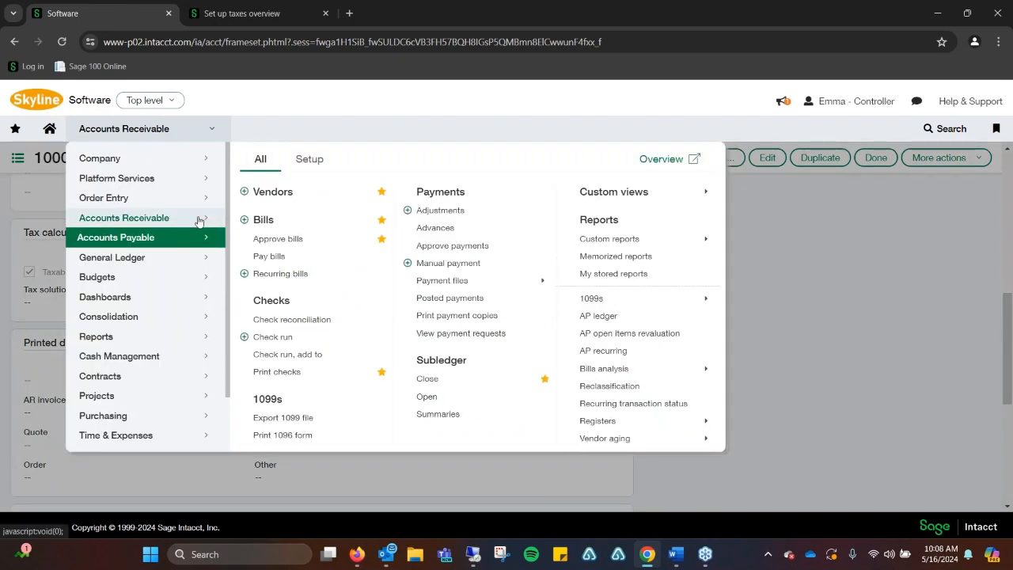
{"action": "left_click", "coordinate": [273, 190]}
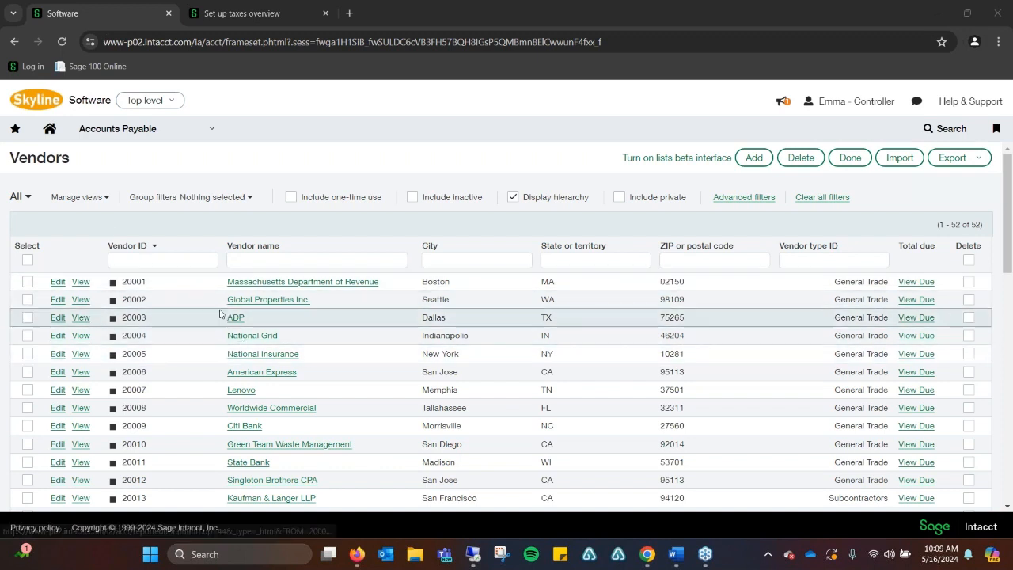
{"action": "mouse_move", "coordinate": [197, 390]}
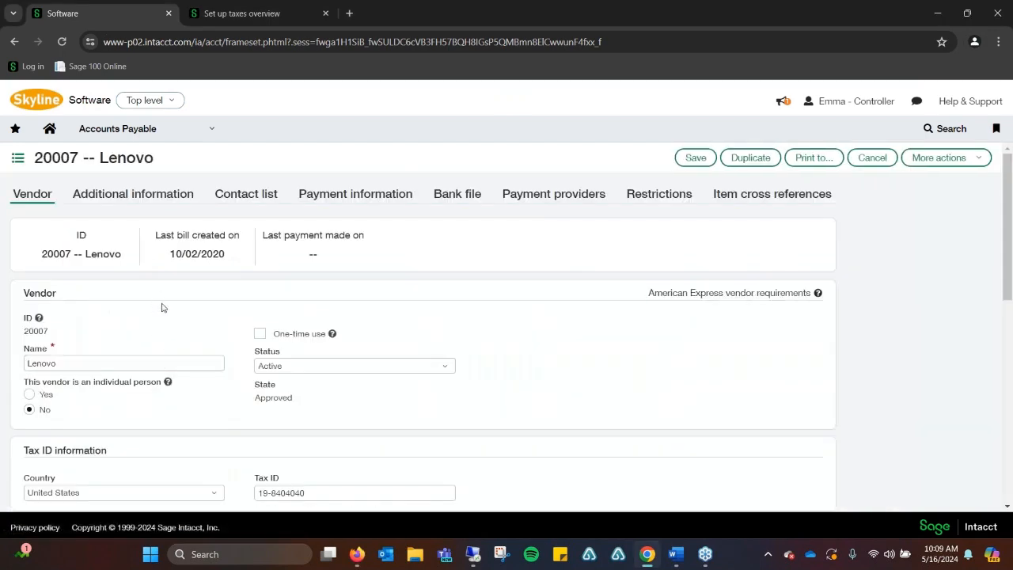
{"action": "scroll", "scroll_direction": "down", "scroll_amount": 3}
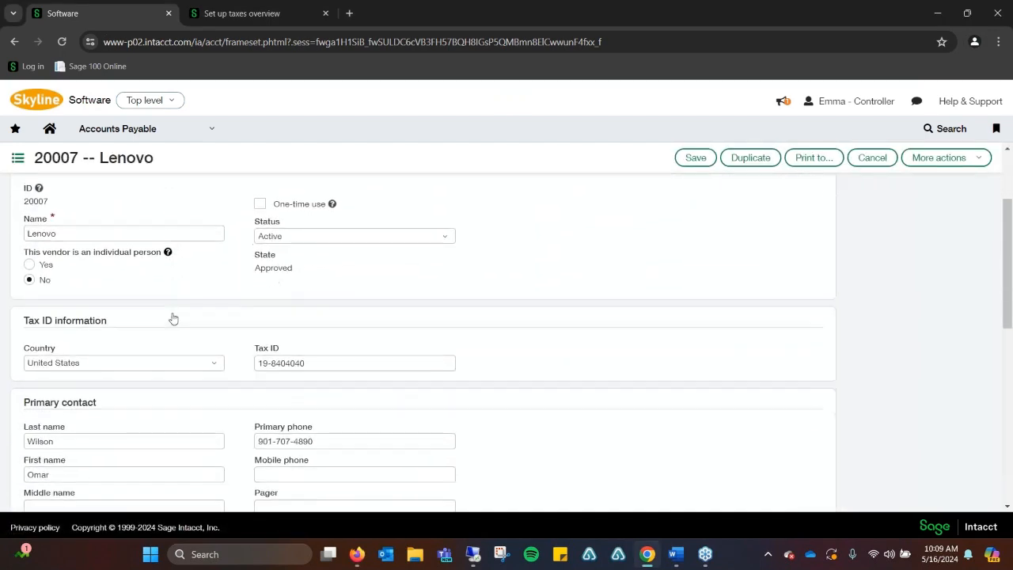
{"action": "scroll", "scroll_direction": "down", "scroll_amount": 3}
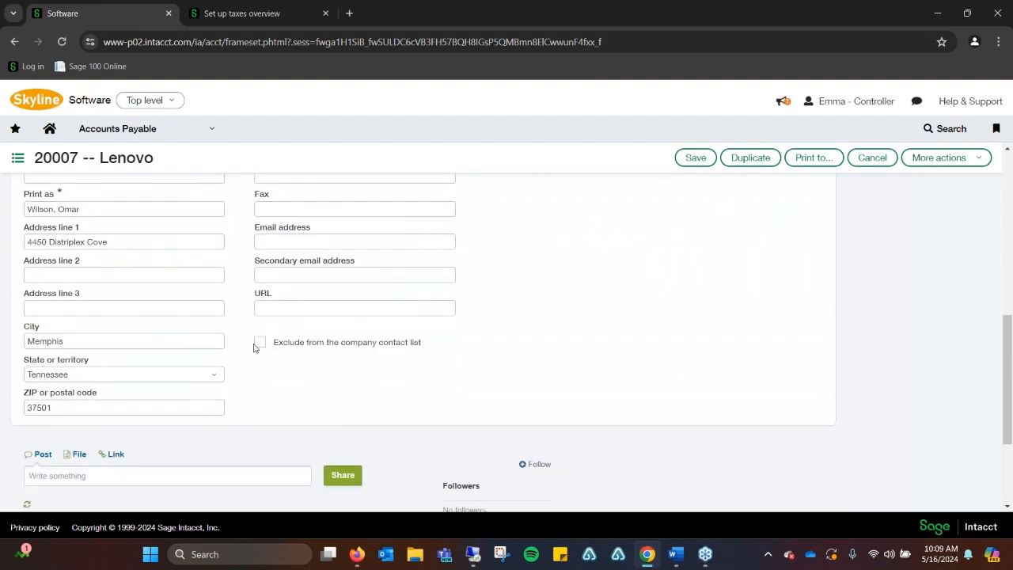
{"action": "scroll", "scroll_direction": "up", "scroll_amount": 3}
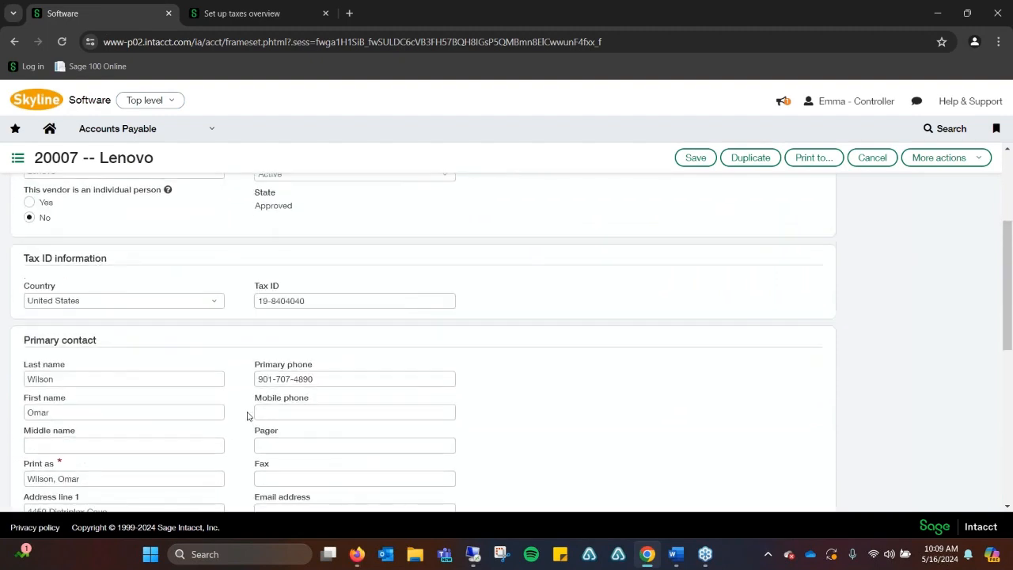
{"action": "scroll", "scroll_direction": "up", "scroll_amount": 3}
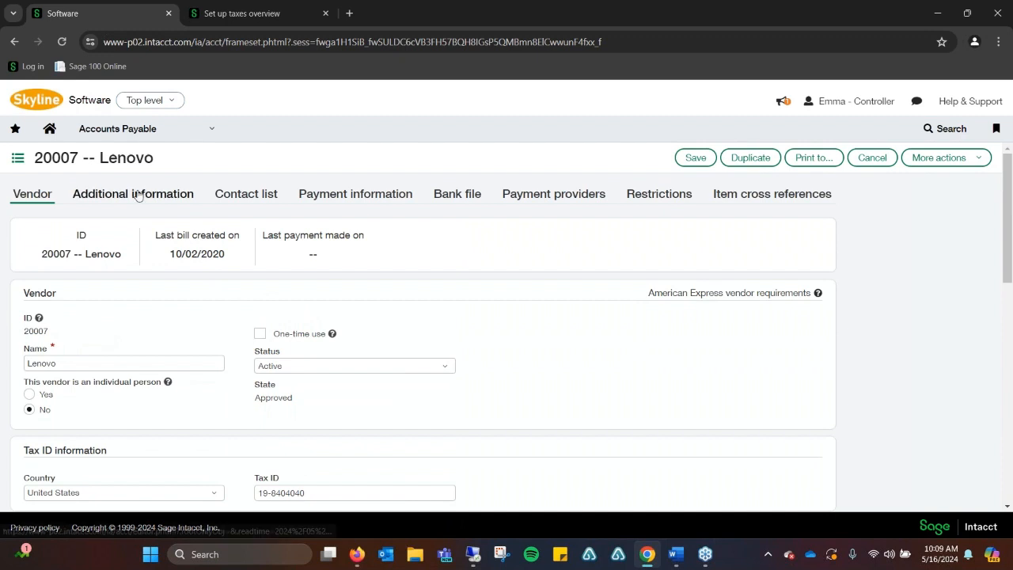
Mark vendor Lenovo as Taxable with MA Sales Tax as its contact tax group
{"action": "scroll", "scroll_direction": "down", "scroll_amount": 3}
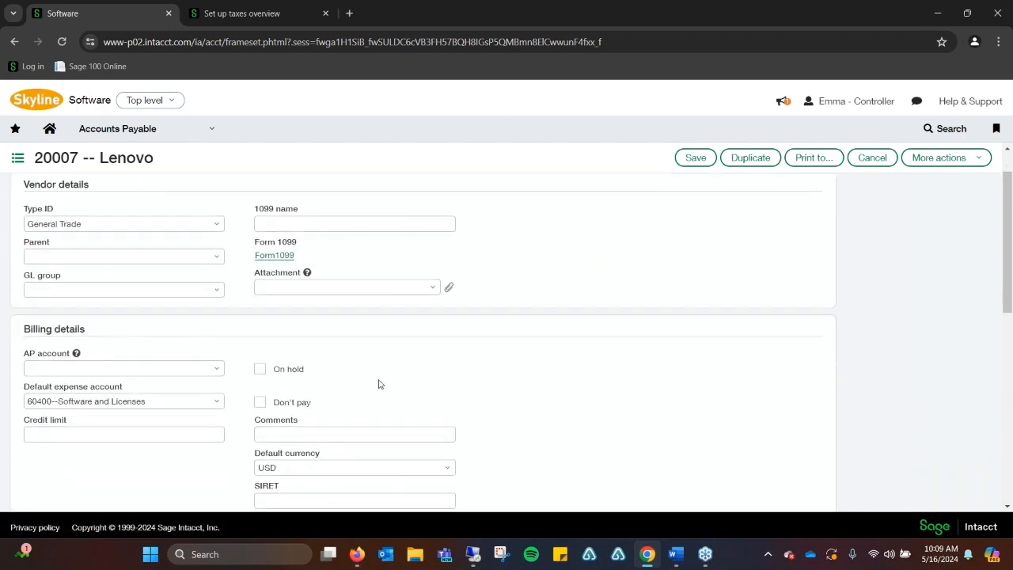
{"action": "scroll", "scroll_direction": "down", "scroll_amount": 3}
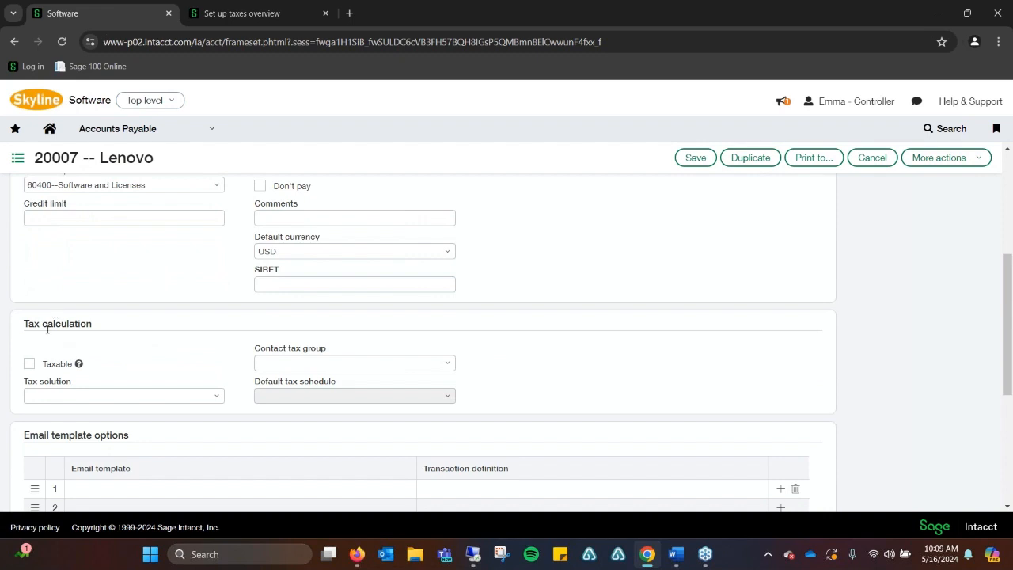
{"action": "left_click", "coordinate": [29, 363]}
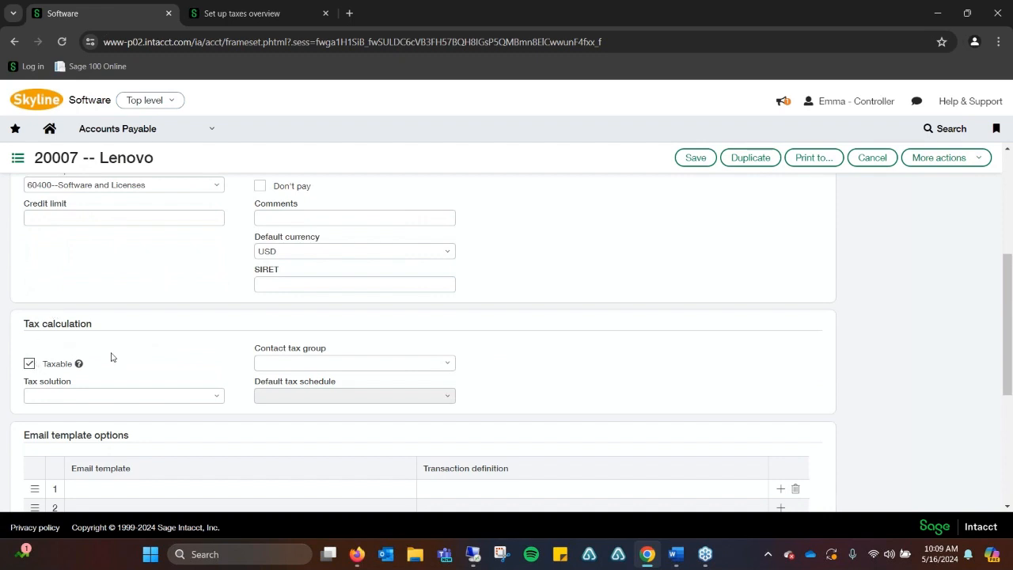
{"action": "left_click", "coordinate": [446, 363]}
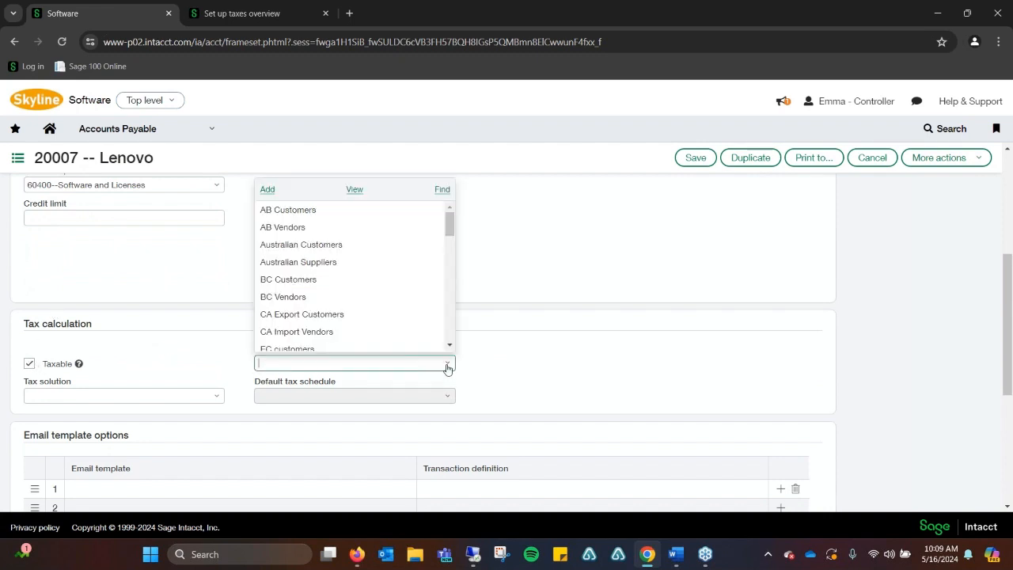
{"action": "scroll", "scroll_direction": "down", "scroll_amount": 3}
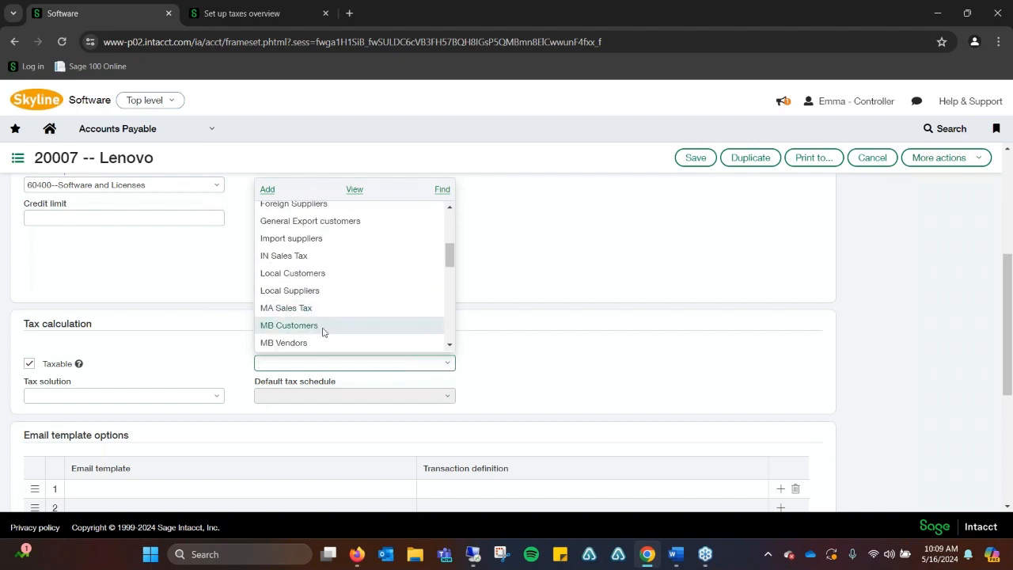
{"action": "left_click", "coordinate": [285, 308]}
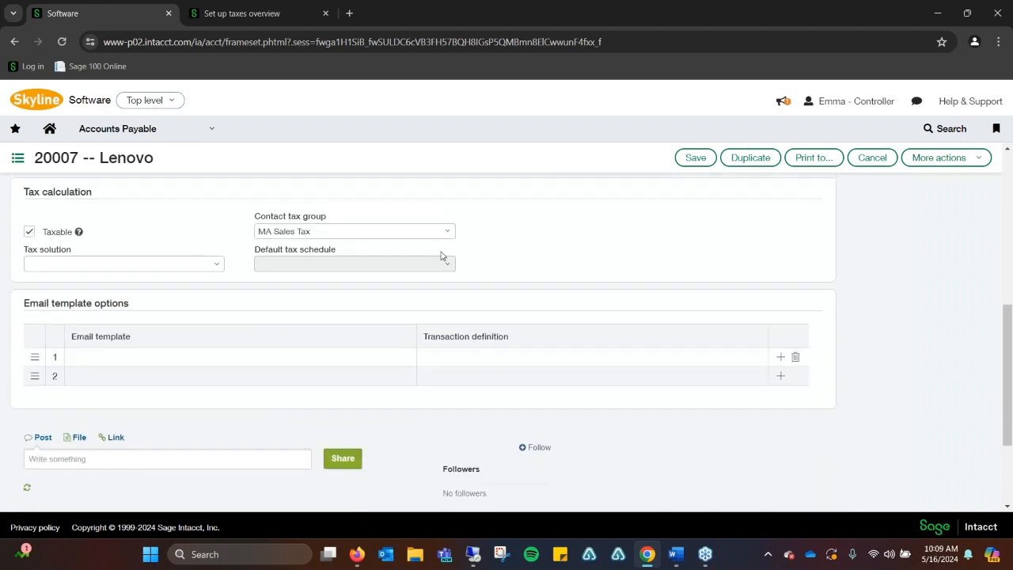
{"action": "mouse_move", "coordinate": [585, 231]}
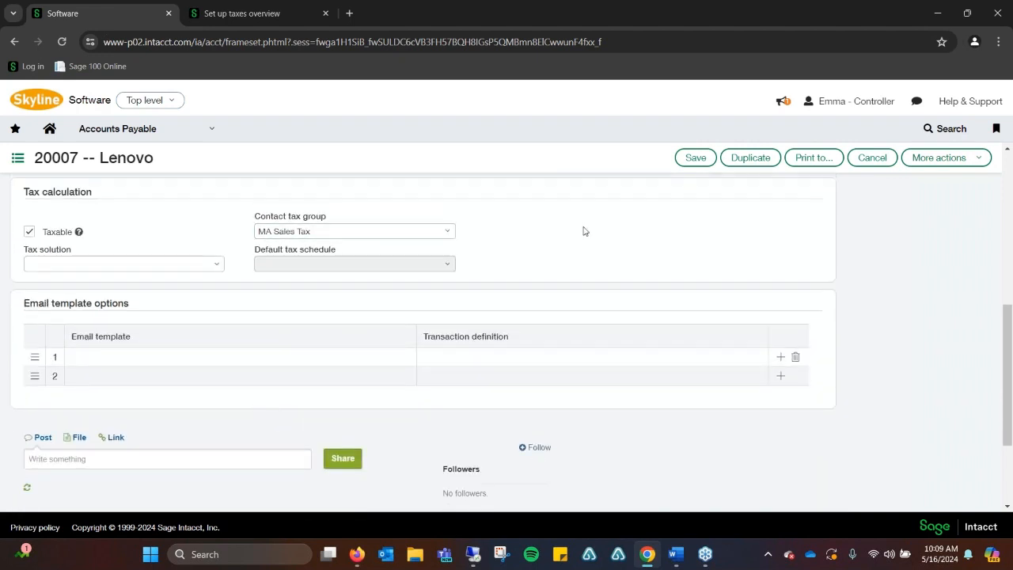
{"action": "mouse_move", "coordinate": [668, 171]}
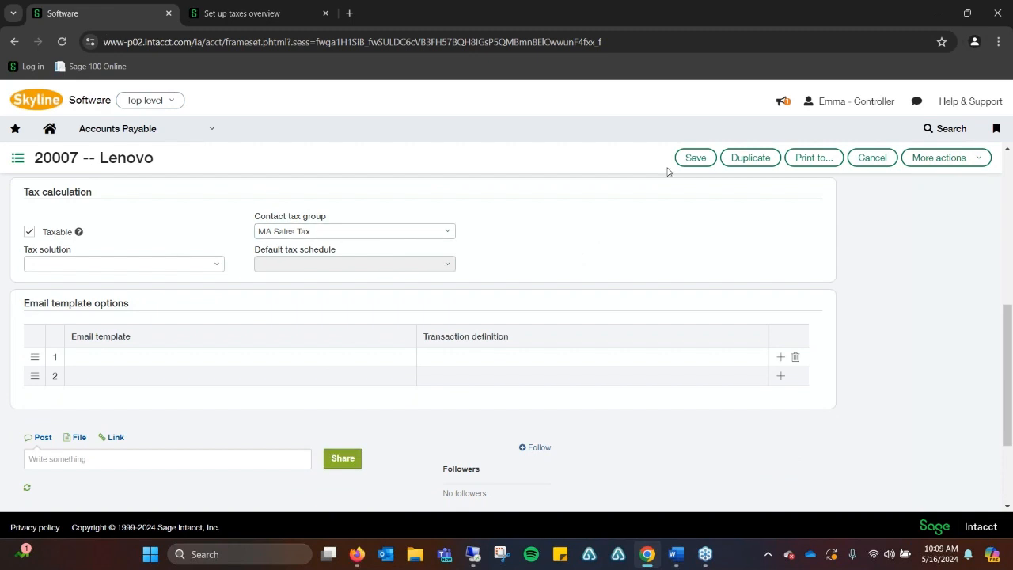
{"action": "mouse_move", "coordinate": [491, 246]}
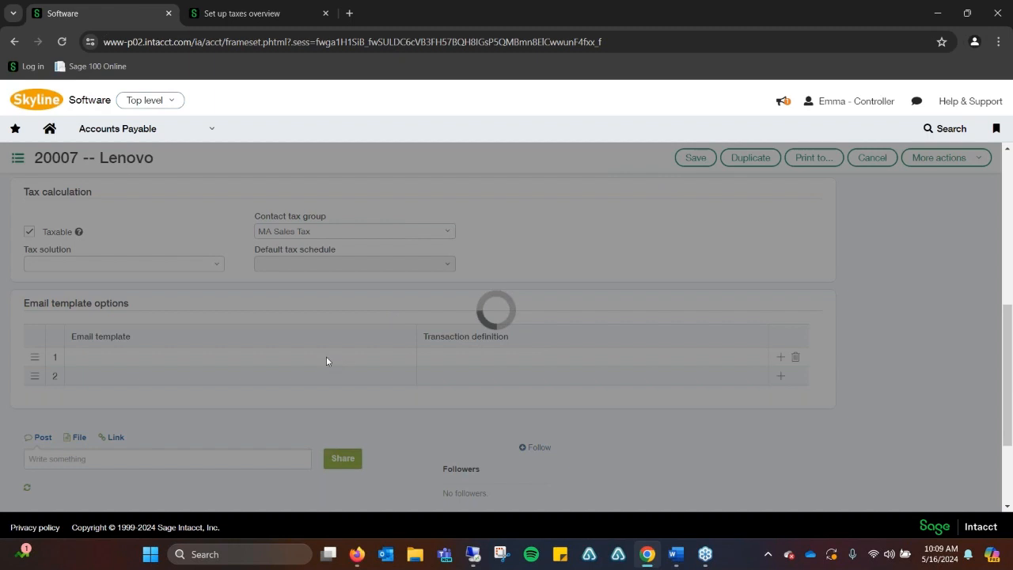
View the Lenovo vendor's Additional information, confirm Taxable with MA Sales Tax group, and finish
{"action": "left_click", "coordinate": [871, 158]}
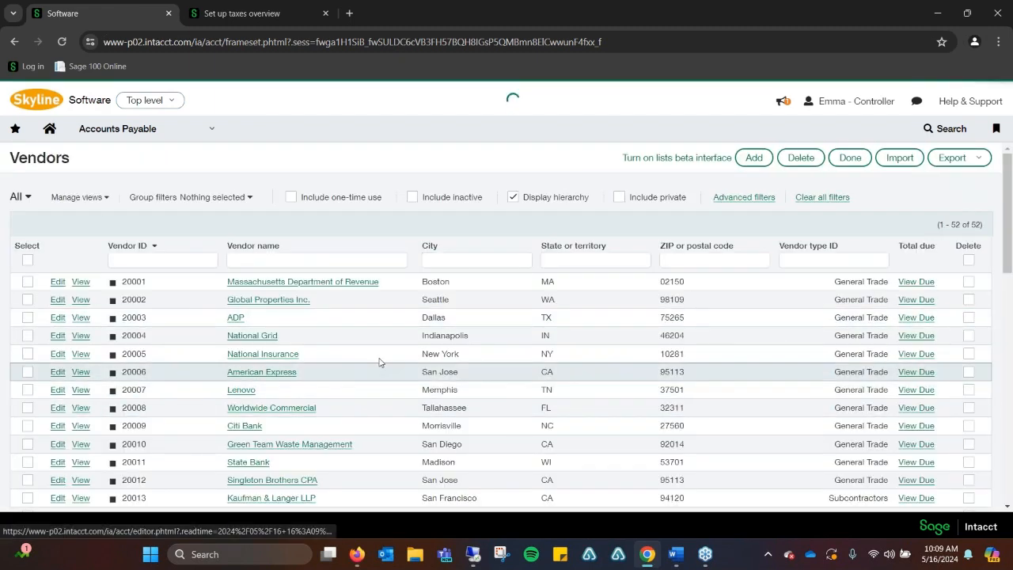
{"action": "left_click", "coordinate": [241, 389]}
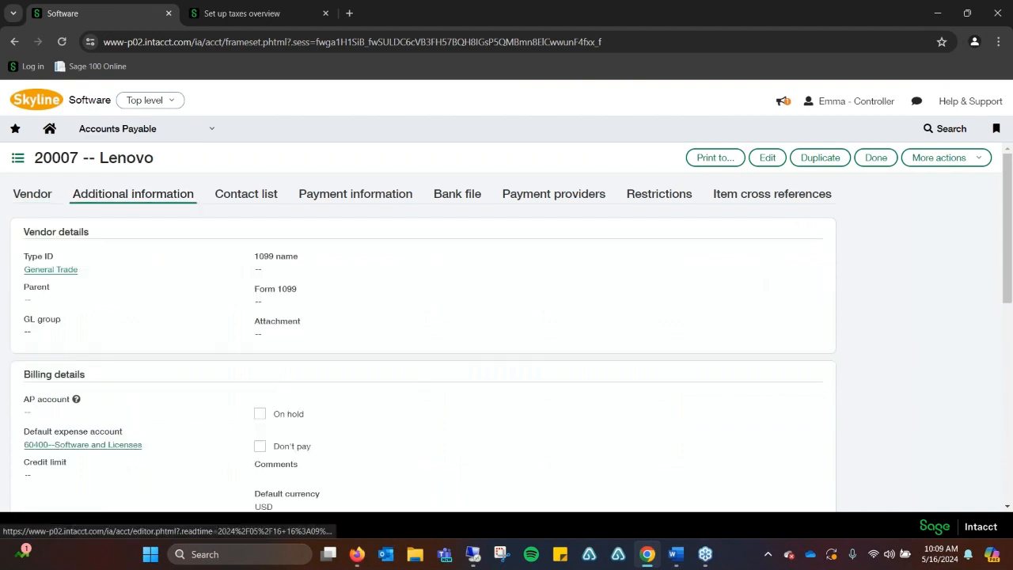
{"action": "scroll", "scroll_direction": "down", "scroll_amount": 3}
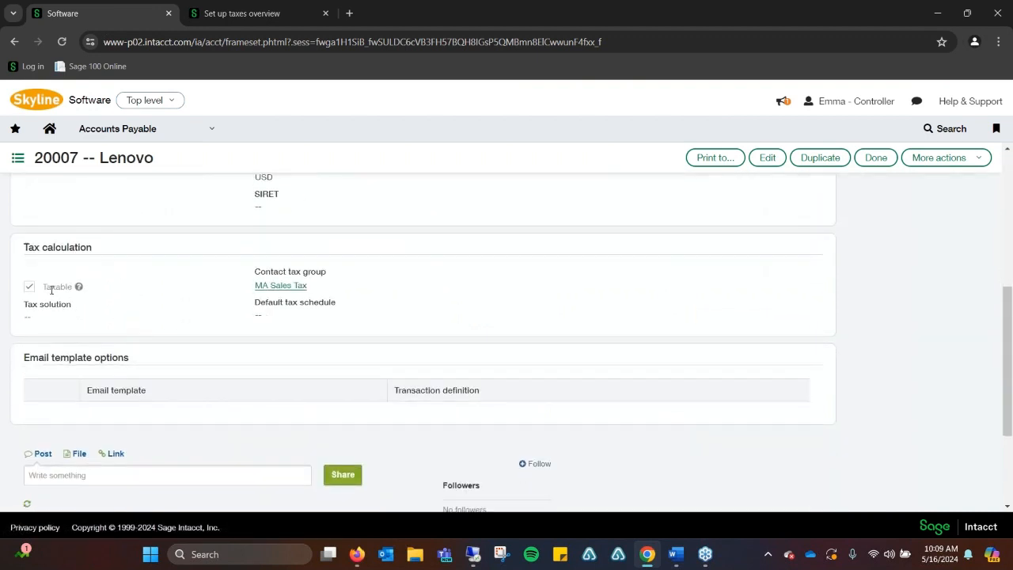
{"action": "mouse_move", "coordinate": [317, 299]}
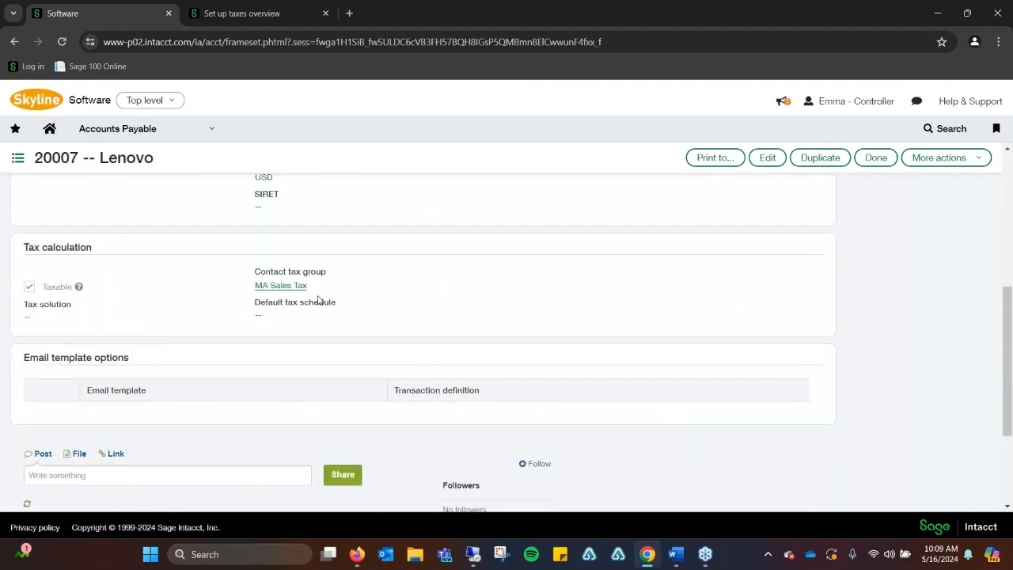
{"action": "mouse_move", "coordinate": [312, 290]}
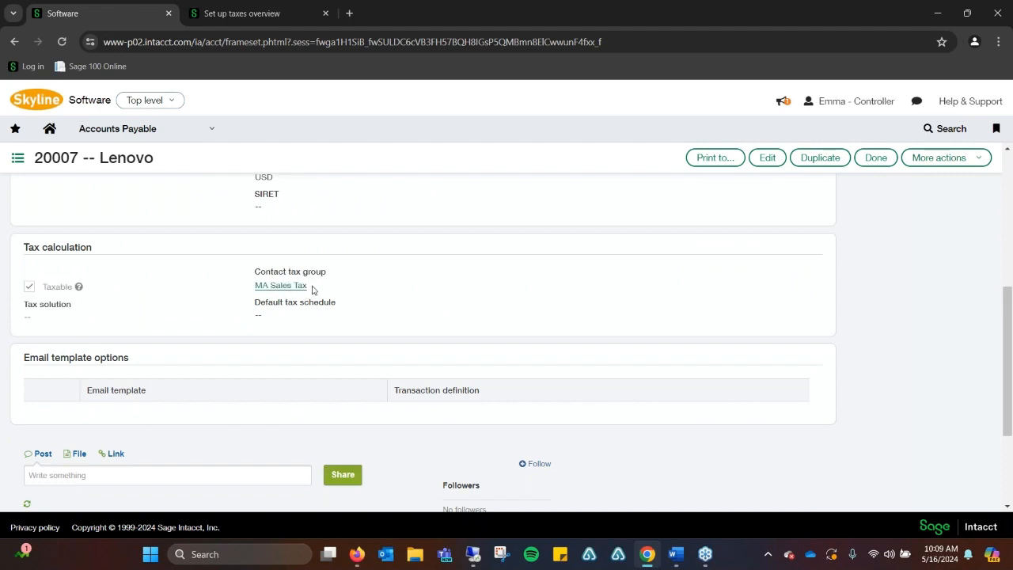
{"action": "left_click", "coordinate": [281, 285]}
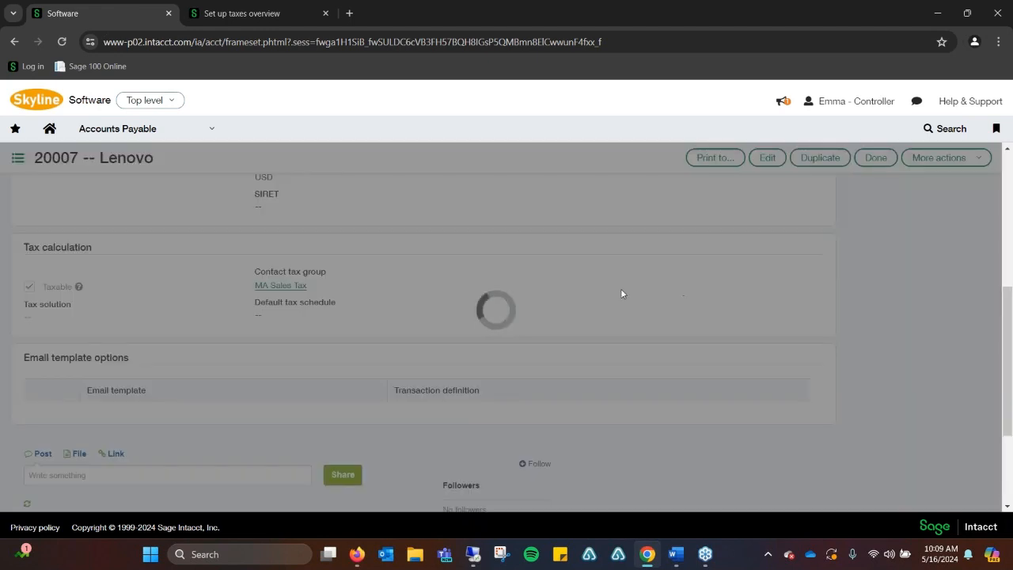
{"action": "left_click", "coordinate": [875, 158]}
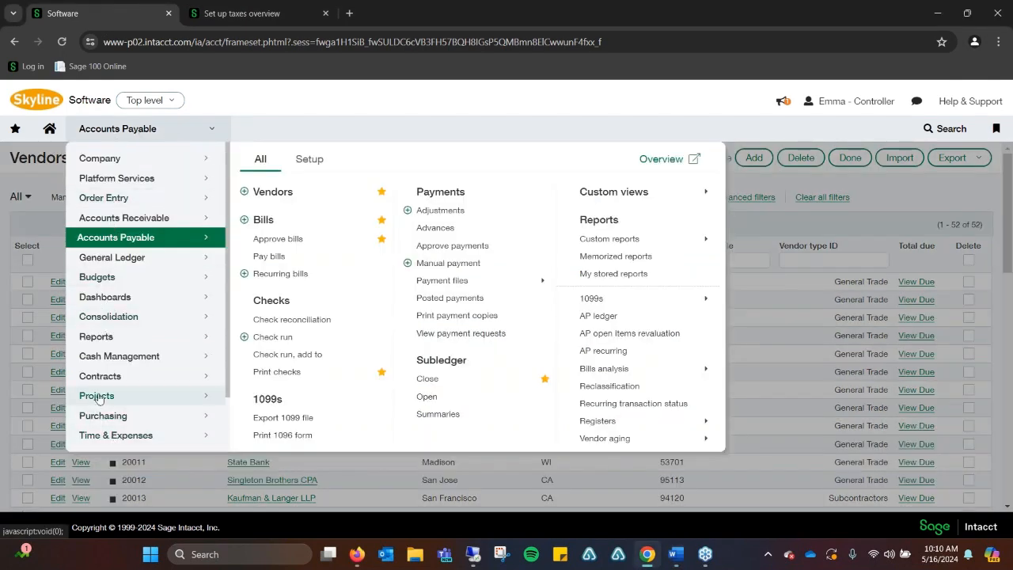
Show the Order Entry Customers list and view customer 10001 AB SQUARE
{"action": "scroll", "scroll_direction": "down", "scroll_amount": 3}
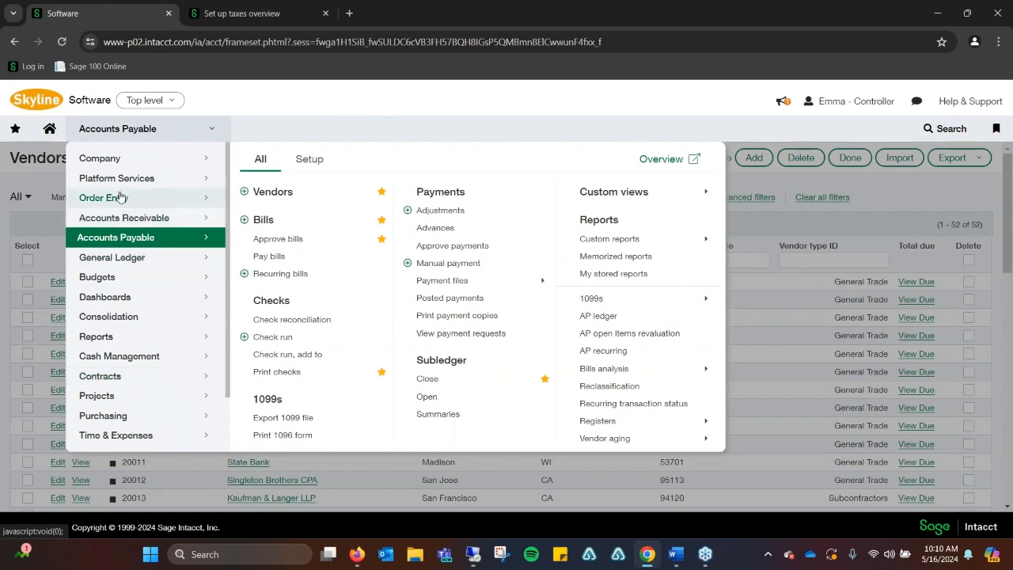
{"action": "left_click", "coordinate": [103, 197]}
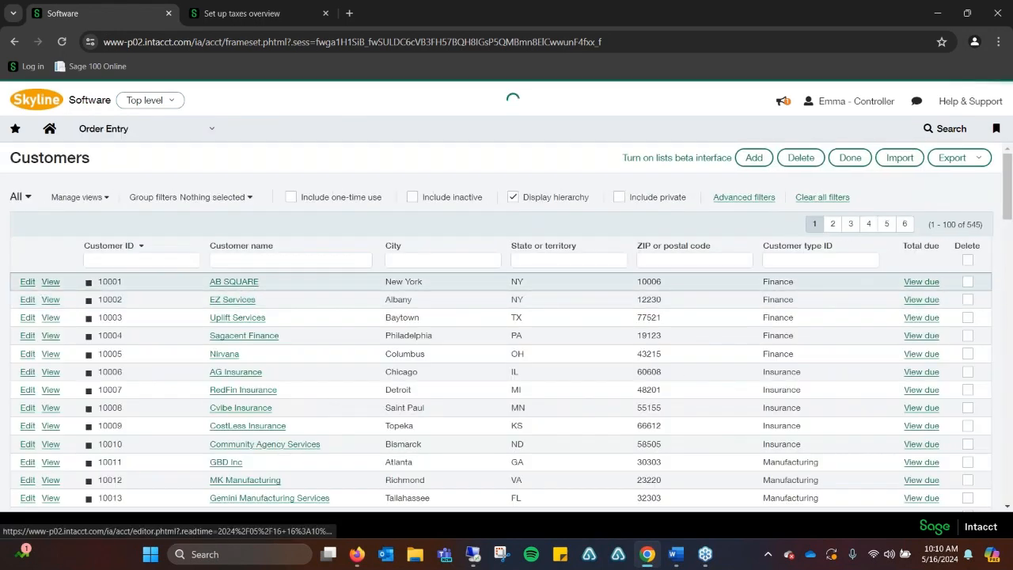
{"action": "left_click", "coordinate": [235, 282]}
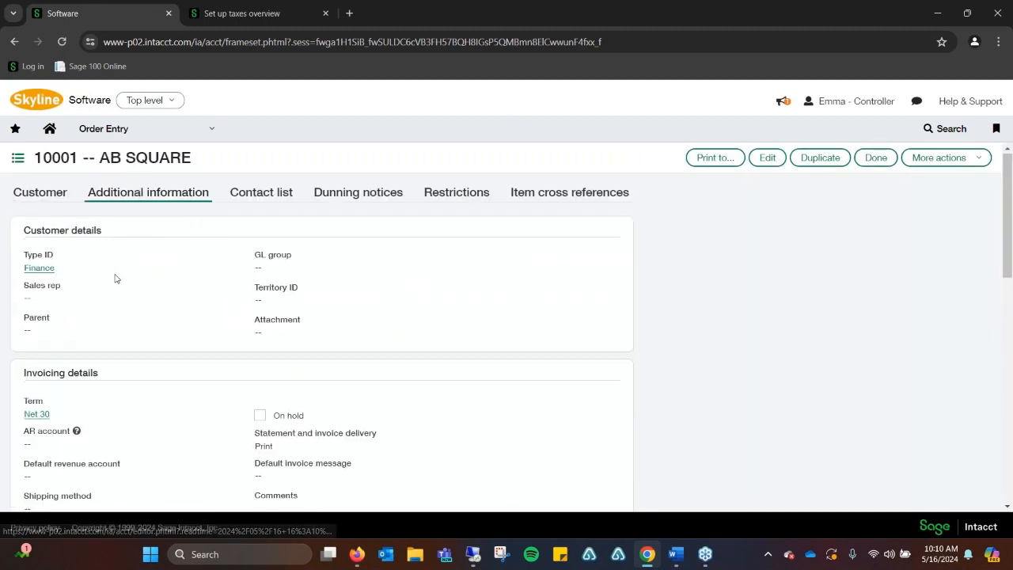
{"action": "scroll", "scroll_direction": "down", "scroll_amount": 3}
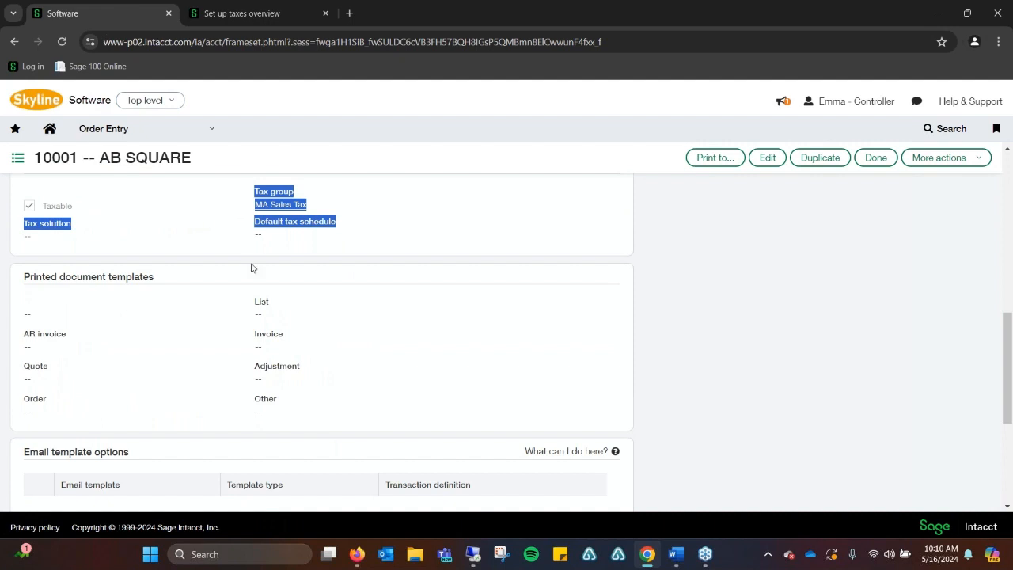
Review AB SQUARE's general details showing it taxable under the MA Sales Tax group
{"action": "left_click", "coordinate": [40, 194]}
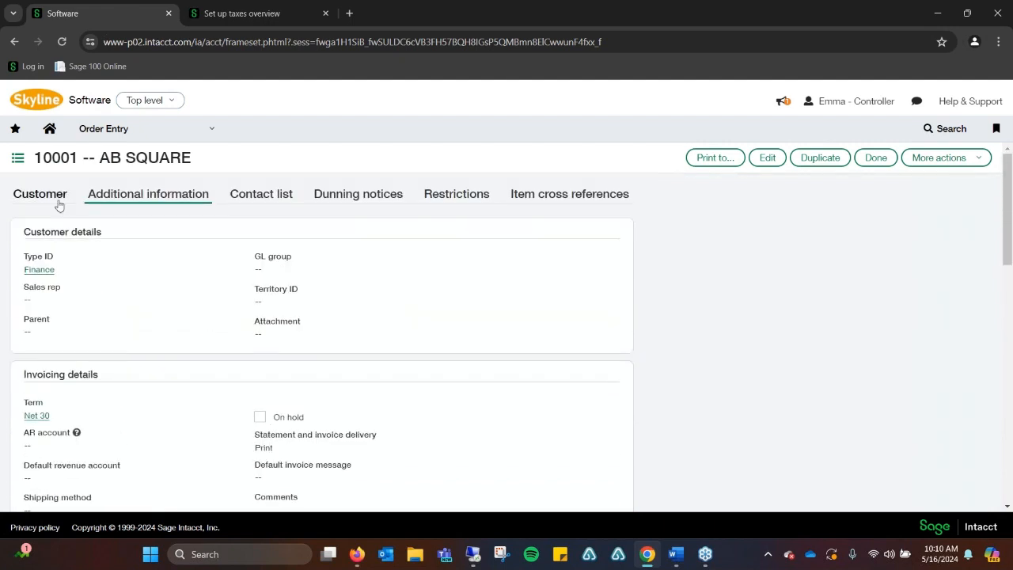
{"action": "left_click", "coordinate": [39, 194]}
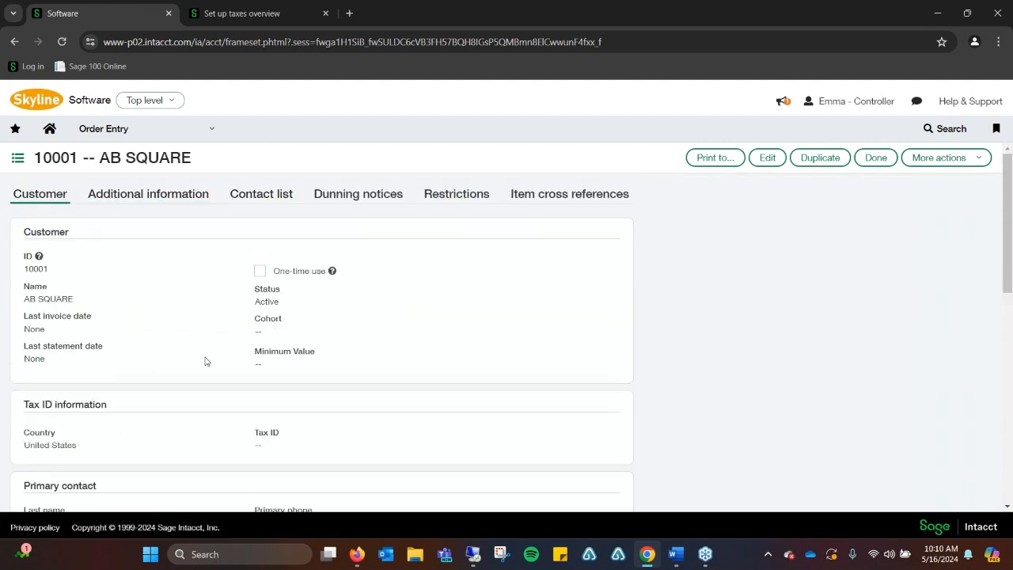
{"action": "mouse_move", "coordinate": [551, 276]}
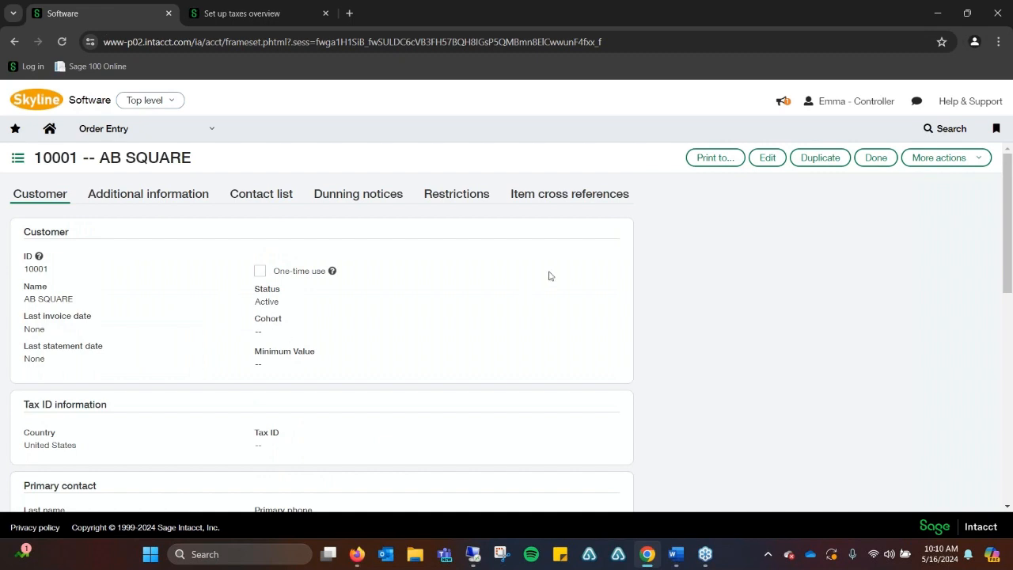
{"action": "mouse_move", "coordinate": [157, 128]}
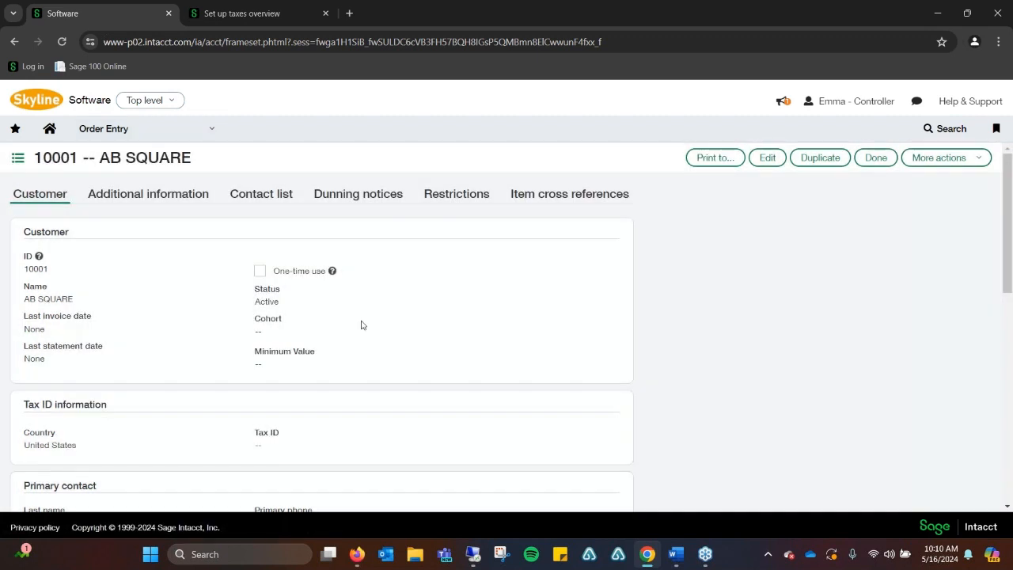
{"action": "scroll", "scroll_direction": "down", "scroll_amount": 3}
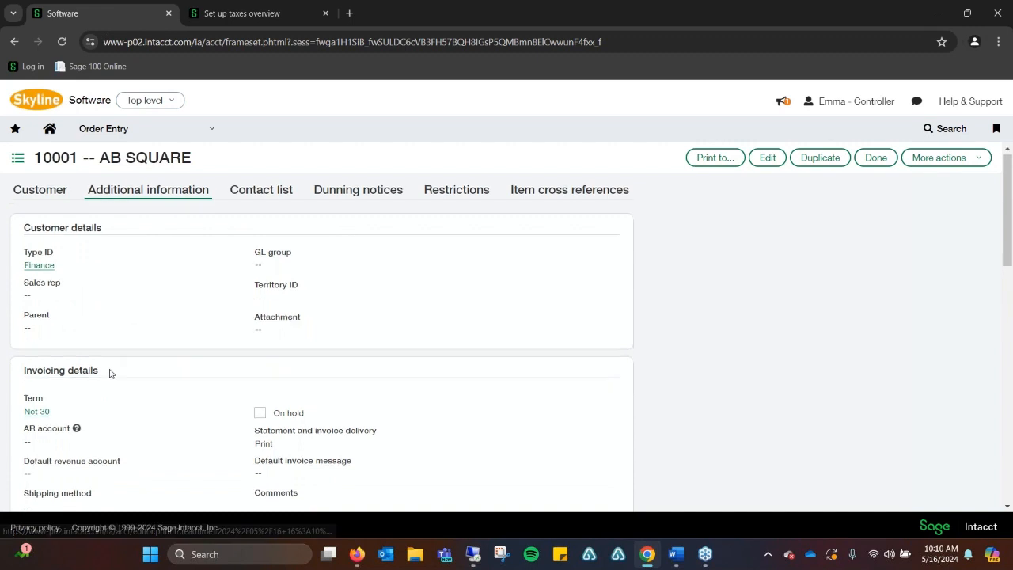
{"action": "scroll", "scroll_direction": "down", "scroll_amount": 3}
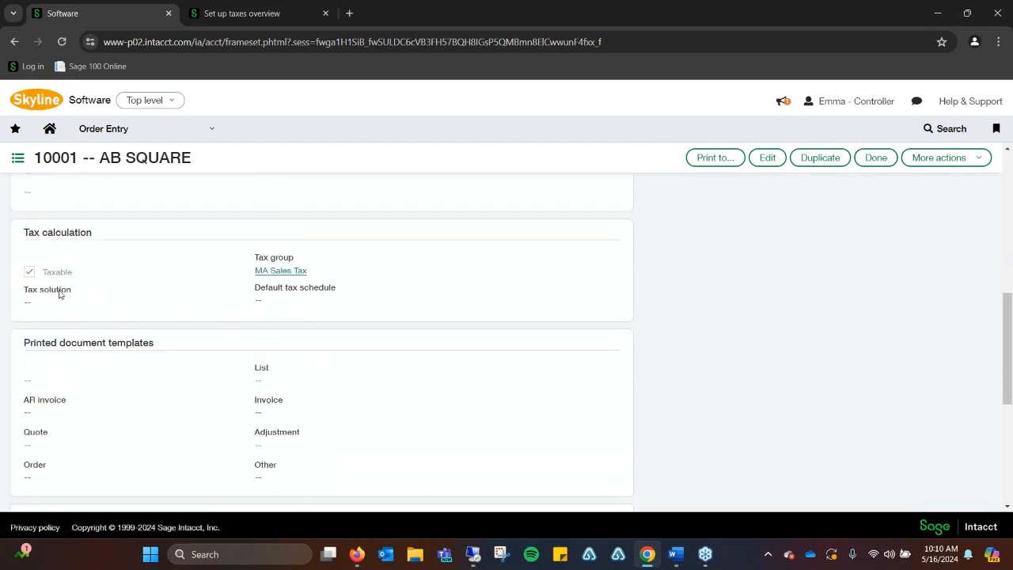
{"action": "mouse_move", "coordinate": [465, 291]}
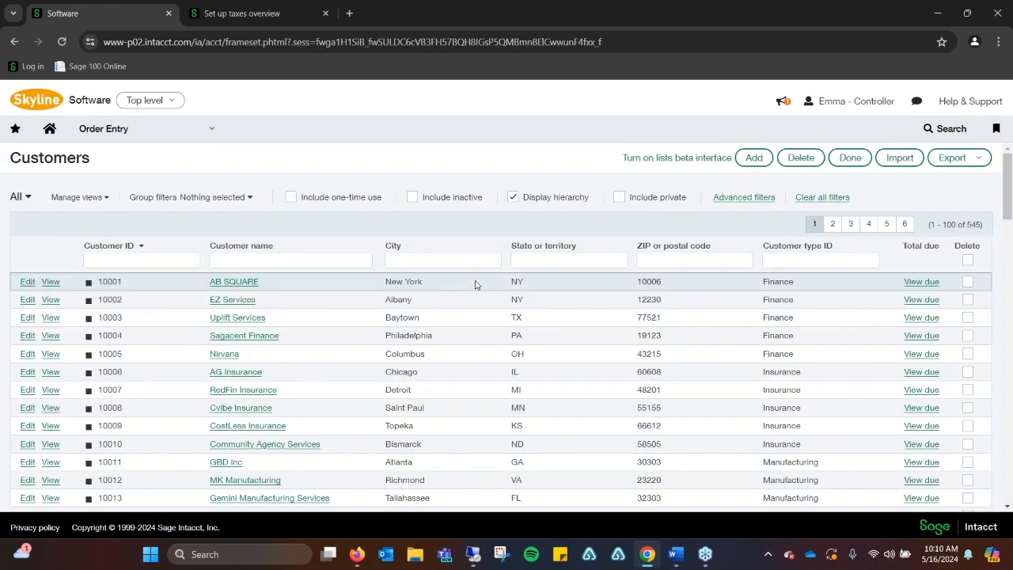
{"action": "mouse_move", "coordinate": [523, 163]}
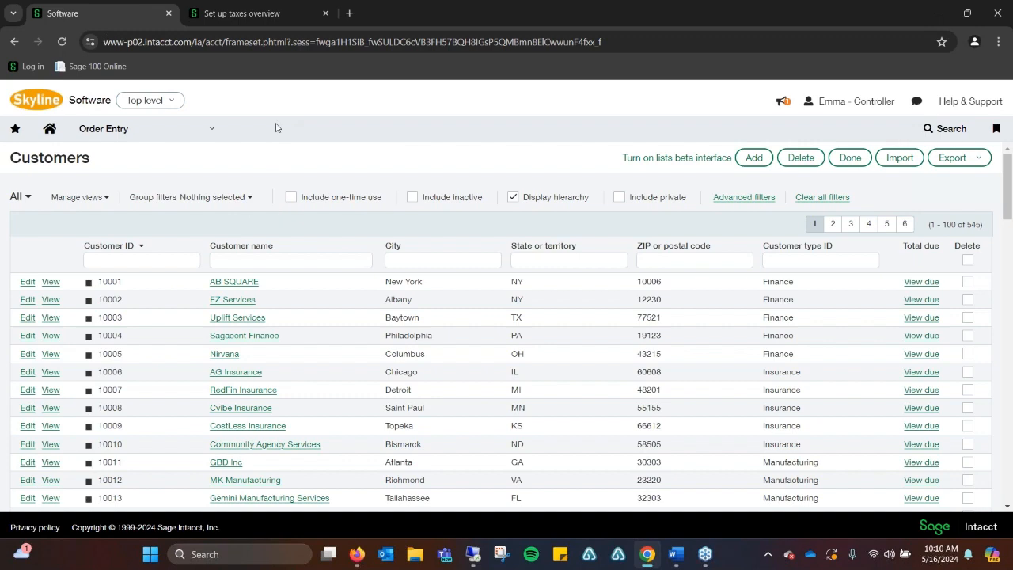
Switch to the help tab and review the Set up Advanced Tax topic
{"action": "left_click", "coordinate": [241, 13]}
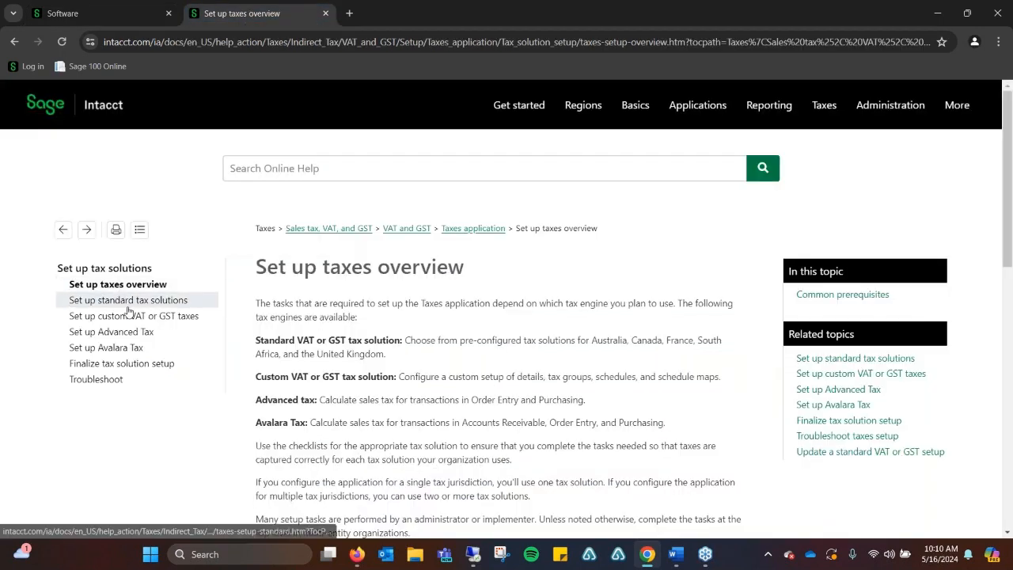
{"action": "left_click", "coordinate": [111, 332]}
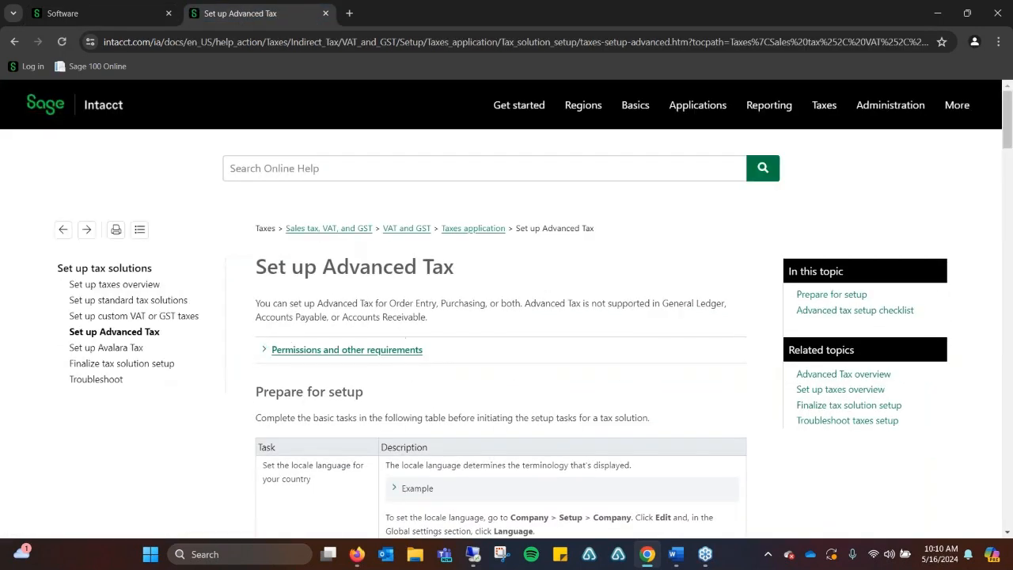
{"action": "scroll", "scroll_direction": "down", "scroll_amount": 3}
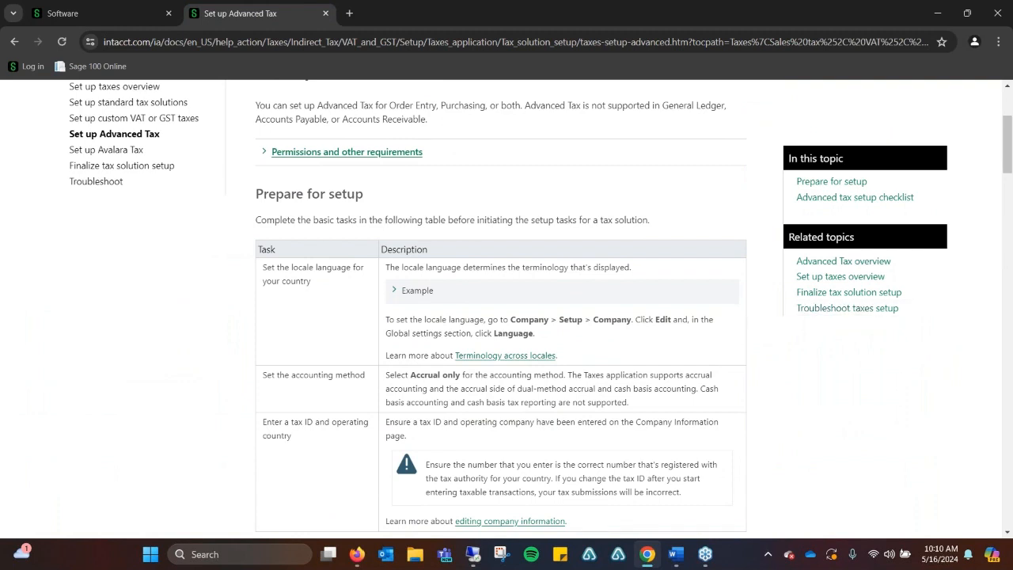
{"action": "mouse_move", "coordinate": [326, 339]}
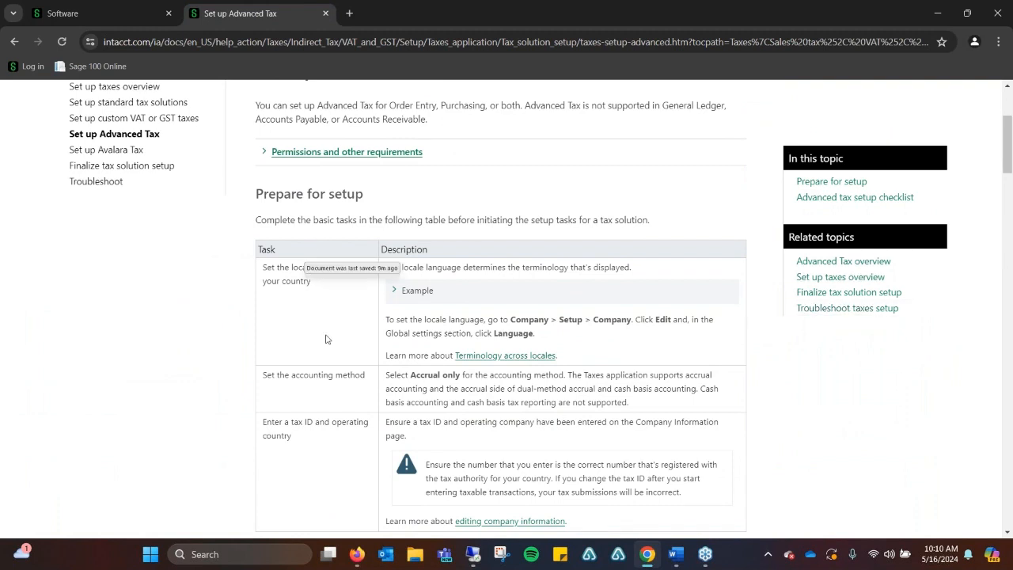
{"action": "scroll", "scroll_direction": "up", "scroll_amount": 3}
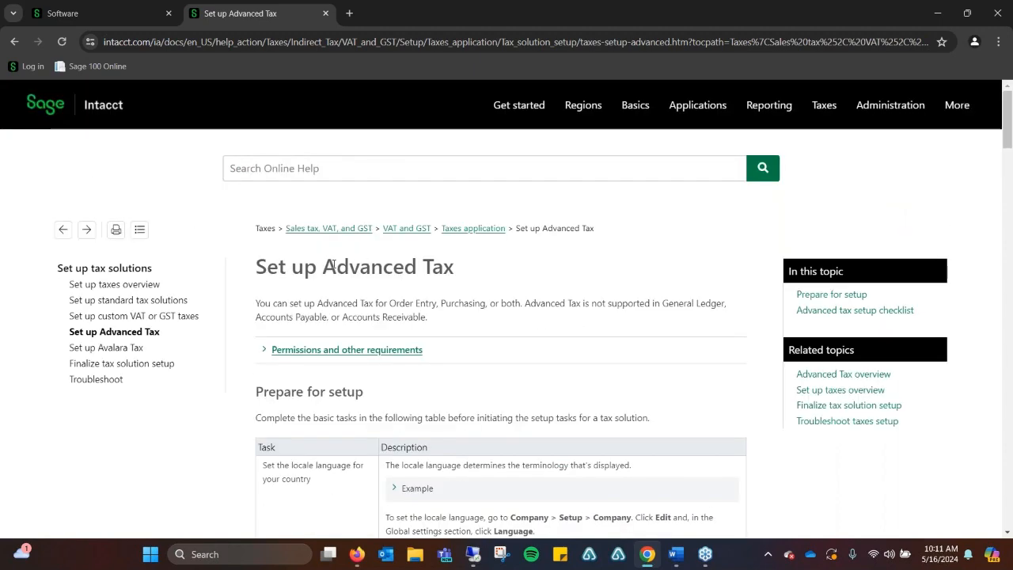
Review the Set up Avalara Tax help topic
{"action": "left_click", "coordinate": [105, 349]}
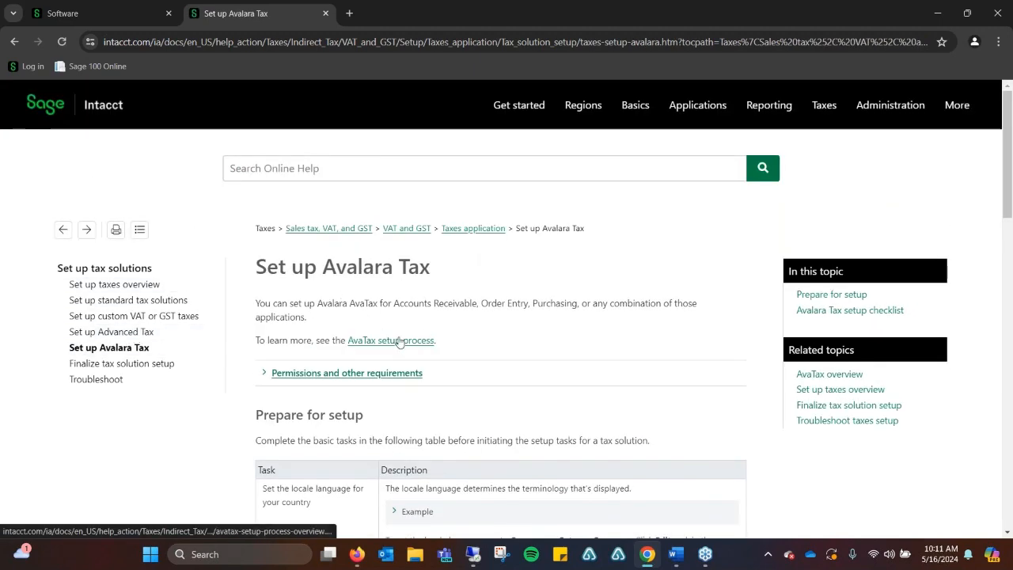
{"action": "scroll", "scroll_direction": "down", "scroll_amount": 3}
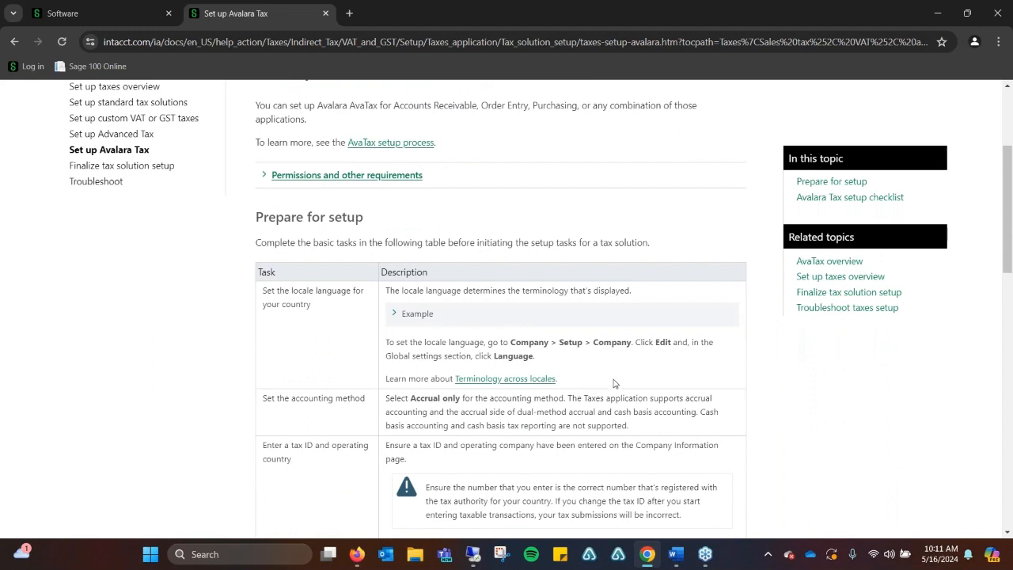
{"action": "mouse_move", "coordinate": [373, 230]}
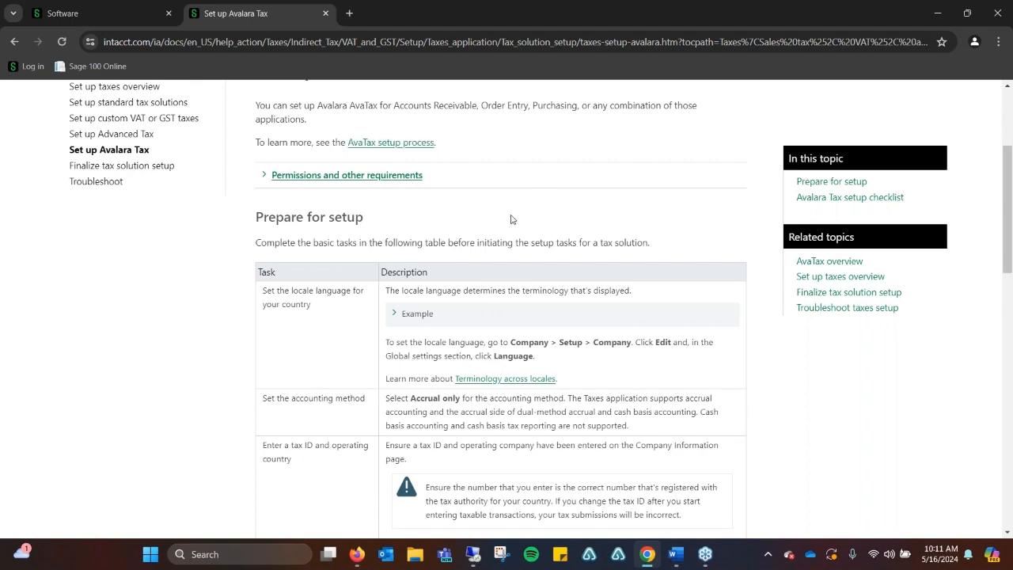
{"action": "scroll", "scroll_direction": "down", "scroll_amount": 3}
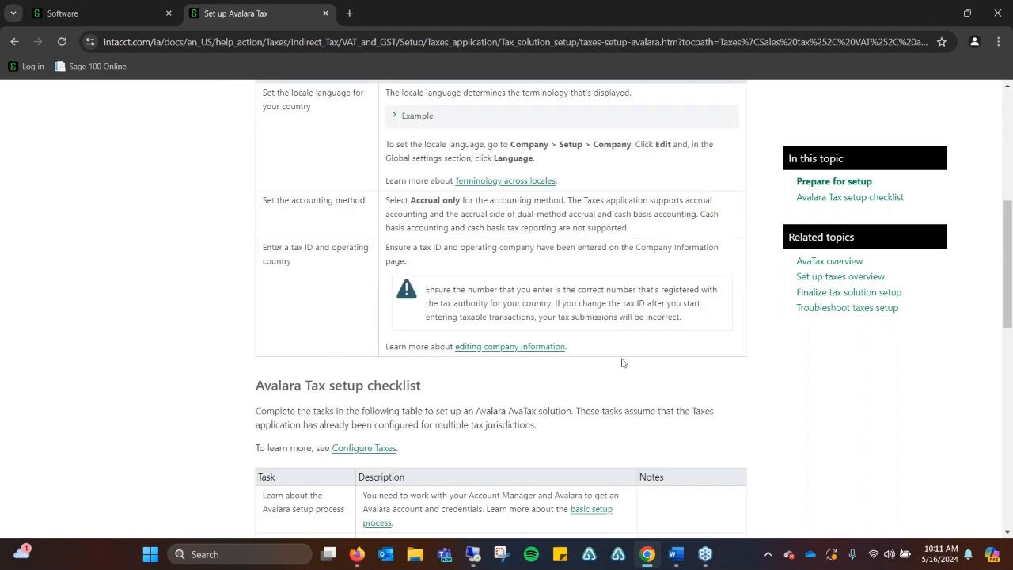
{"action": "scroll", "scroll_direction": "down", "scroll_amount": 3}
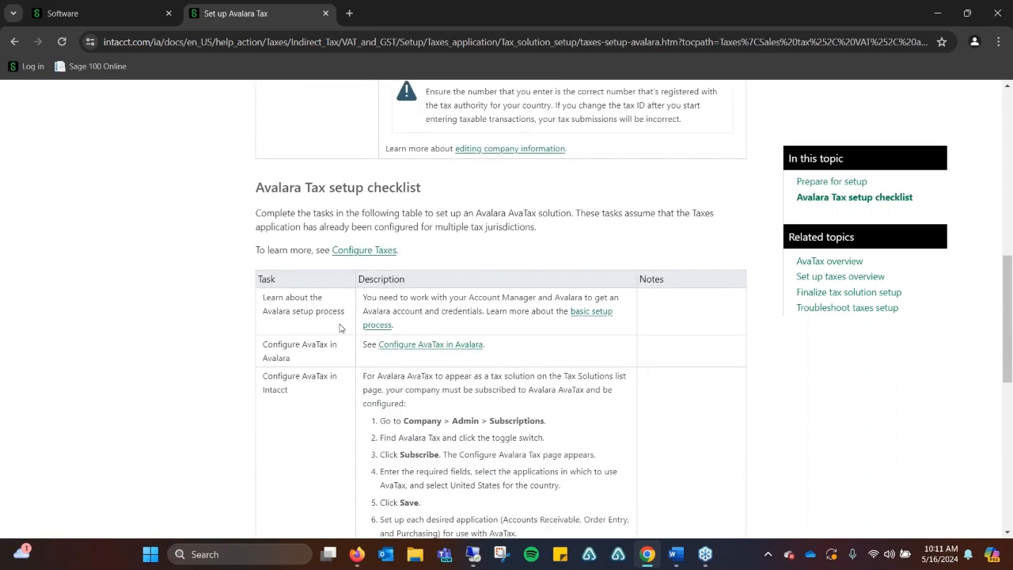
{"action": "mouse_move", "coordinate": [500, 275]}
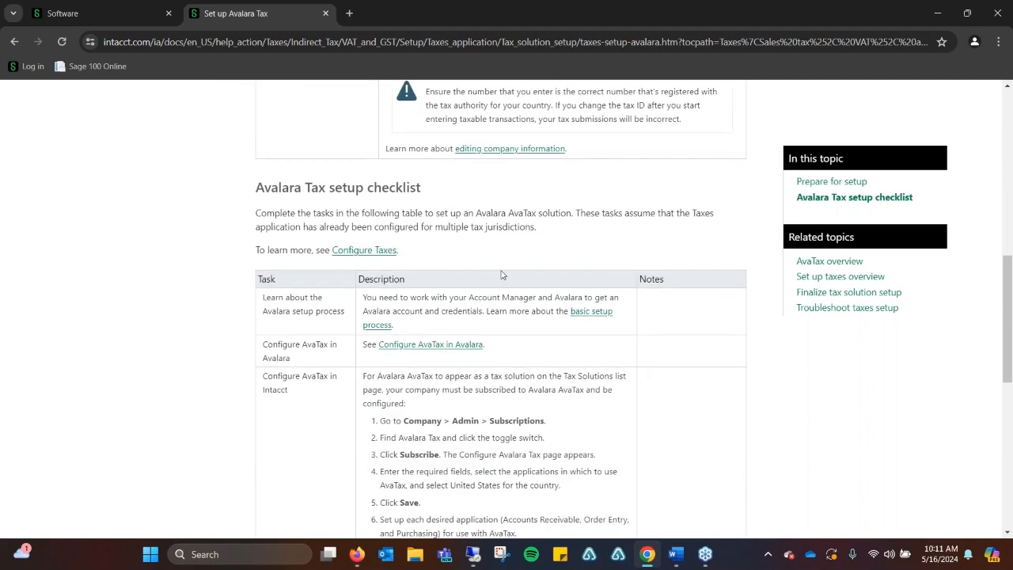
{"action": "scroll", "scroll_direction": "up", "scroll_amount": 3}
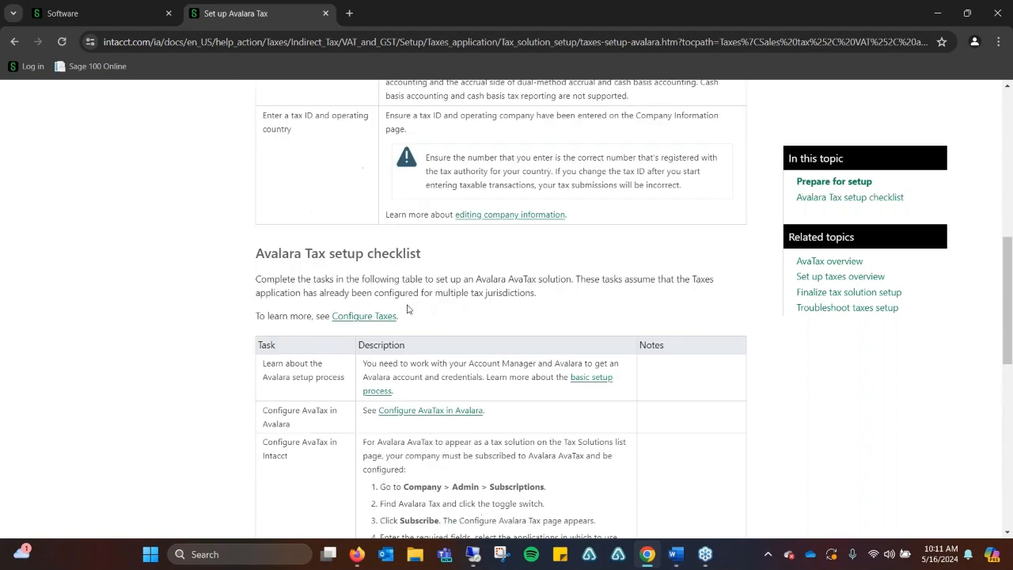
{"action": "scroll", "scroll_direction": "up", "scroll_amount": 3}
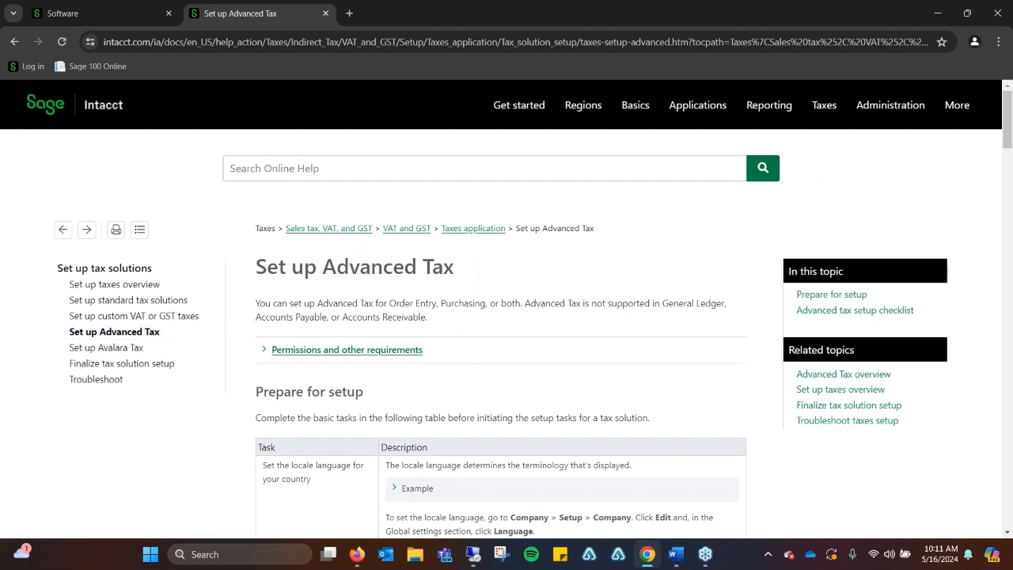
{"action": "mouse_move", "coordinate": [462, 279]}
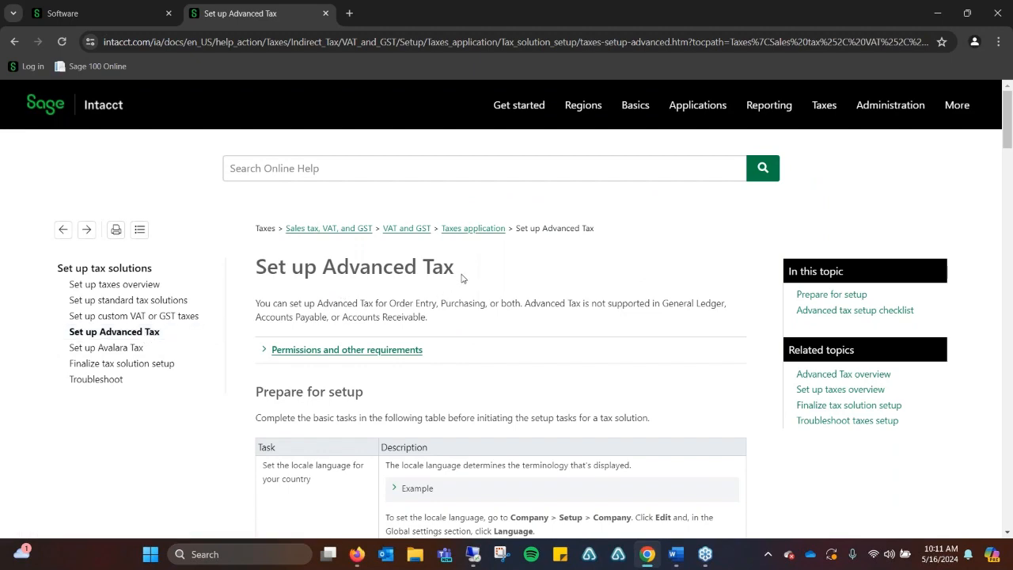
Scroll the Set up Advanced Tax article down to the Advanced tax setup checklist
{"action": "scroll", "scroll_direction": "down", "scroll_amount": 3}
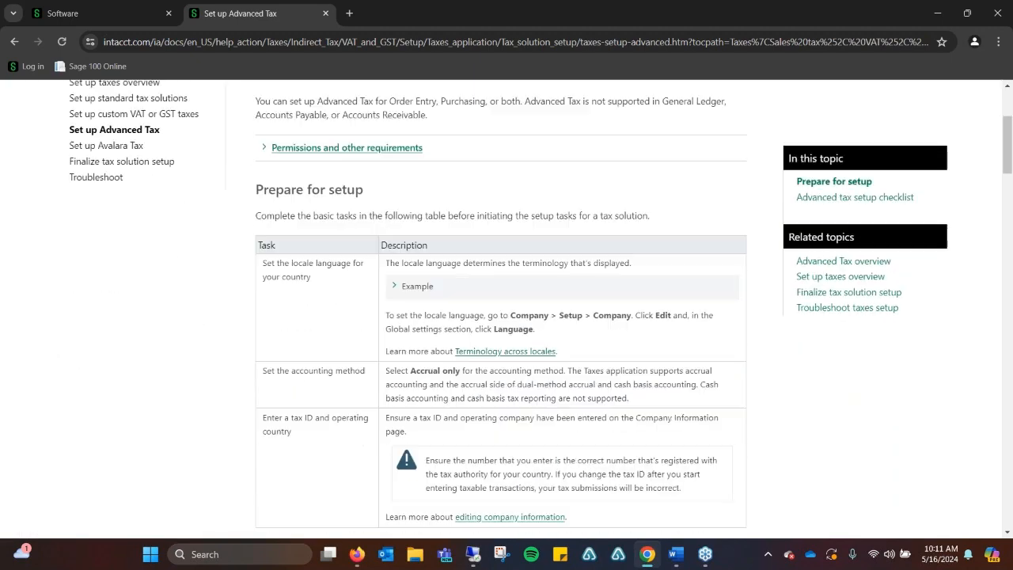
{"action": "scroll", "scroll_direction": "down", "scroll_amount": 3}
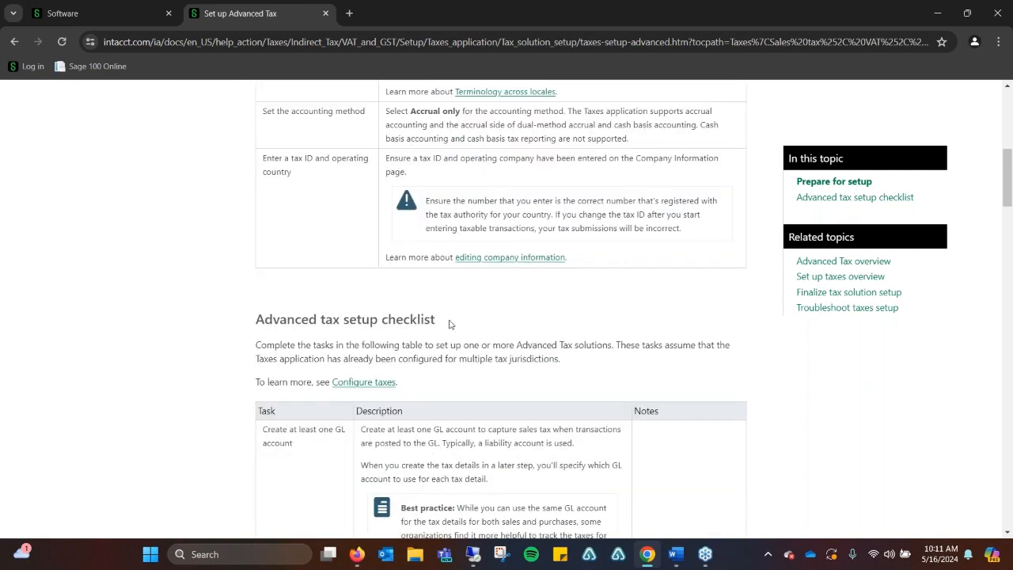
{"action": "mouse_move", "coordinate": [448, 323]}
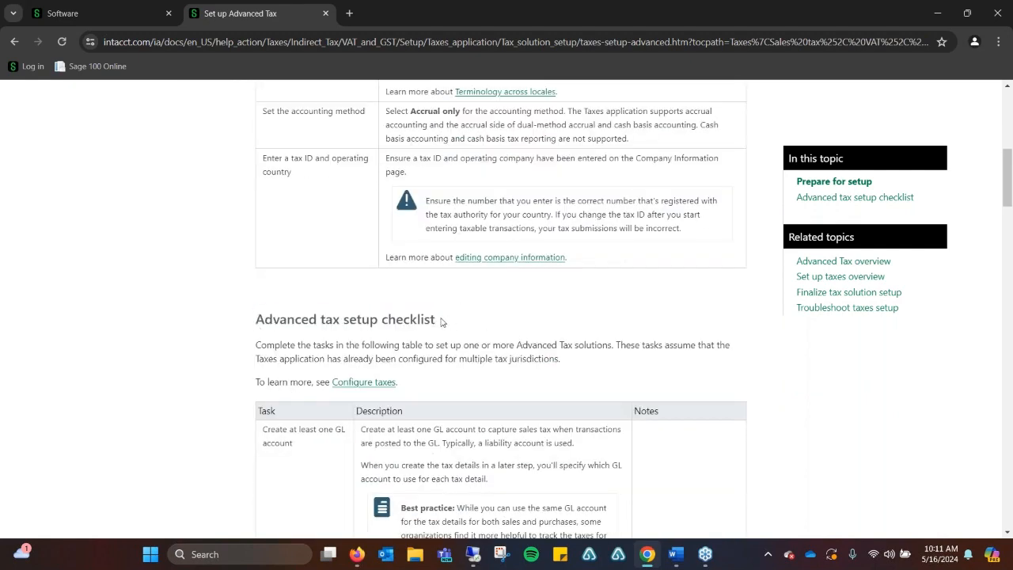
{"action": "scroll", "scroll_direction": "down", "scroll_amount": 3}
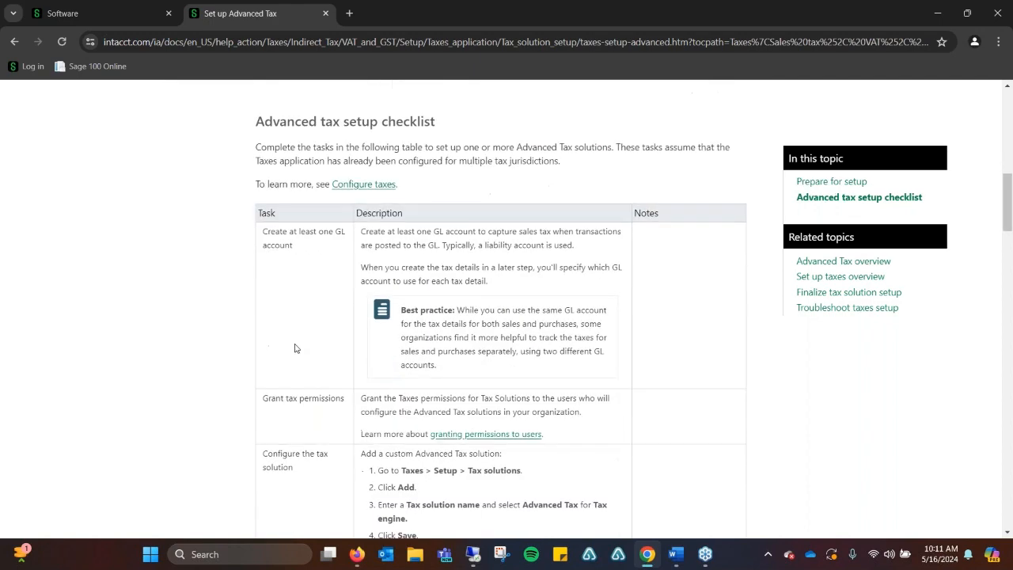
{"action": "scroll", "scroll_direction": "down", "scroll_amount": 3}
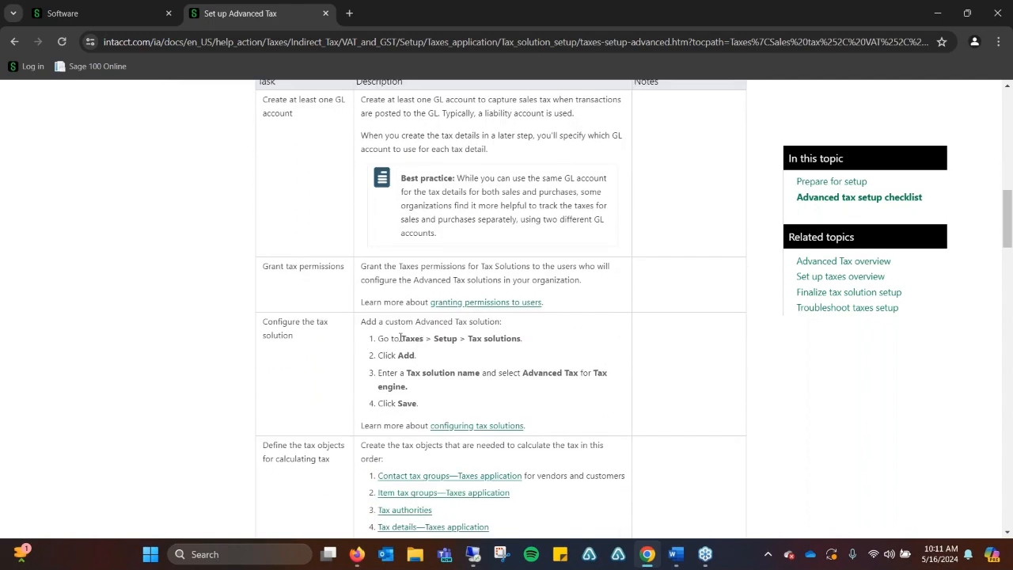
{"action": "mouse_move", "coordinate": [399, 339]}
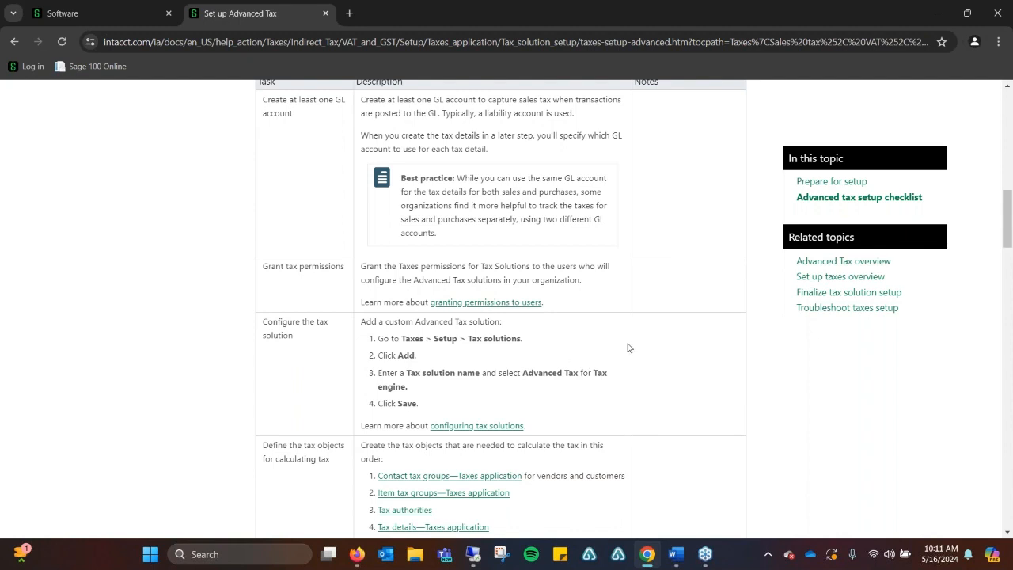
{"action": "scroll", "scroll_direction": "down", "scroll_amount": 3}
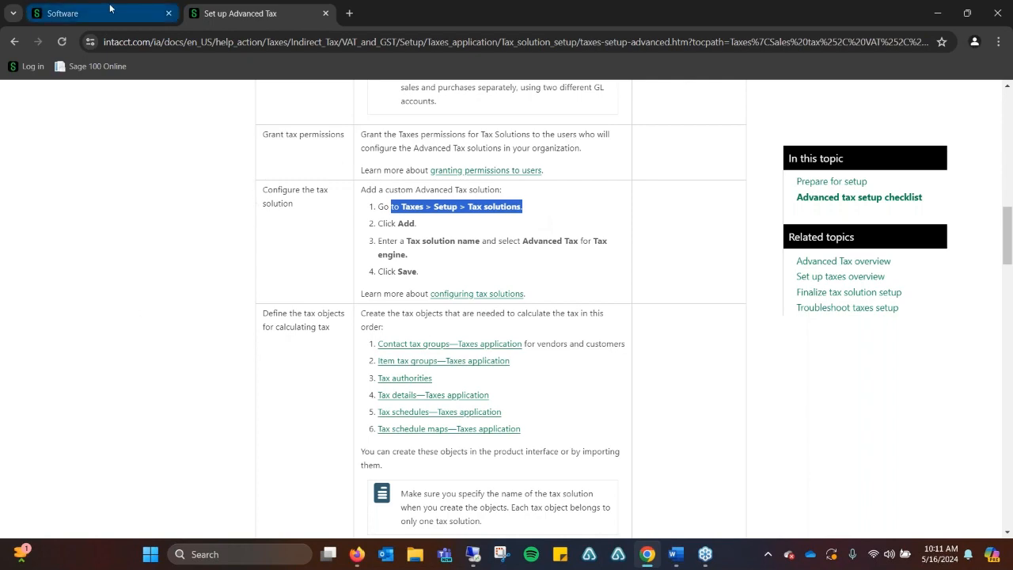
Return to the Sage Intacct browser tab showing the Order Entry Customers list
{"action": "left_click", "coordinate": [92, 13]}
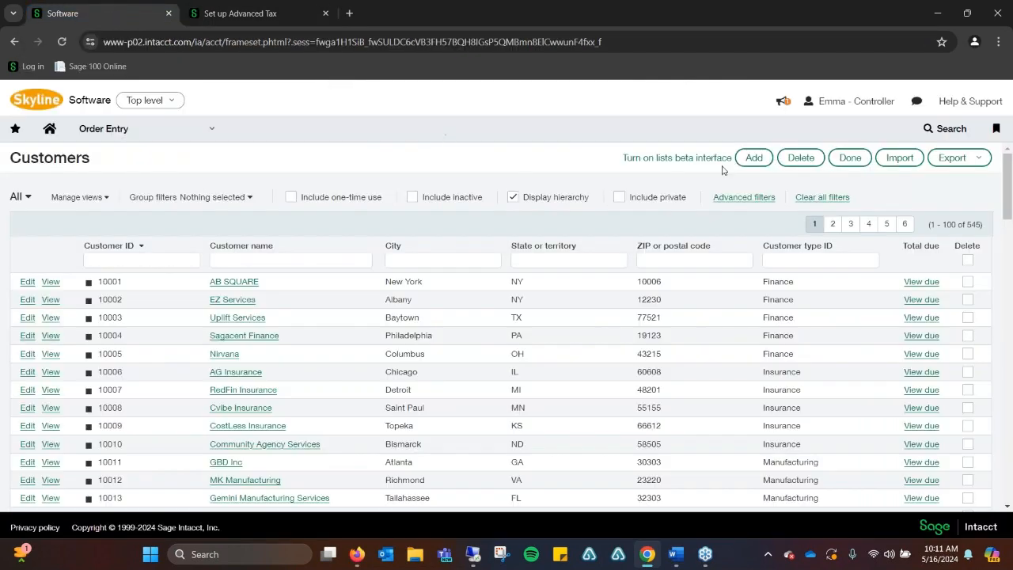
{"action": "mouse_move", "coordinate": [589, 193]}
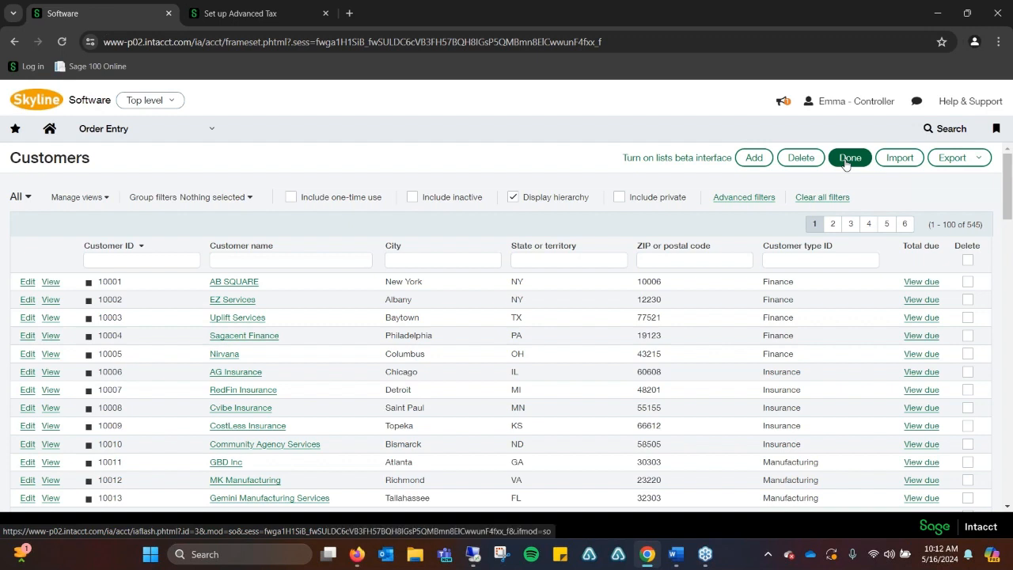
{"action": "mouse_move", "coordinate": [843, 164]}
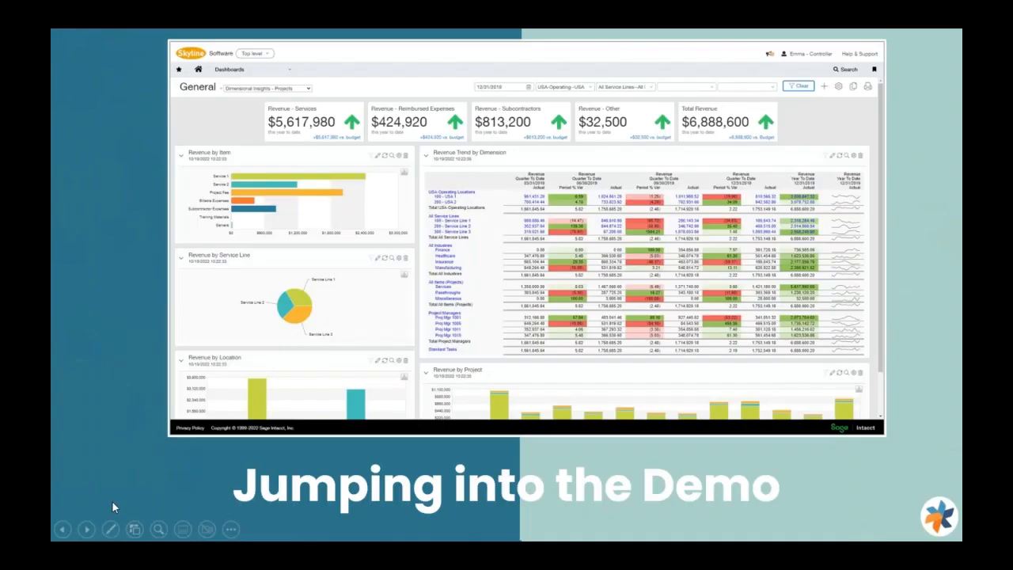
Advance the slideshow past Upcoming Webinars to the 'Thank you for your time' slide
{"action": "left_click", "coordinate": [85, 529]}
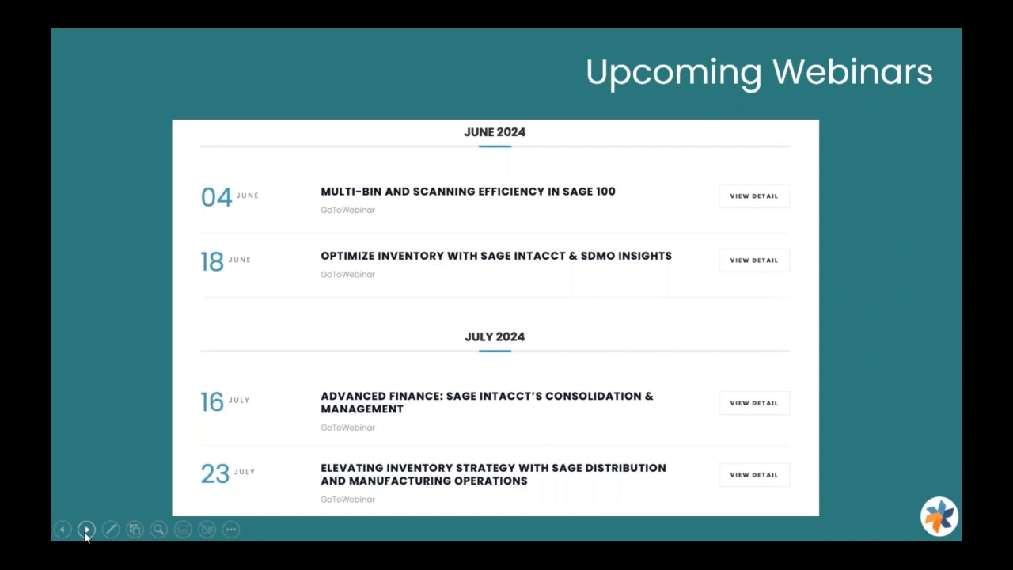
{"action": "left_click", "coordinate": [85, 529]}
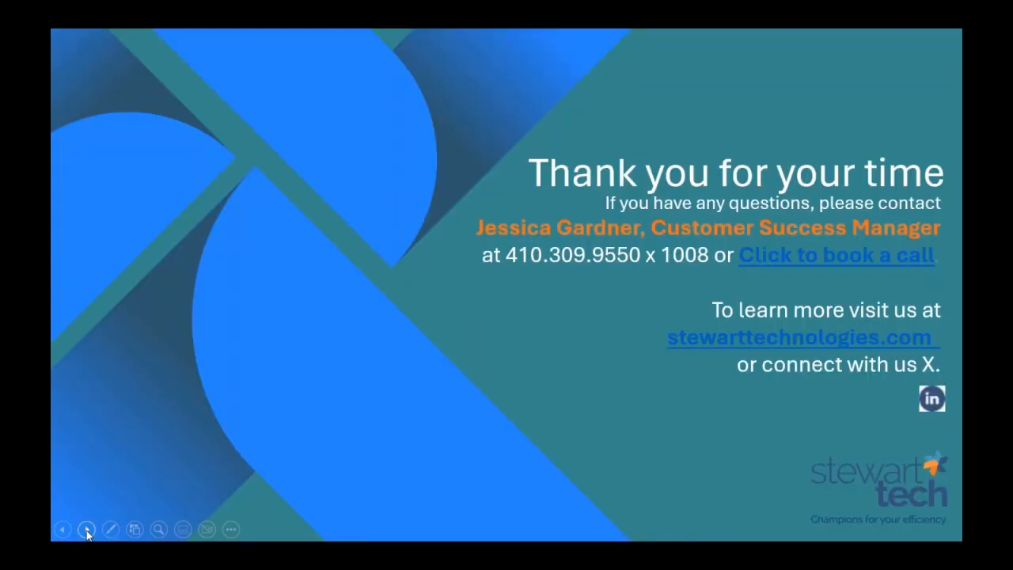